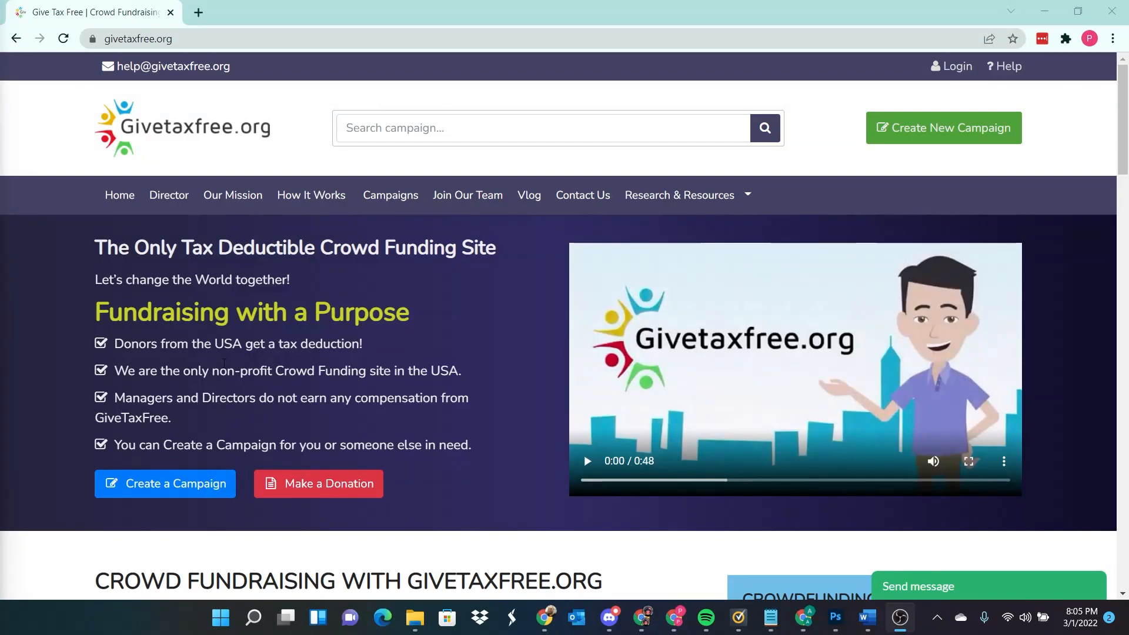
Step: Read the homepage's tax deduction benefit text, highlighting parts of the sentence
{"action": "left_click_drag", "start_coordinate": [115, 344], "coordinate": [224, 344]}
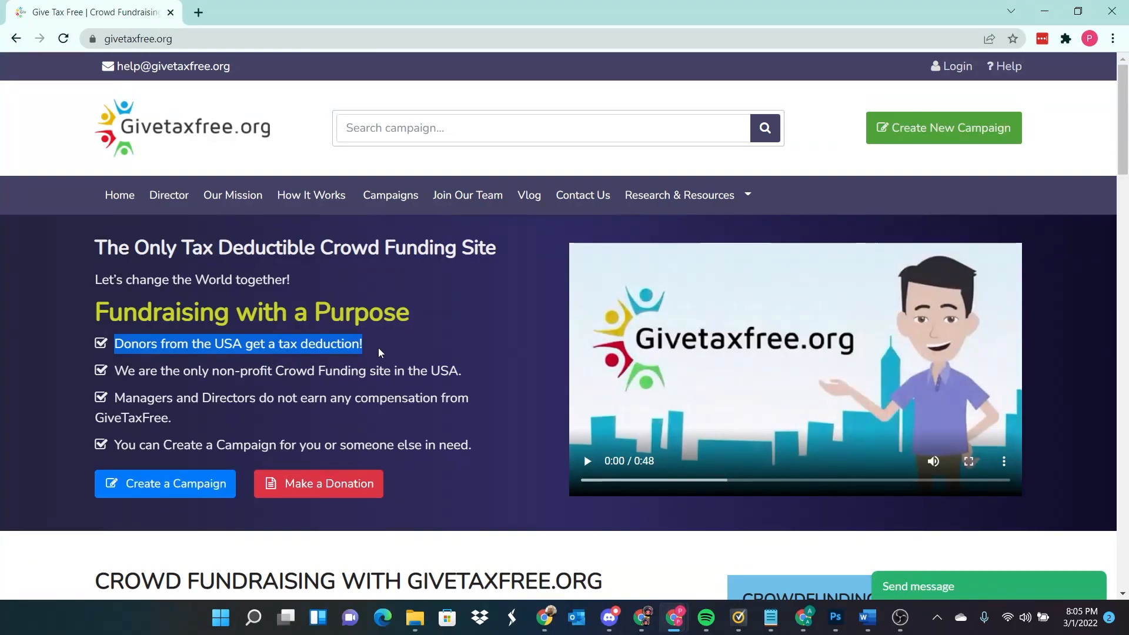
{"action": "left_click", "coordinate": [367, 345]}
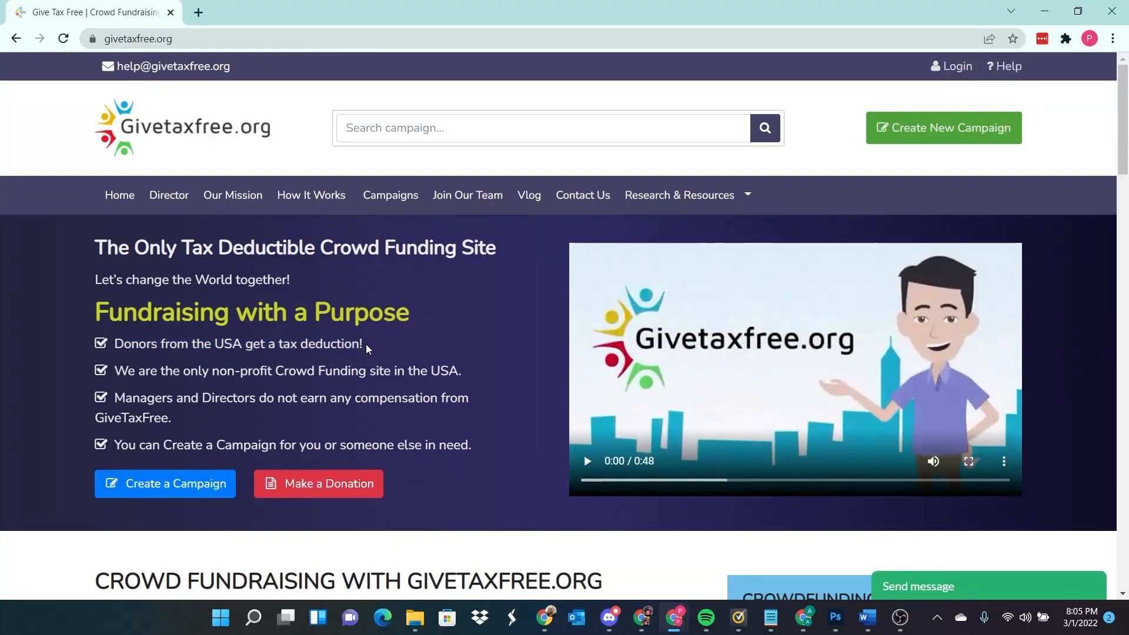
{"action": "left_click_drag", "start_coordinate": [133, 343], "coordinate": [364, 343]}
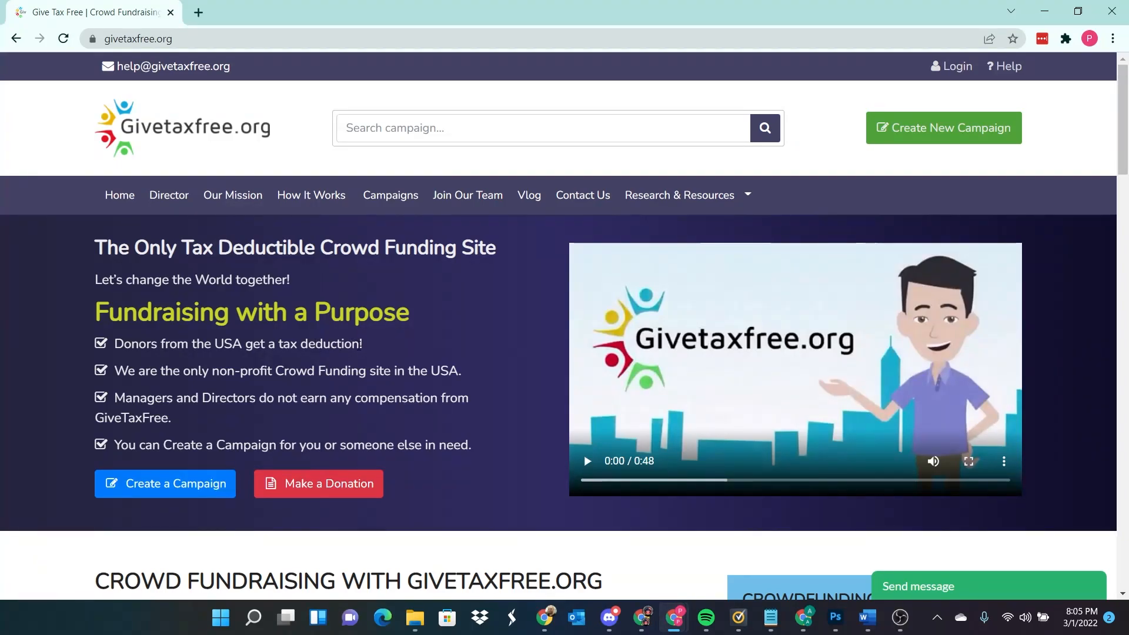
{"action": "scroll", "scroll_direction": "down", "scroll_amount": 3}
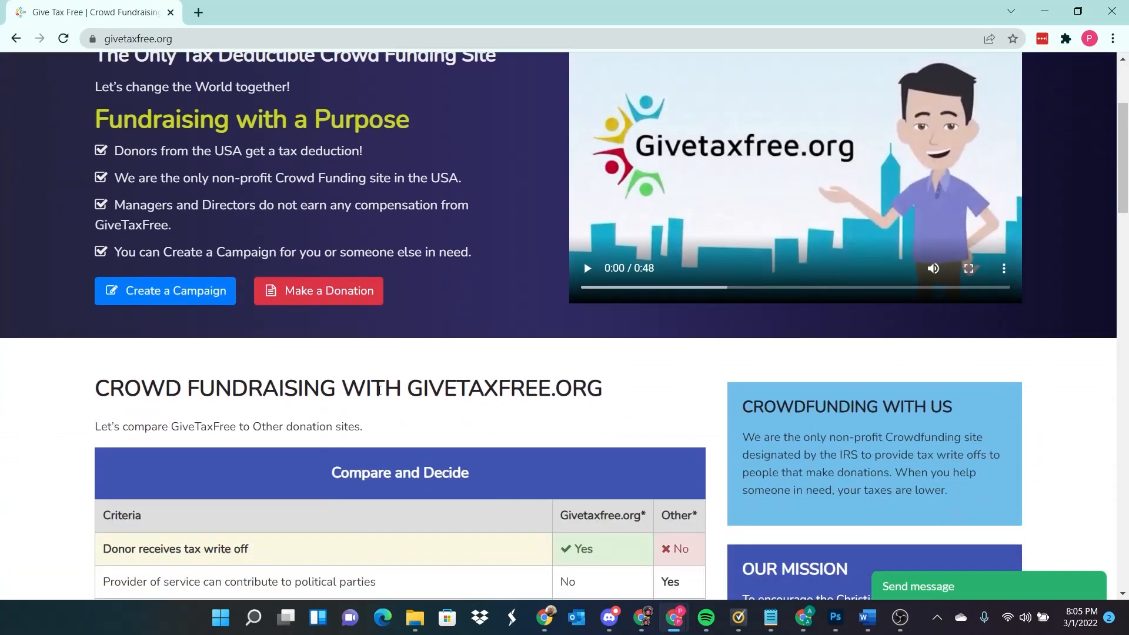
{"action": "scroll", "scroll_direction": "down", "scroll_amount": 3}
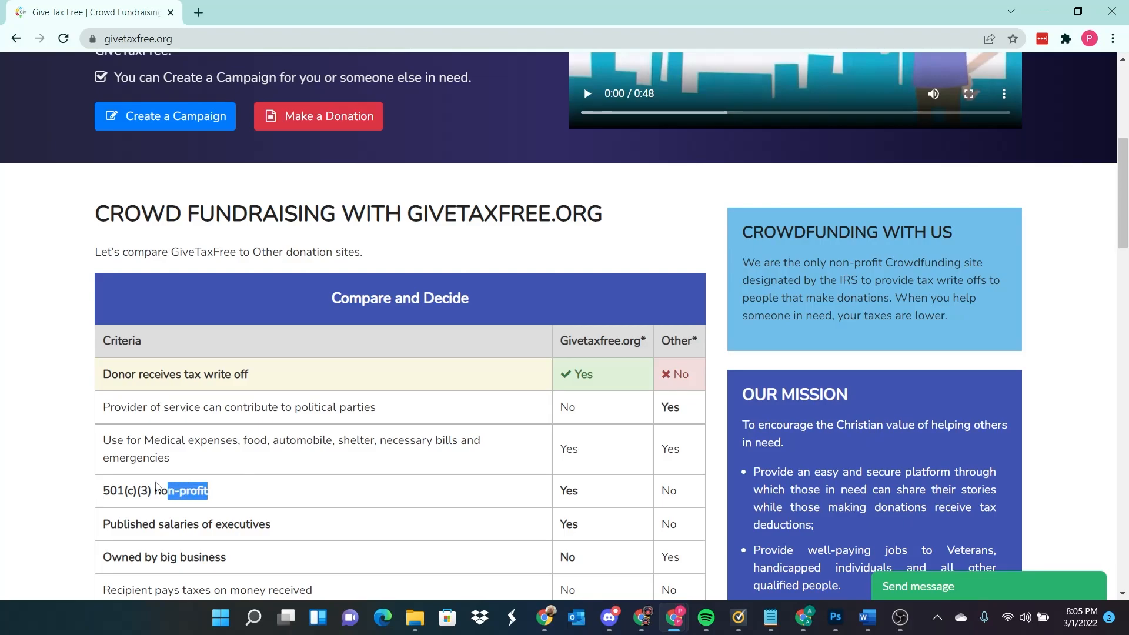
{"action": "scroll", "scroll_direction": "up", "scroll_amount": 3}
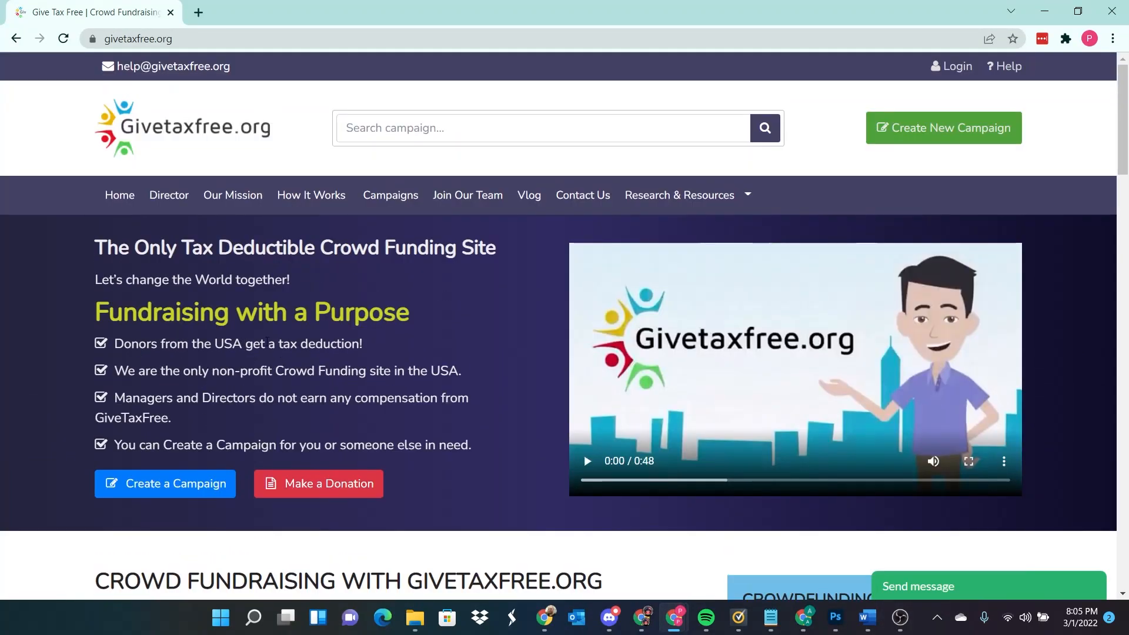
{"action": "left_click_drag", "start_coordinate": [266, 344], "coordinate": [360, 344]}
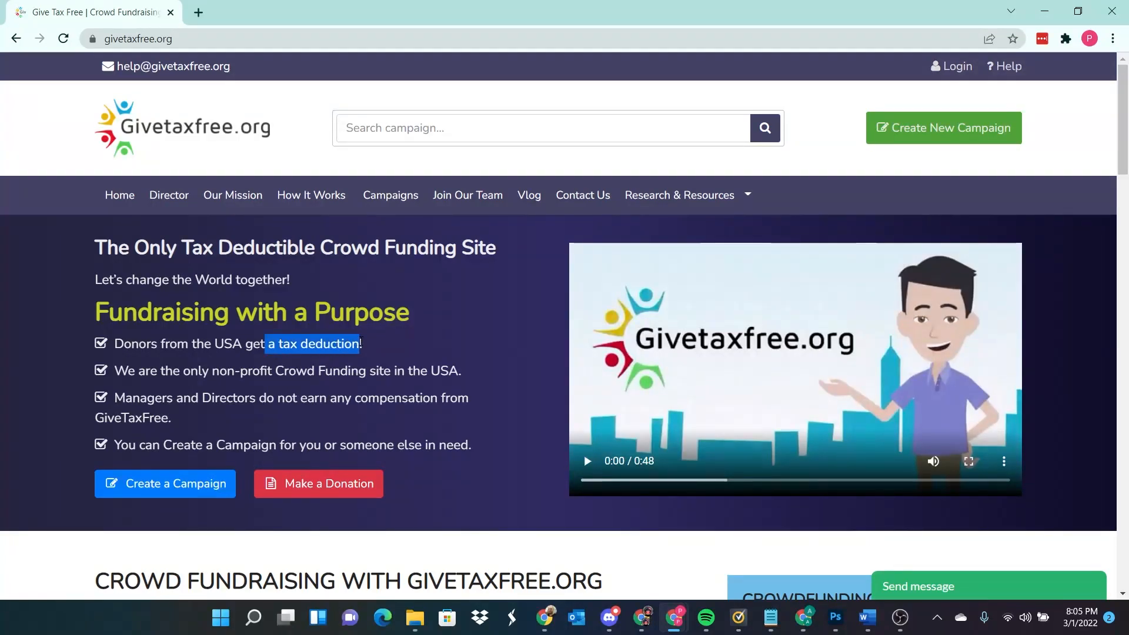
{"action": "left_click", "coordinate": [454, 345]}
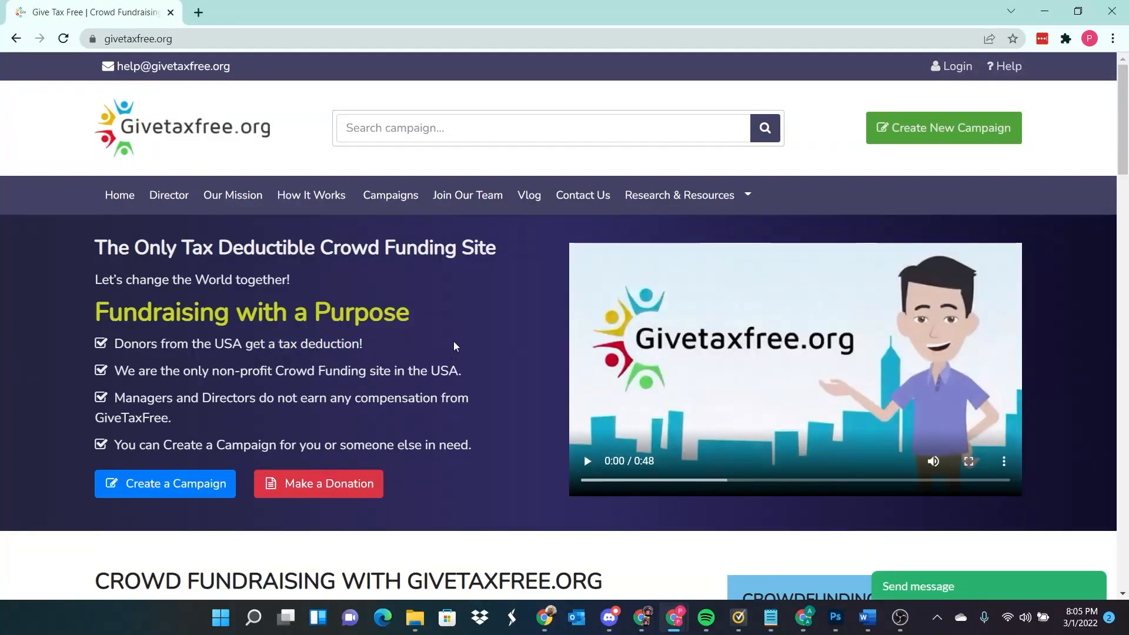
{"action": "mouse_move", "coordinate": [459, 341]}
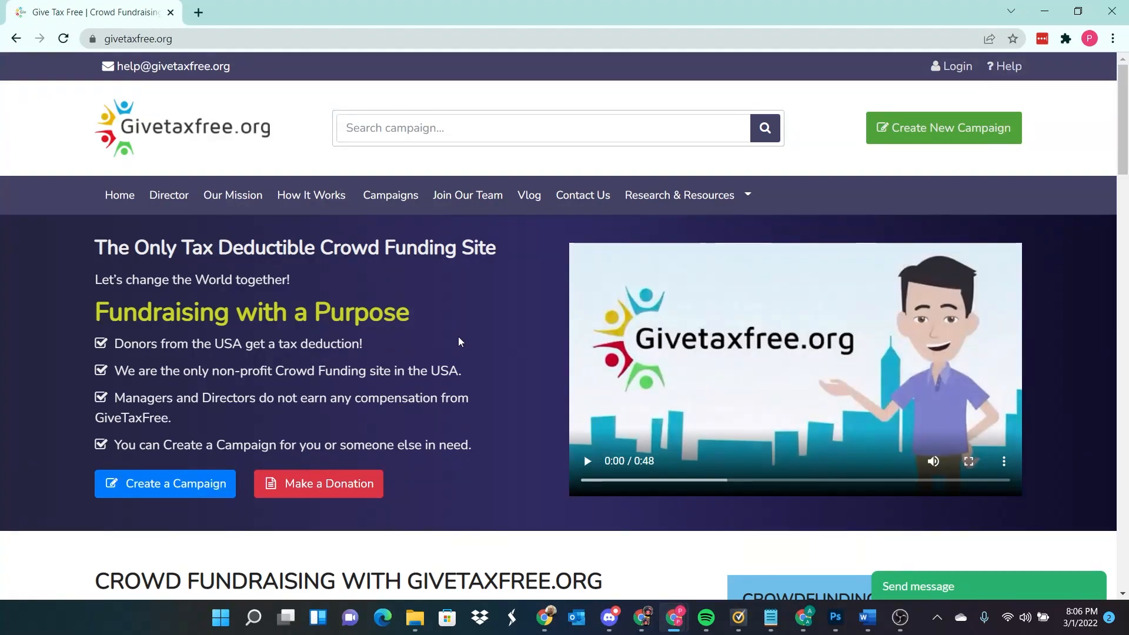
{"action": "mouse_move", "coordinate": [180, 468]}
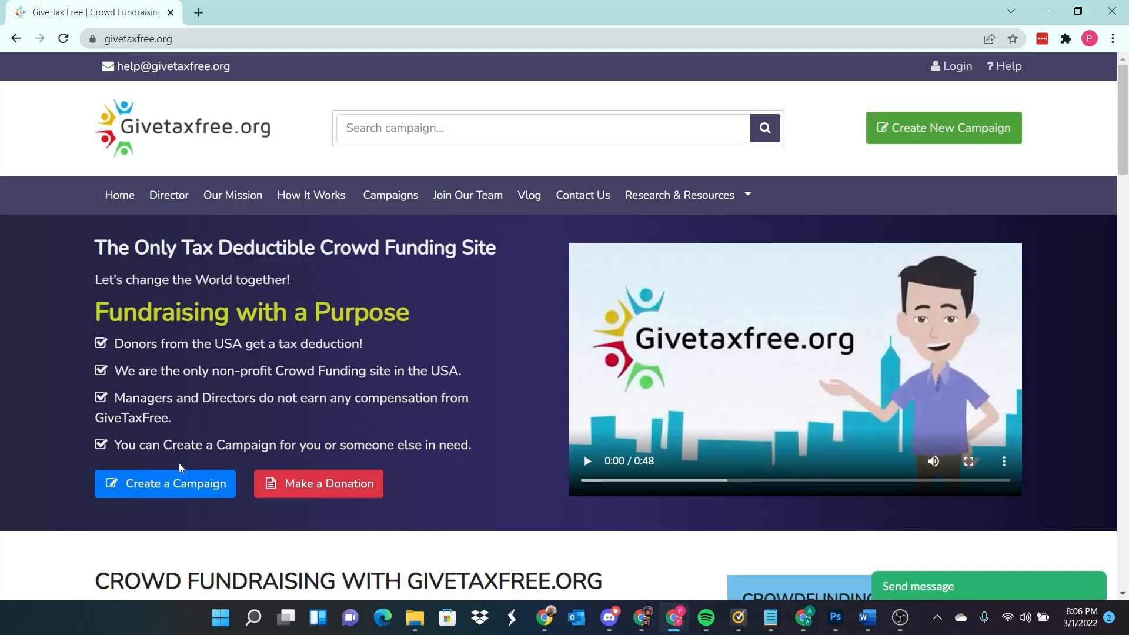
{"action": "mouse_move", "coordinate": [164, 483]}
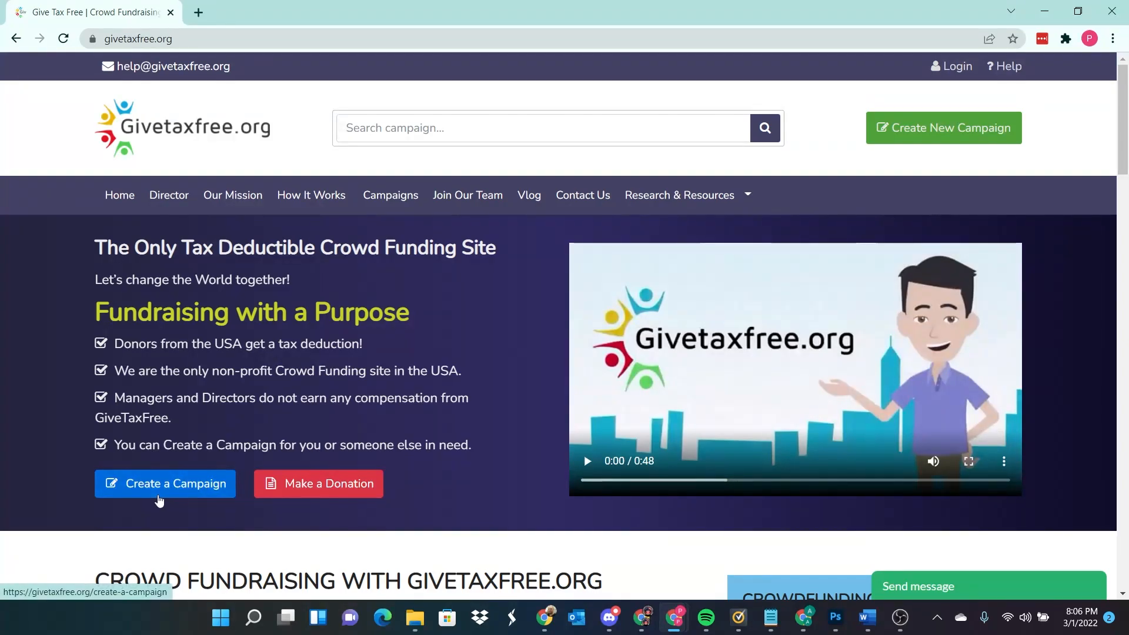
{"action": "mouse_move", "coordinate": [160, 493]}
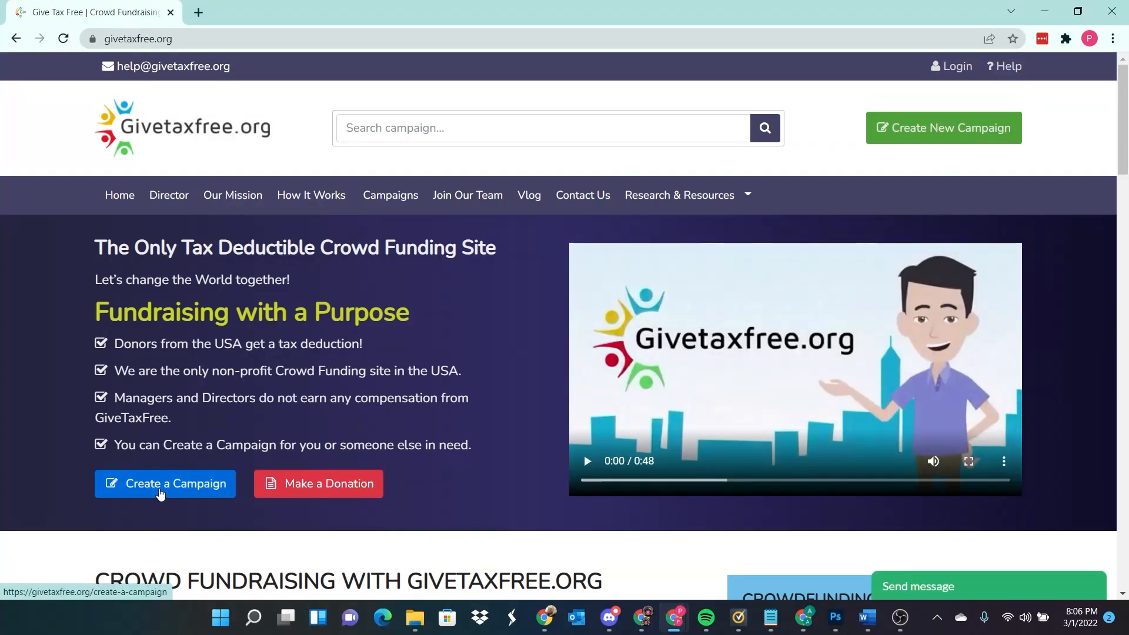
Step: Start creating a campaign, landing on the Register New Account form
{"action": "left_click", "coordinate": [164, 483]}
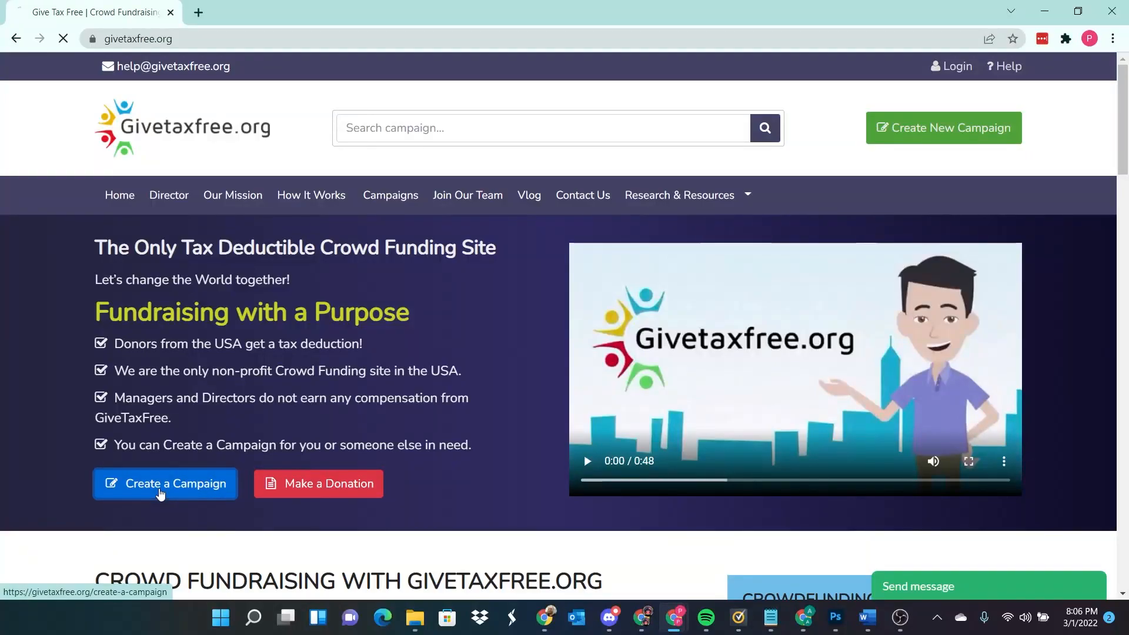
{"action": "left_click", "coordinate": [165, 483]}
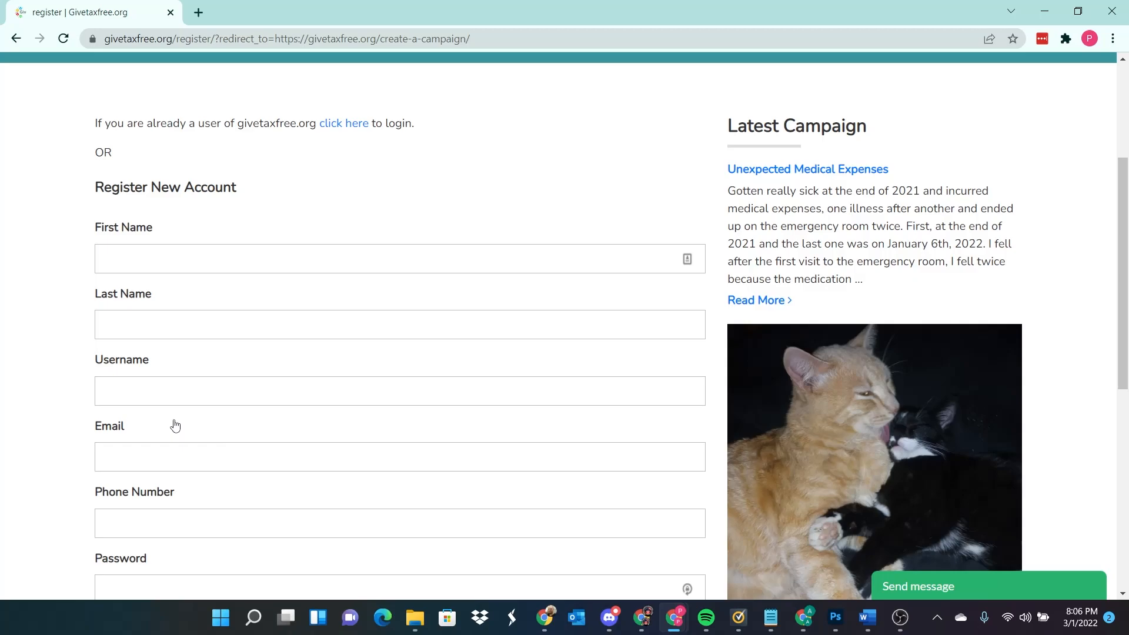
Step: Enter the first name, last name and the username 'calli_c' for the new account
{"action": "left_click", "coordinate": [400, 259]}
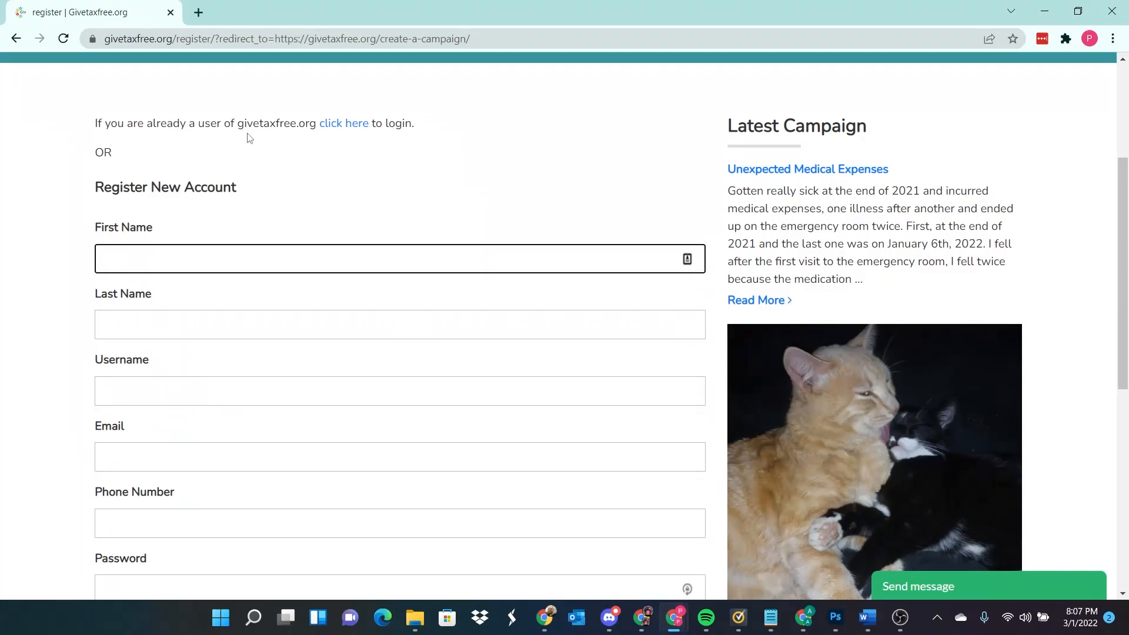
{"action": "mouse_move", "coordinate": [466, 127]}
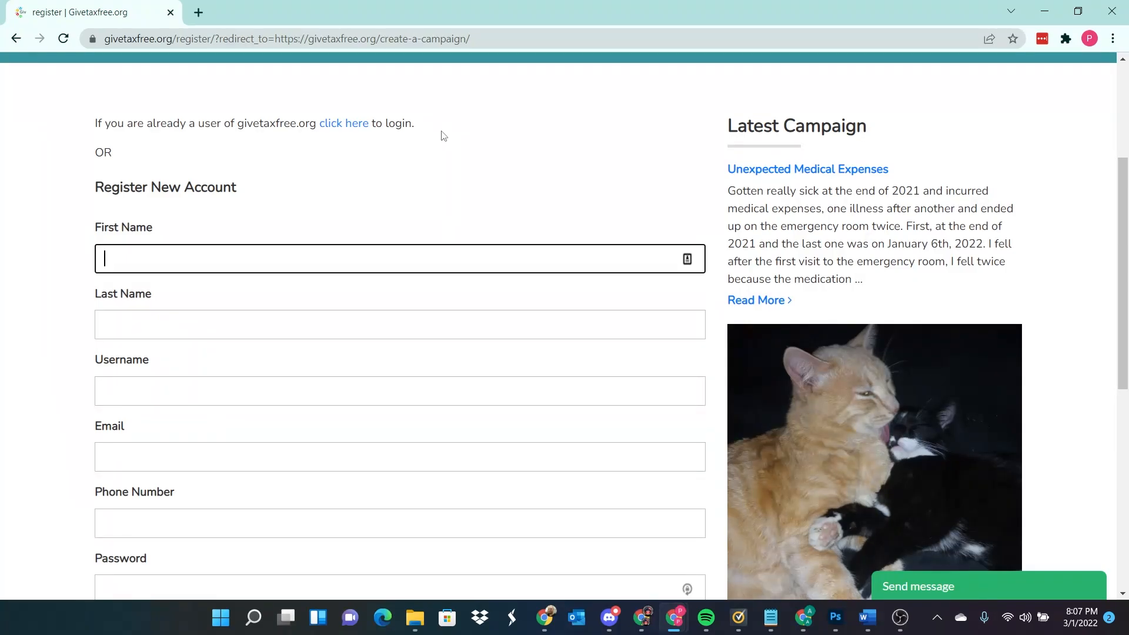
{"action": "type", "text": "C"}
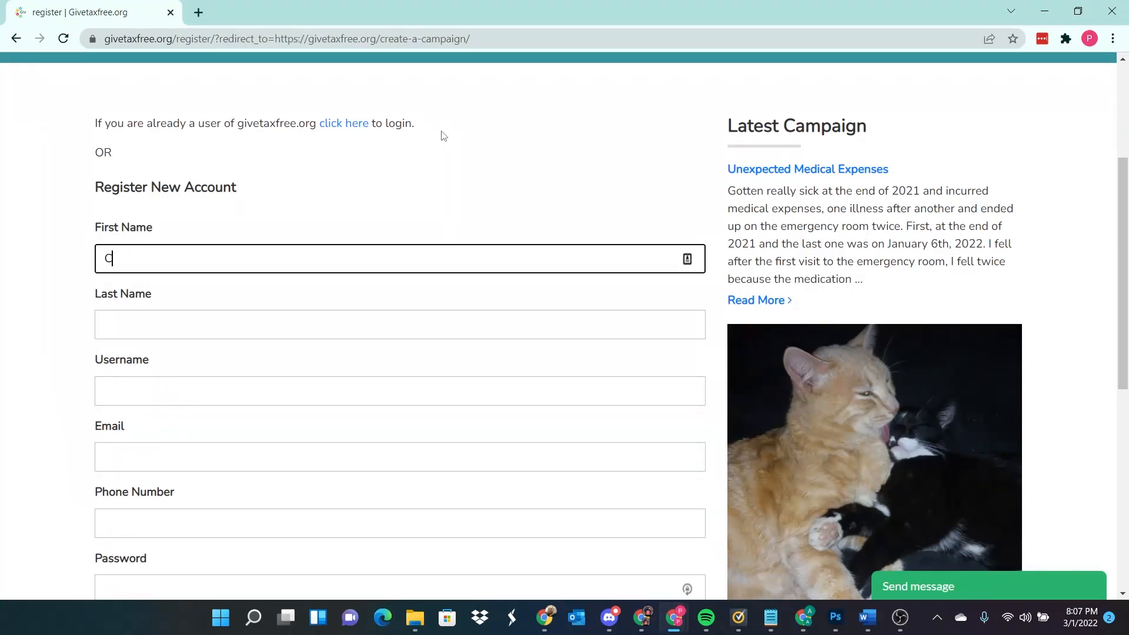
{"action": "type", "text": "Carter"}
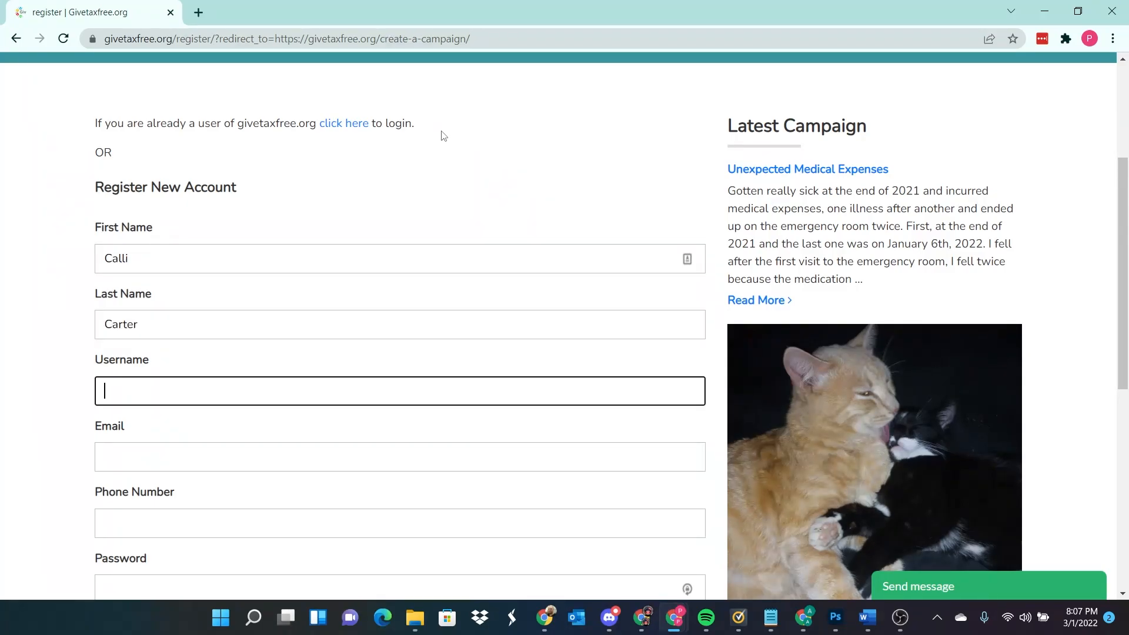
{"action": "type", "text": "calli_carter"}
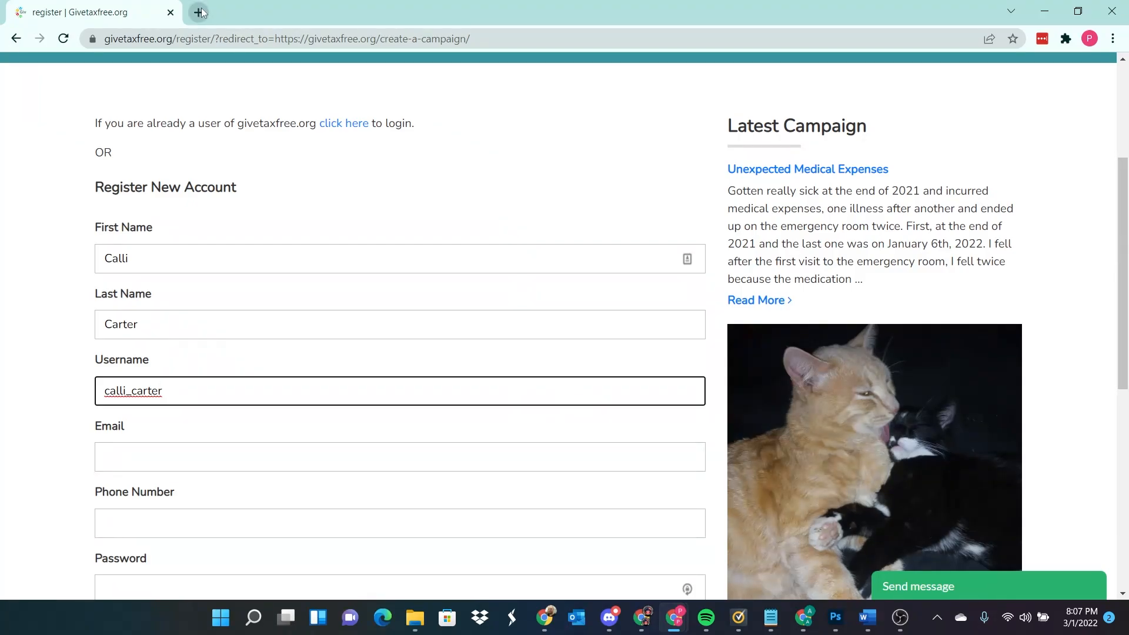
{"action": "mouse_move", "coordinate": [200, 12]}
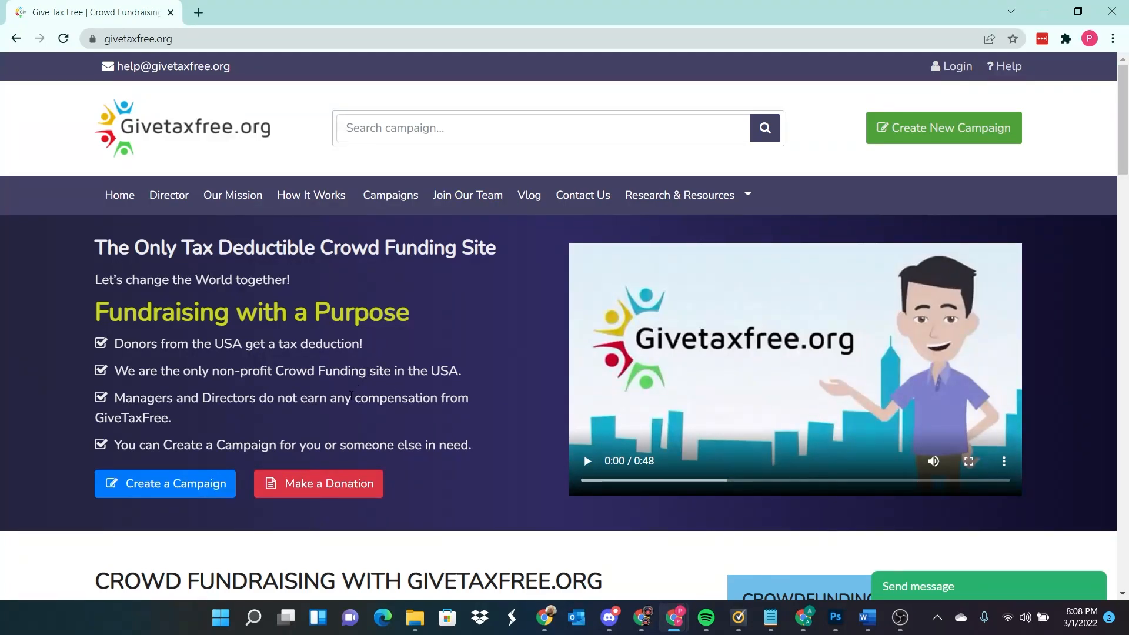
{"action": "mouse_move", "coordinate": [340, 431]}
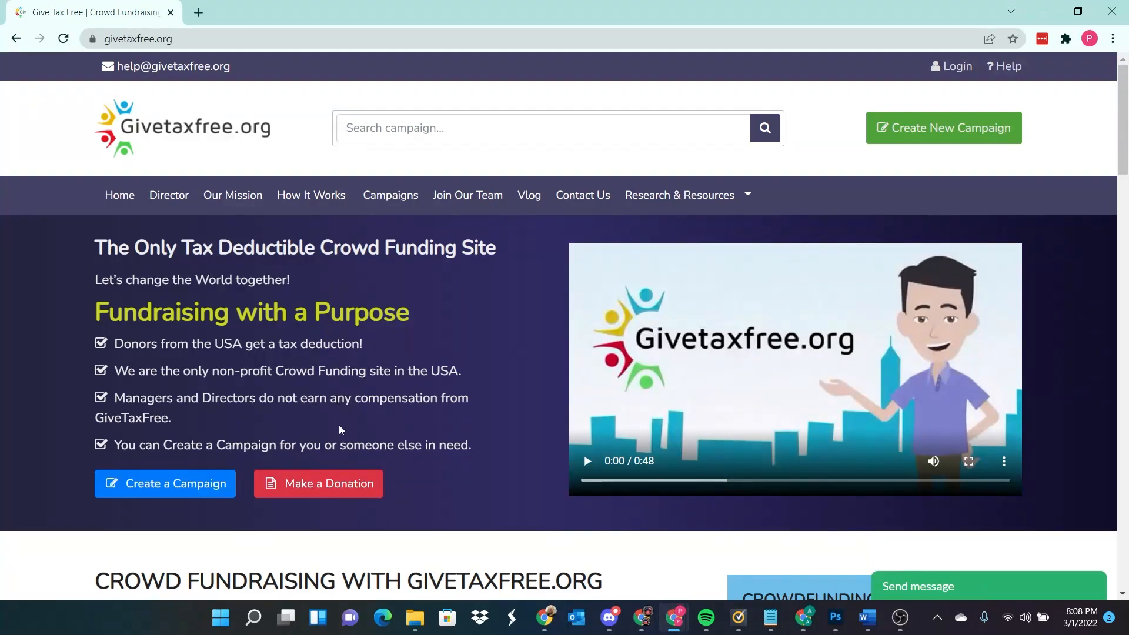
{"action": "mouse_move", "coordinate": [280, 435]}
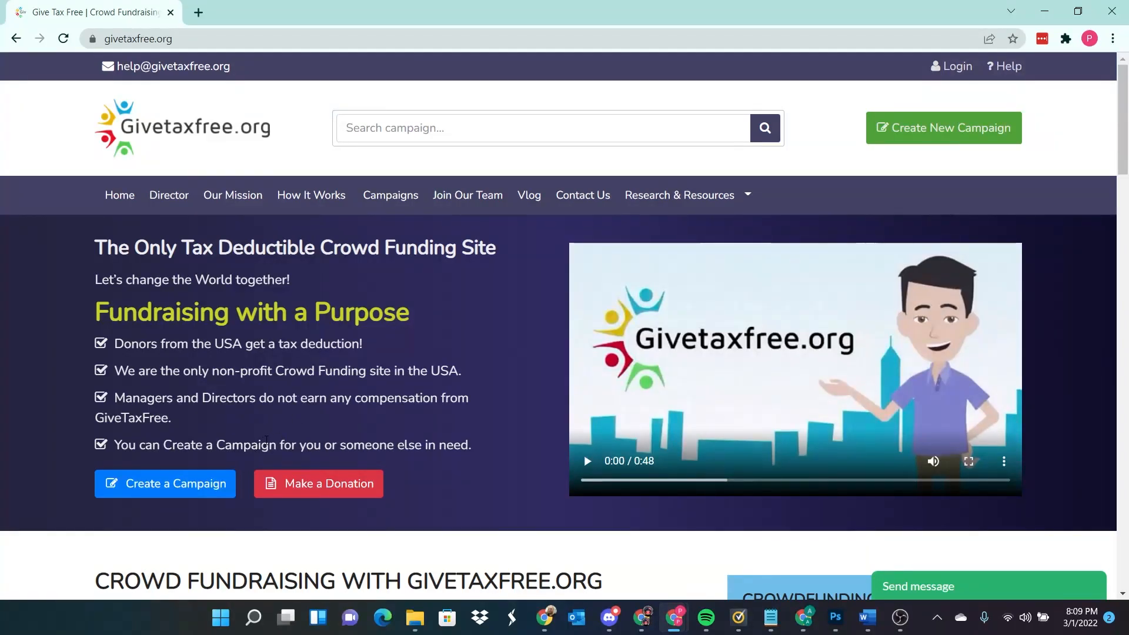
{"action": "mouse_move", "coordinate": [165, 483]}
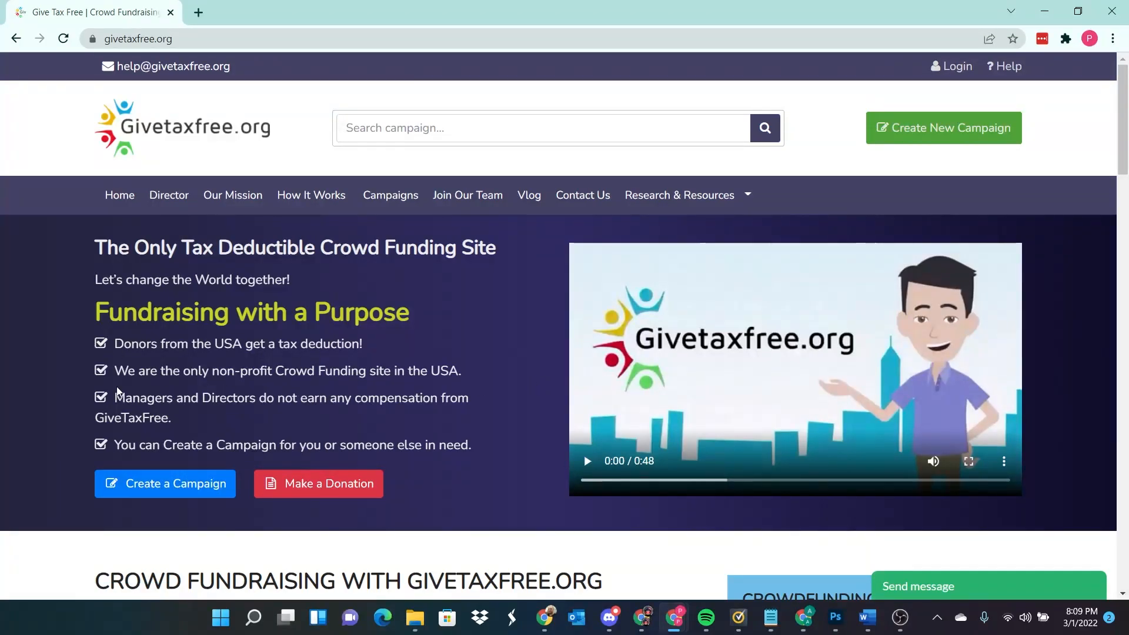
{"action": "mouse_move", "coordinate": [164, 483]}
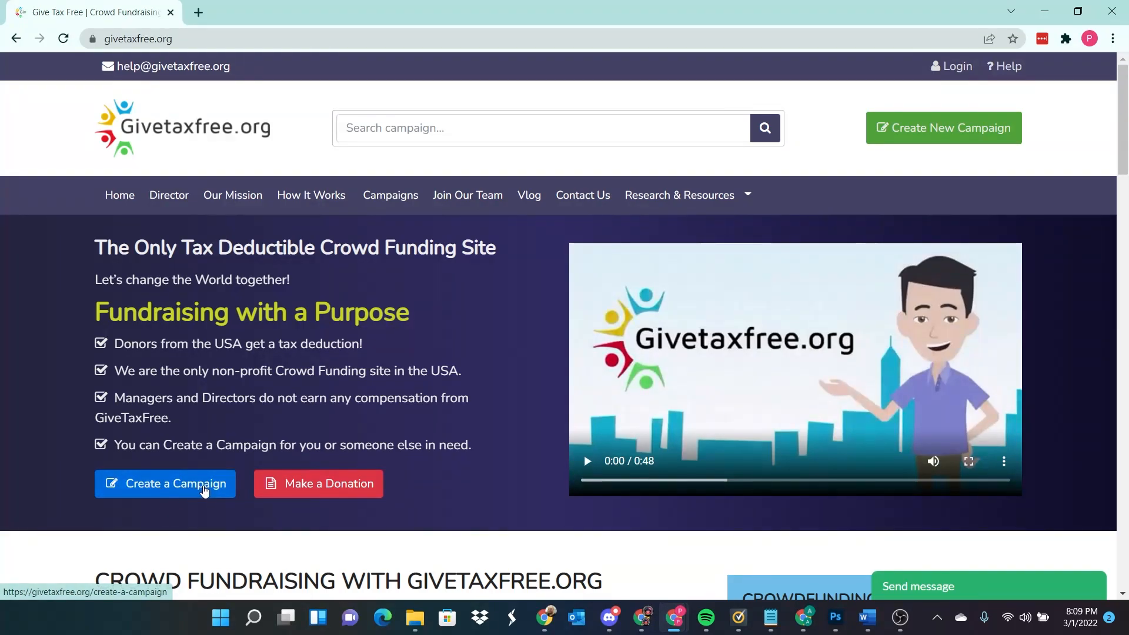
{"action": "mouse_move", "coordinate": [202, 483]}
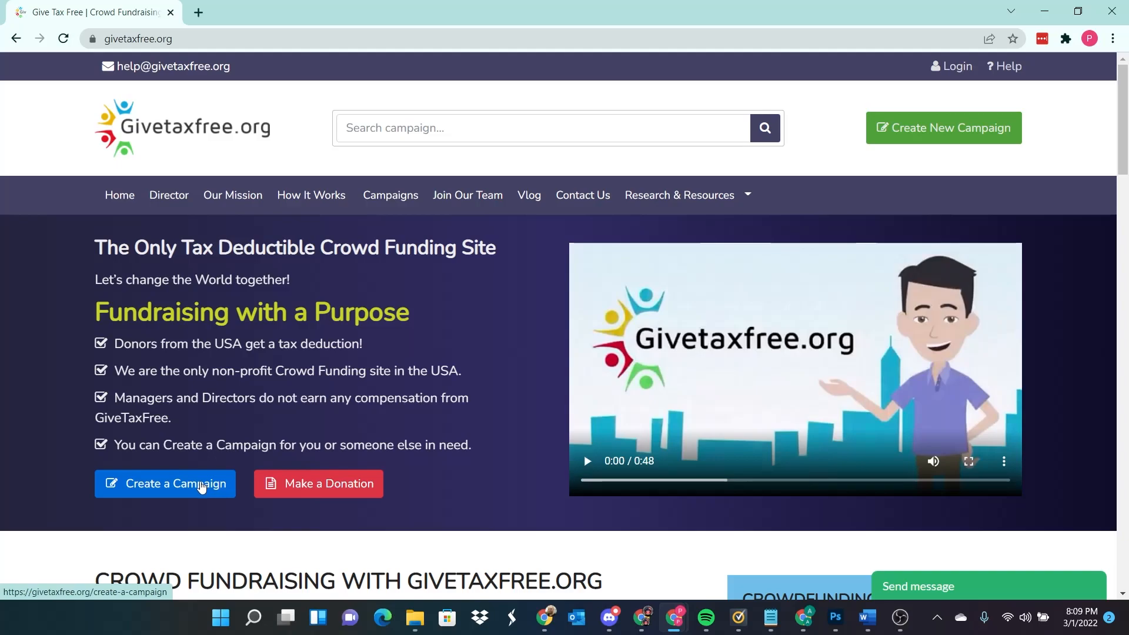
{"action": "mouse_move", "coordinate": [168, 496]}
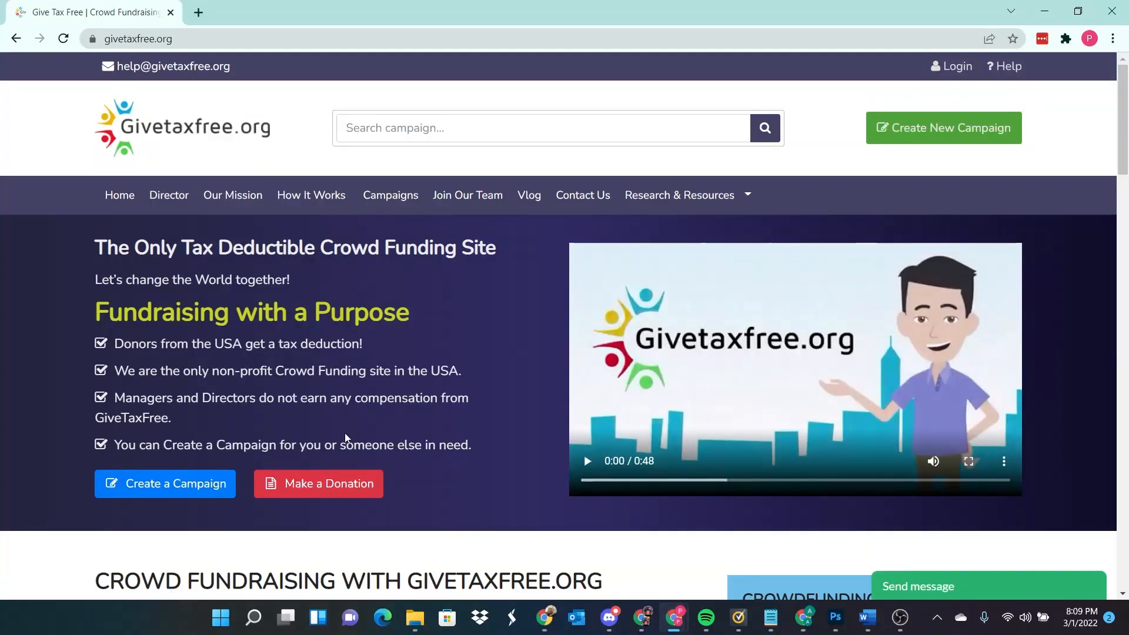
{"action": "mouse_move", "coordinate": [175, 483]}
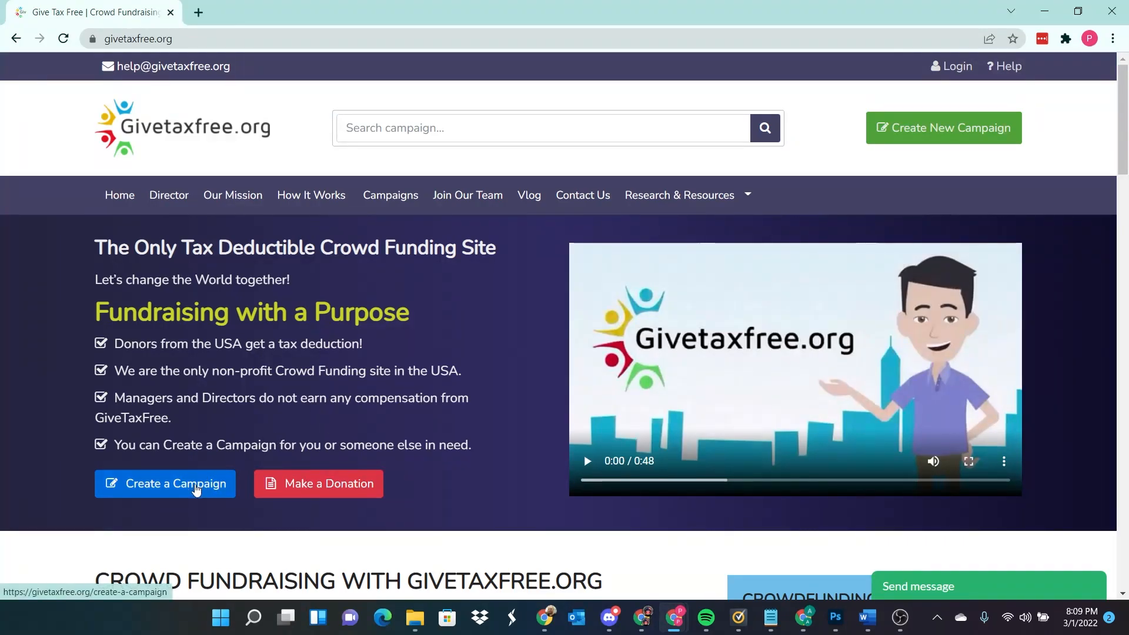
Step: Start a campaign and review the empty registration fields down to the Register button
{"action": "left_click", "coordinate": [165, 484]}
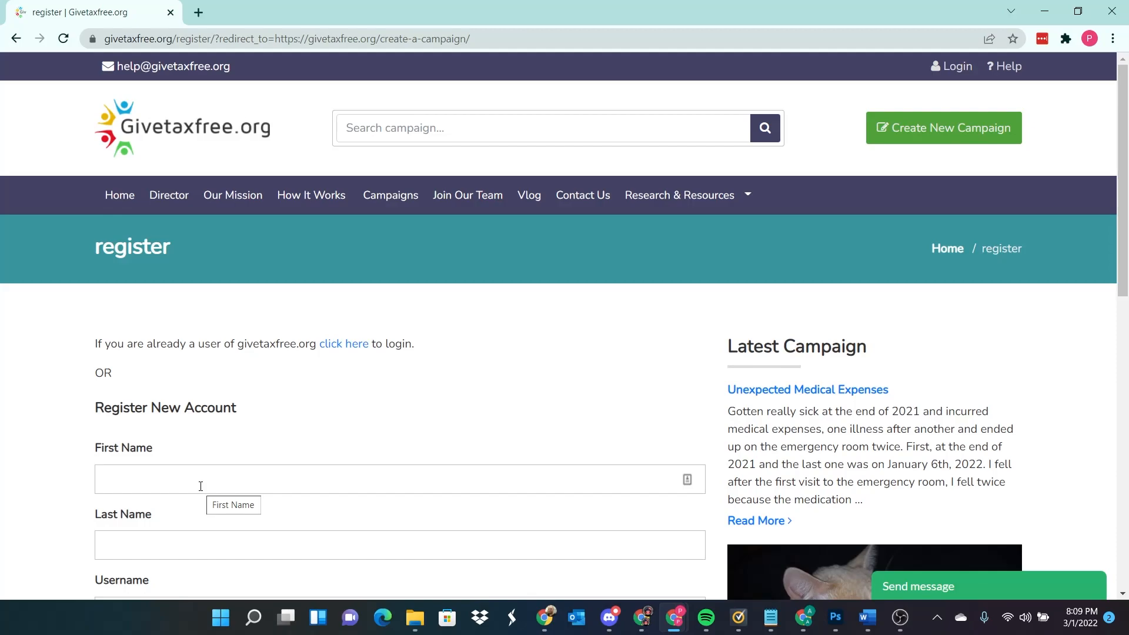
{"action": "mouse_move", "coordinate": [466, 364]}
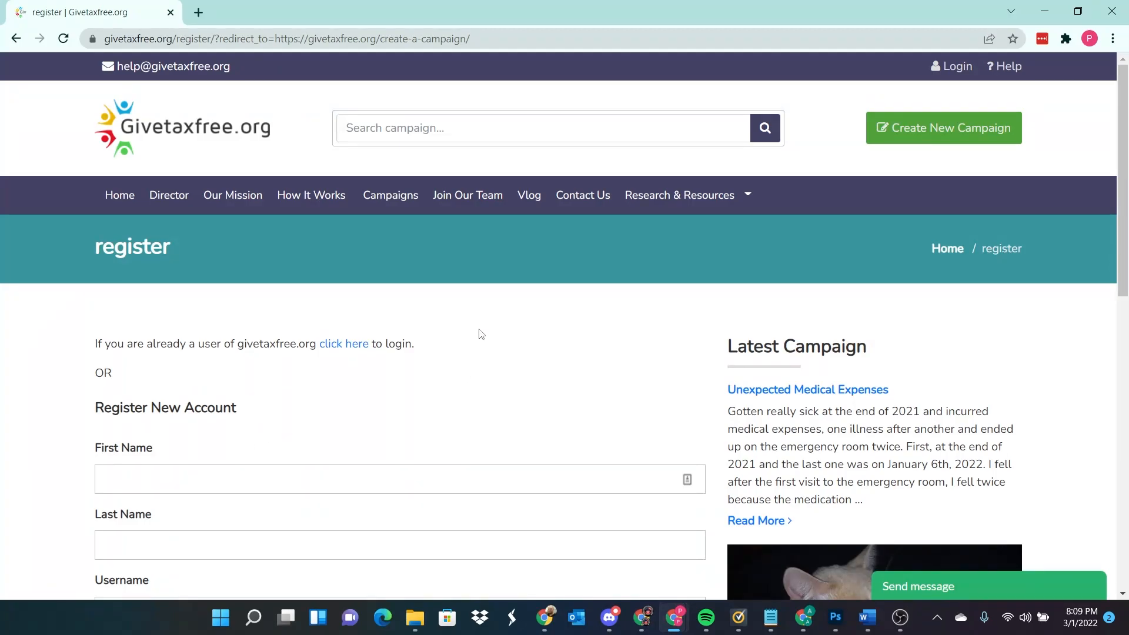
{"action": "scroll", "scroll_direction": "down", "scroll_amount": 3}
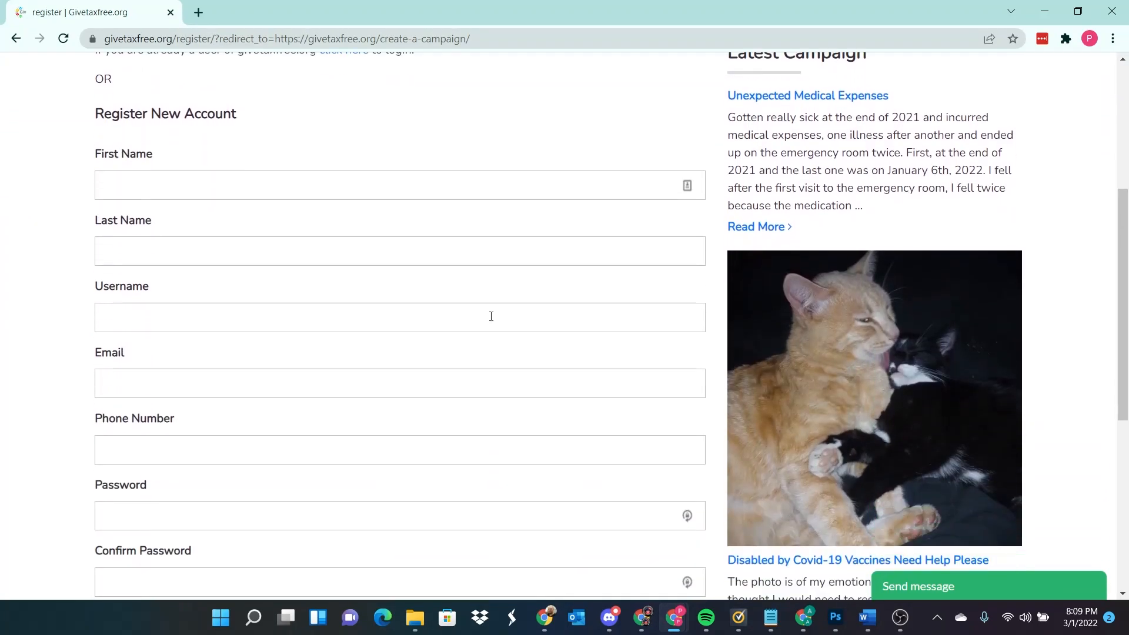
{"action": "scroll", "scroll_direction": "down", "scroll_amount": 3}
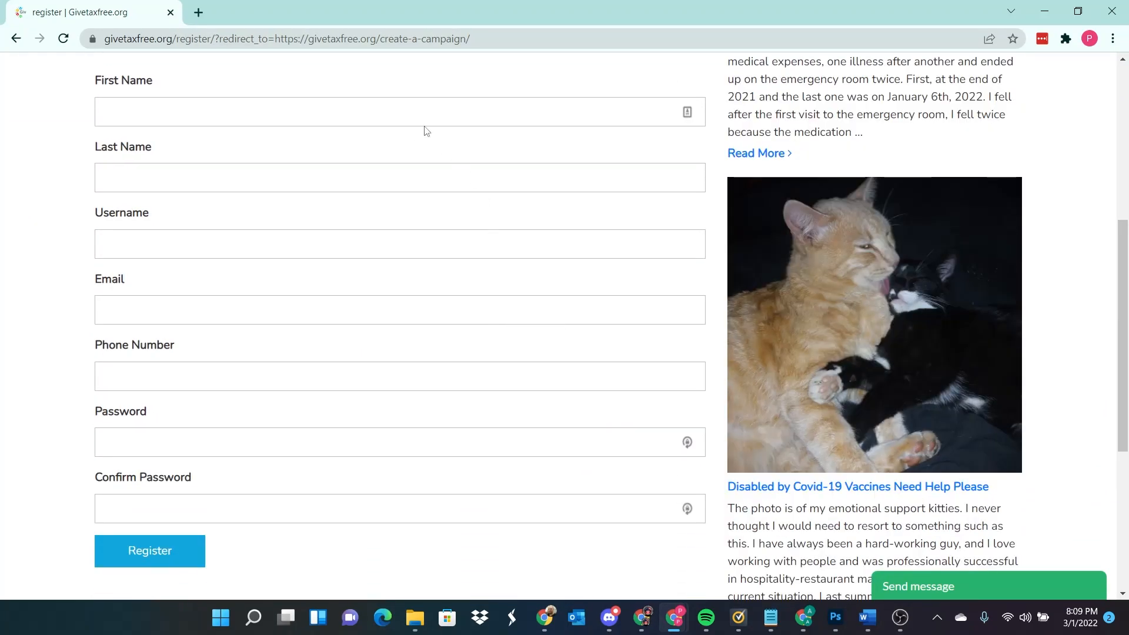
{"action": "mouse_move", "coordinate": [441, 210]}
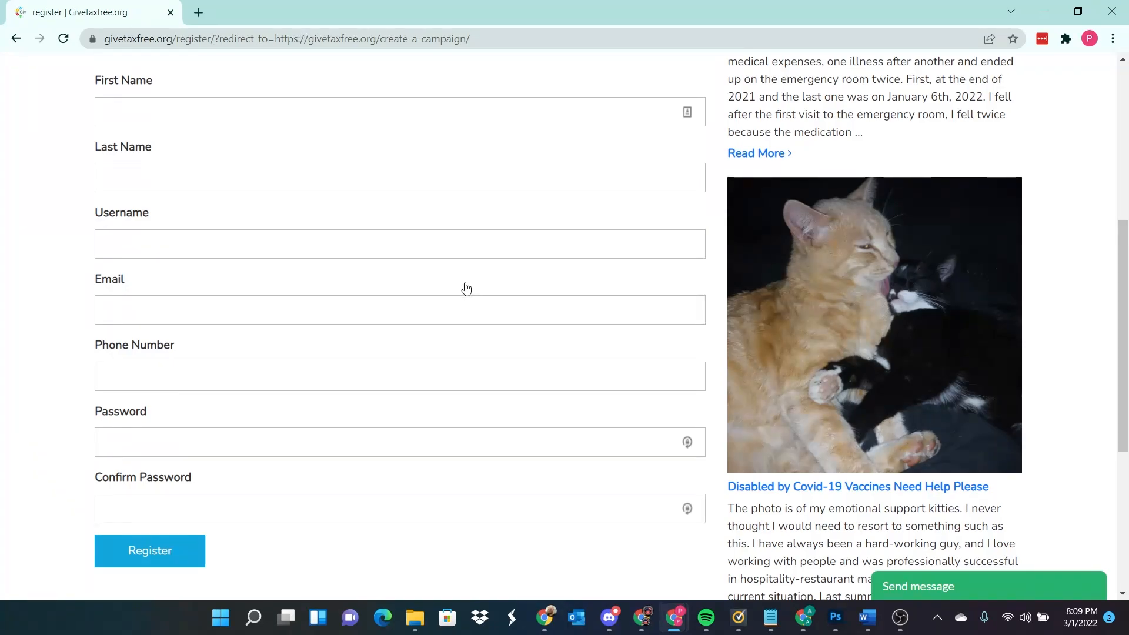
{"action": "mouse_move", "coordinate": [302, 138]}
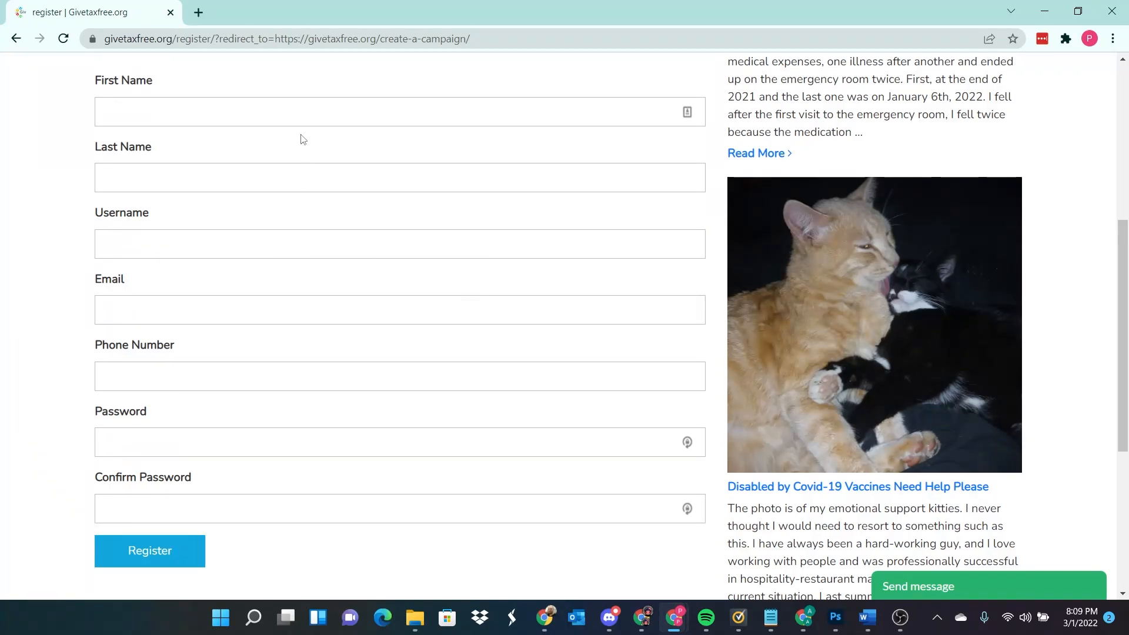
{"action": "mouse_move", "coordinate": [281, 207]}
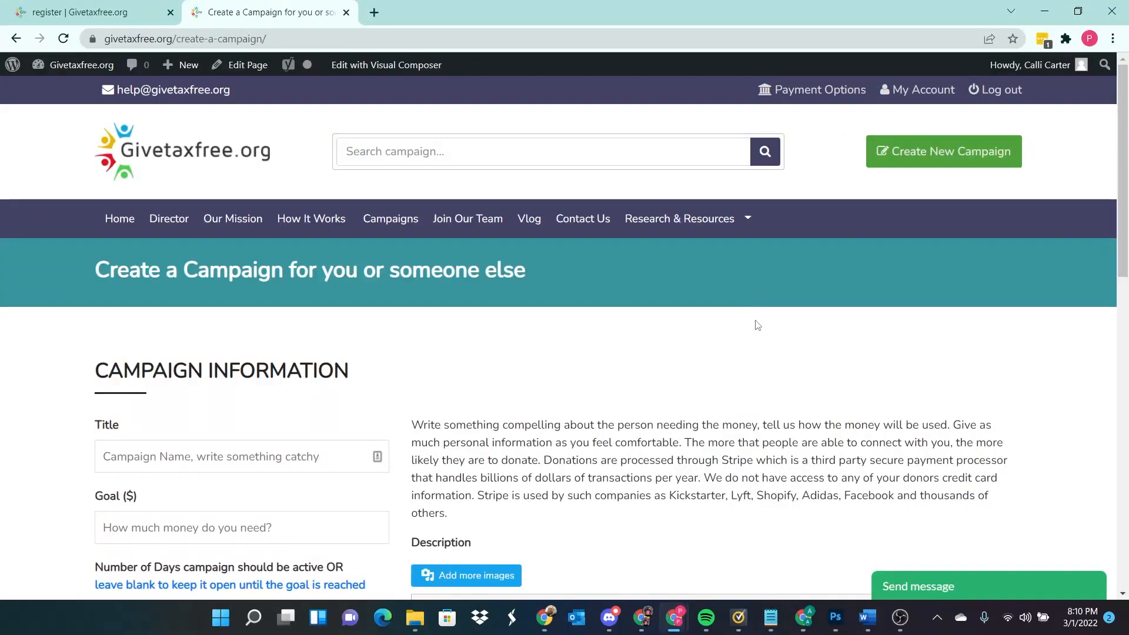
Step: Tick the donation types Cancer/Epilepsy/Parkinson's/Autism, Medical expenses for me, and Other life essential necessities
{"action": "scroll", "scroll_direction": "down", "scroll_amount": 3}
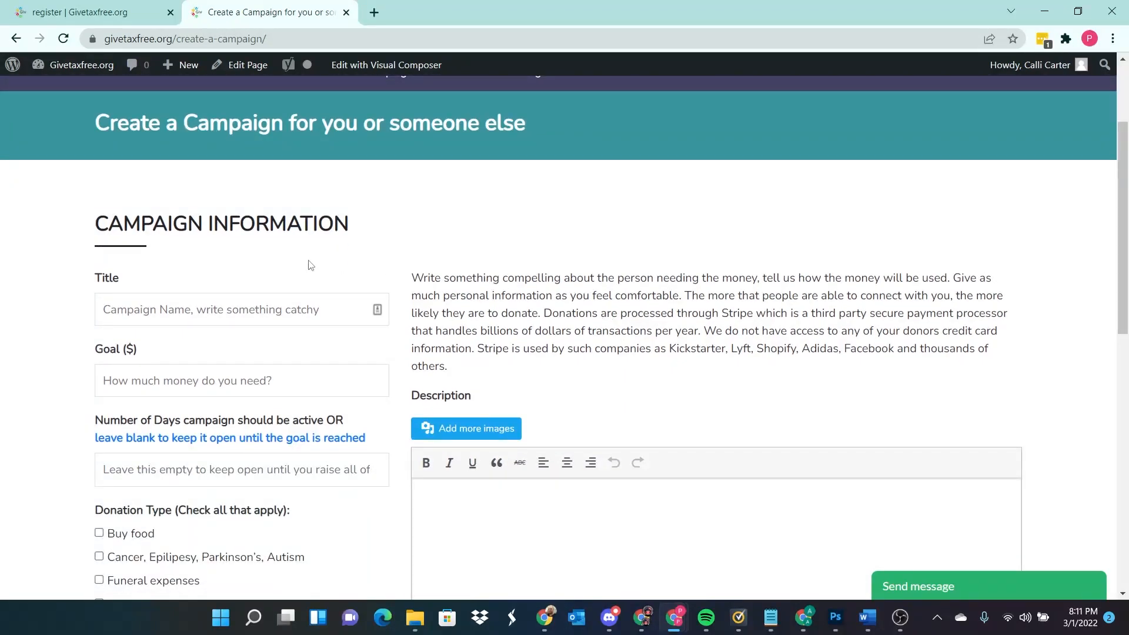
{"action": "scroll", "scroll_direction": "down", "scroll_amount": 3}
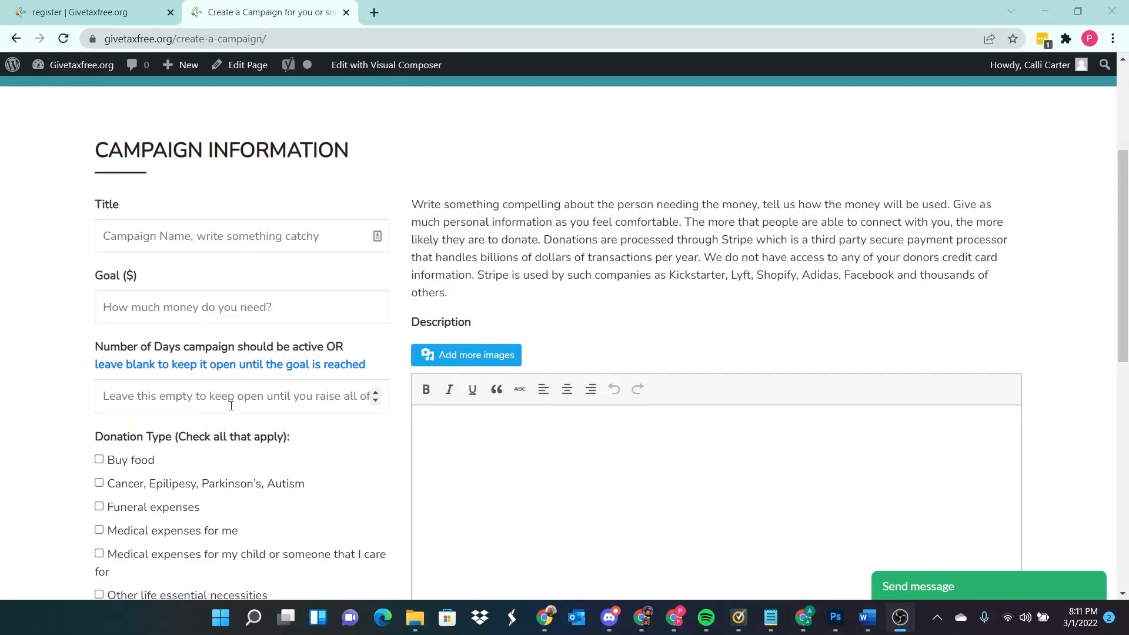
{"action": "scroll", "scroll_direction": "down", "scroll_amount": 3}
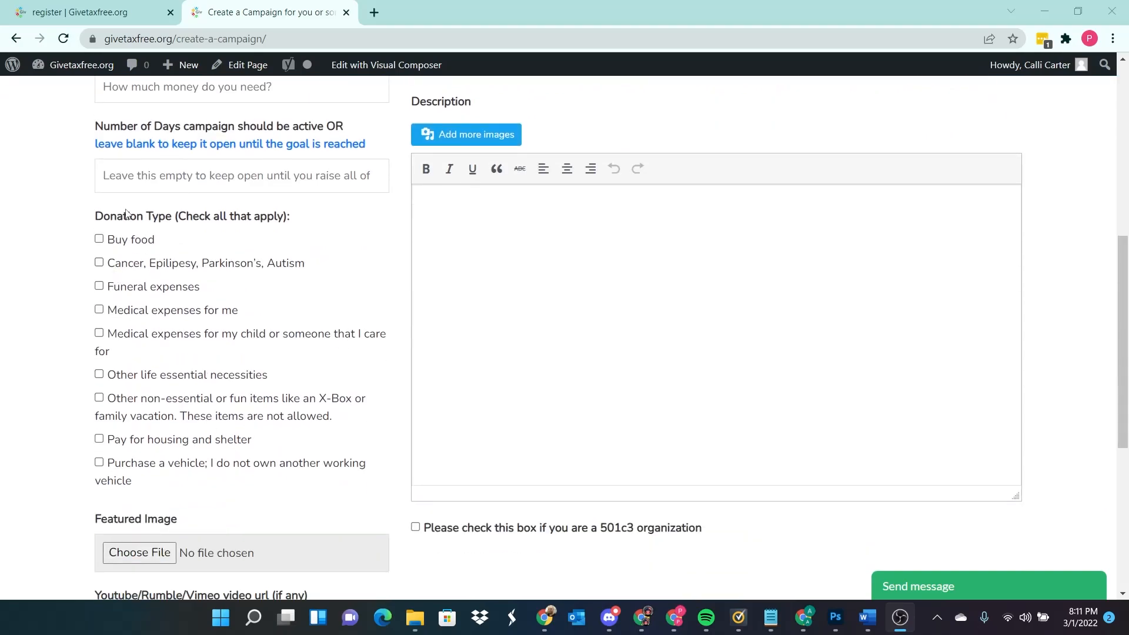
{"action": "left_click", "coordinate": [98, 262]}
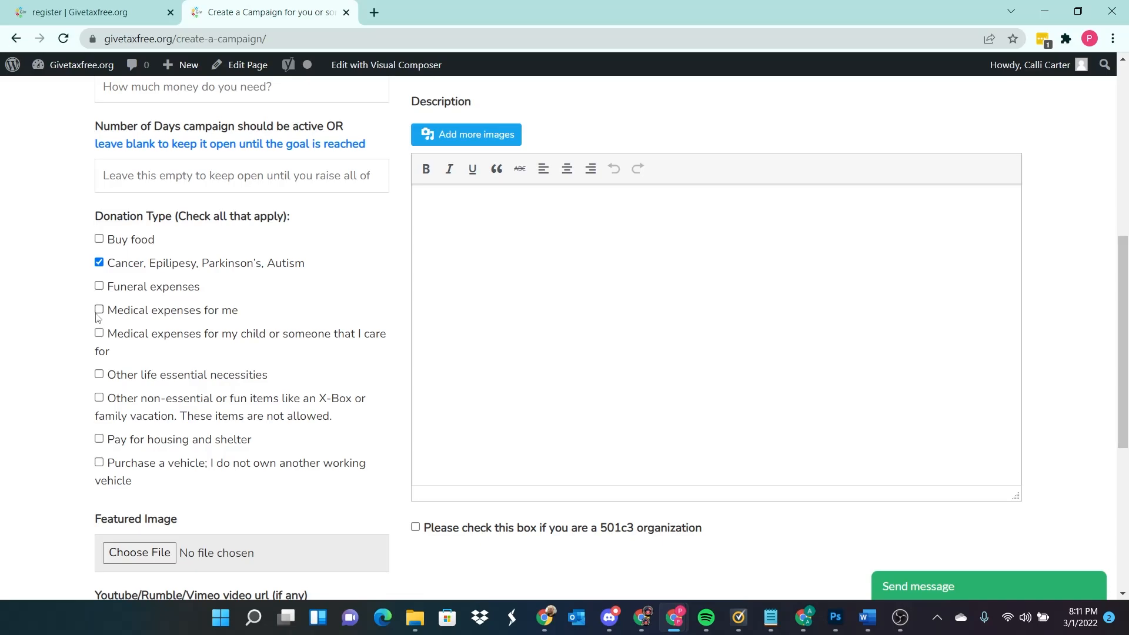
{"action": "left_click", "coordinate": [99, 309]}
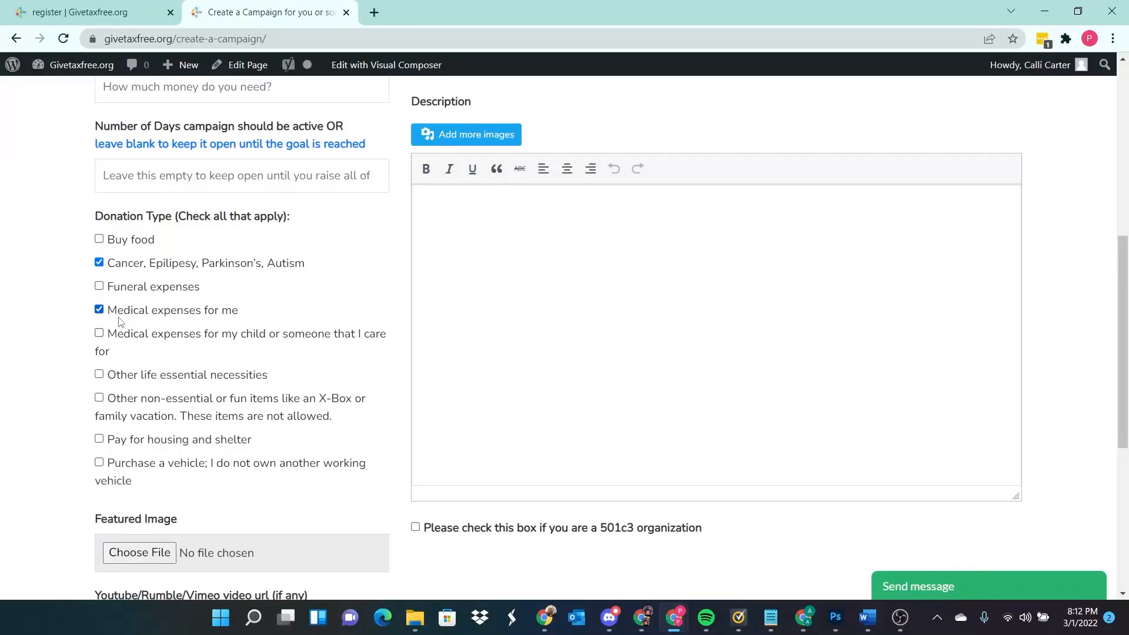
{"action": "mouse_move", "coordinate": [136, 323]}
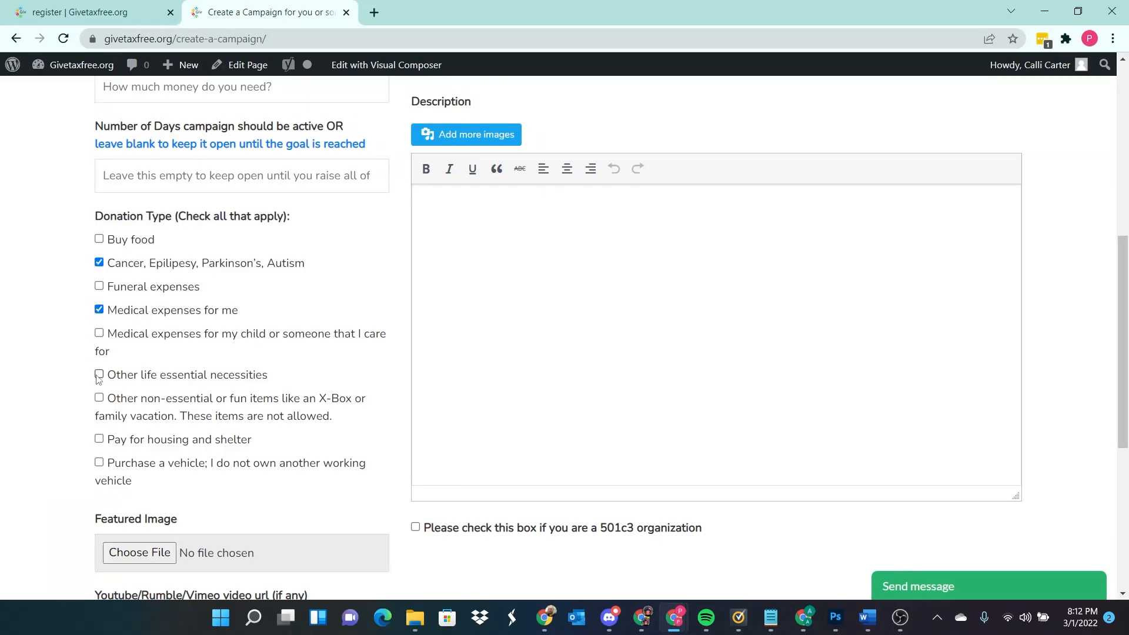
{"action": "left_click", "coordinate": [99, 374]}
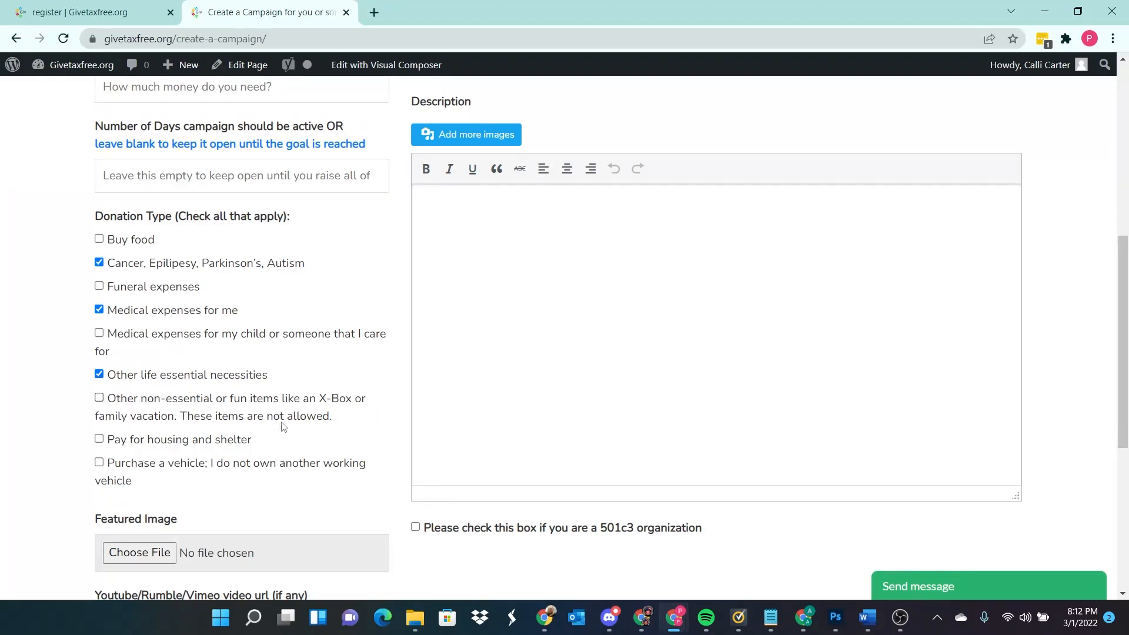
{"action": "scroll", "scroll_direction": "down", "scroll_amount": 3}
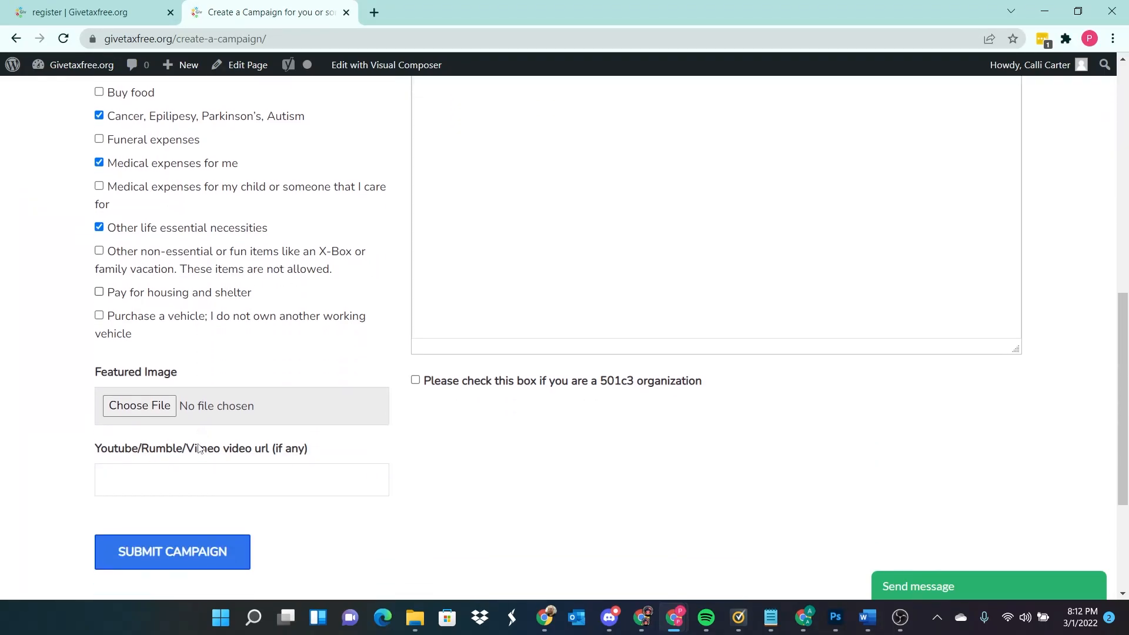
{"action": "mouse_move", "coordinate": [329, 452]}
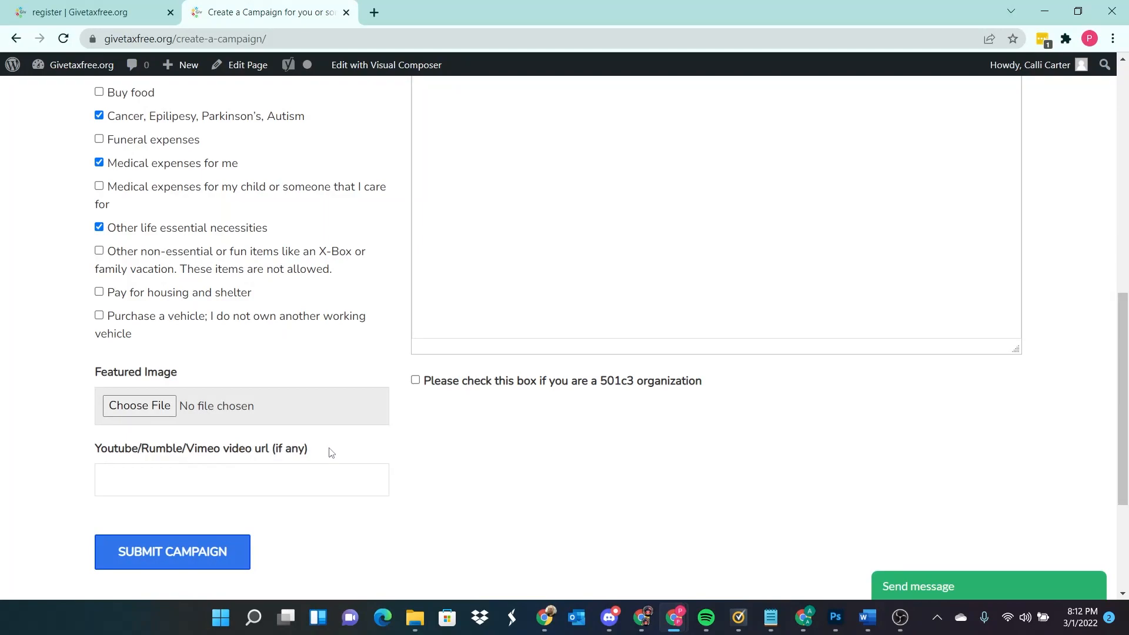
{"action": "mouse_move", "coordinate": [325, 466]}
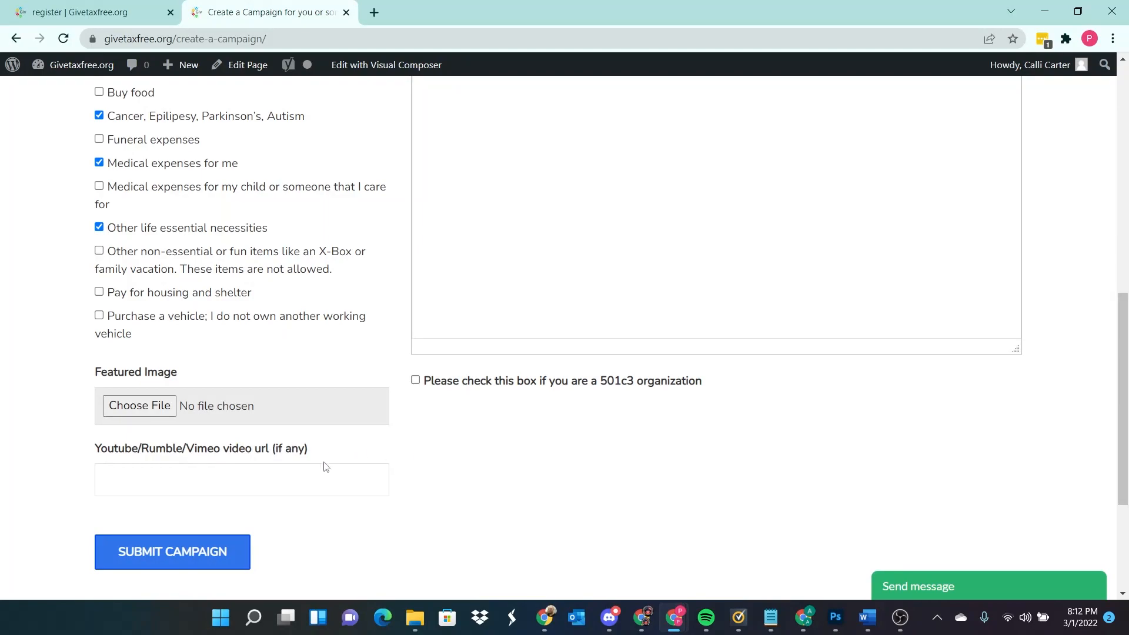
{"action": "mouse_move", "coordinate": [457, 367]}
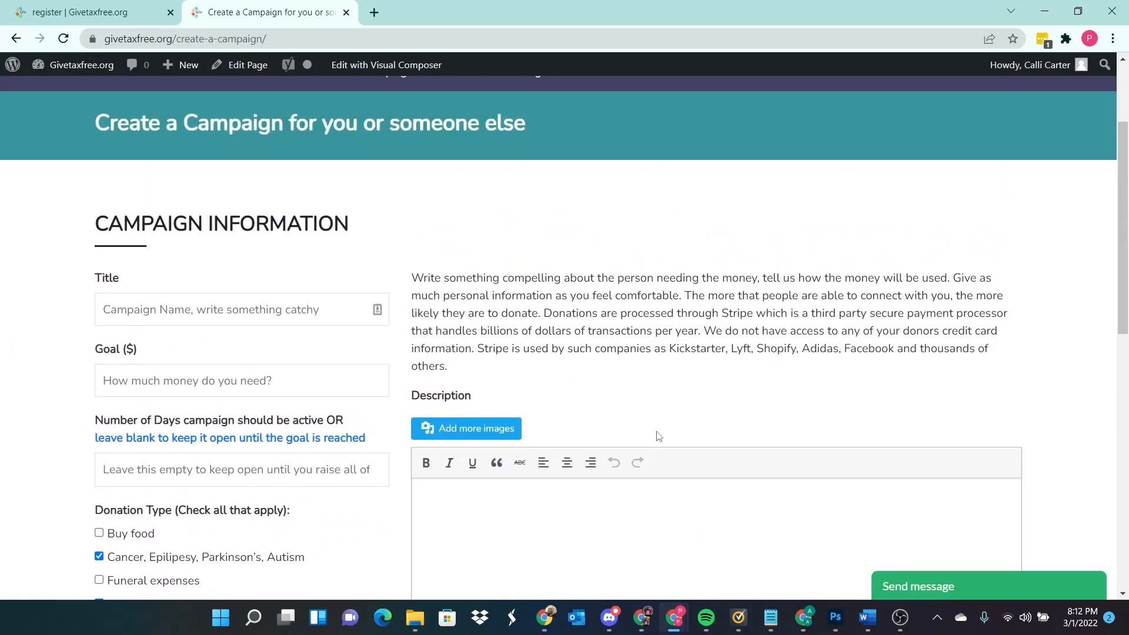
Step: Enter a campaign title about a recent ovarian cancer diagnosis and a goal of 10,000
{"action": "left_click", "coordinate": [241, 310]}
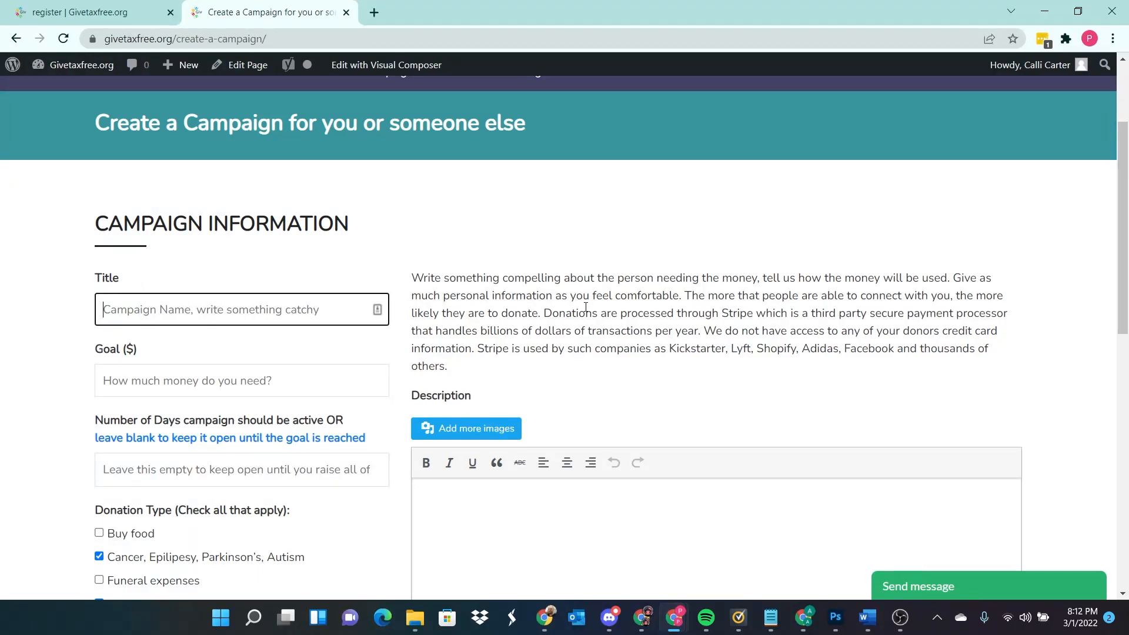
{"action": "type", "text": "Recently diagnosed with"}
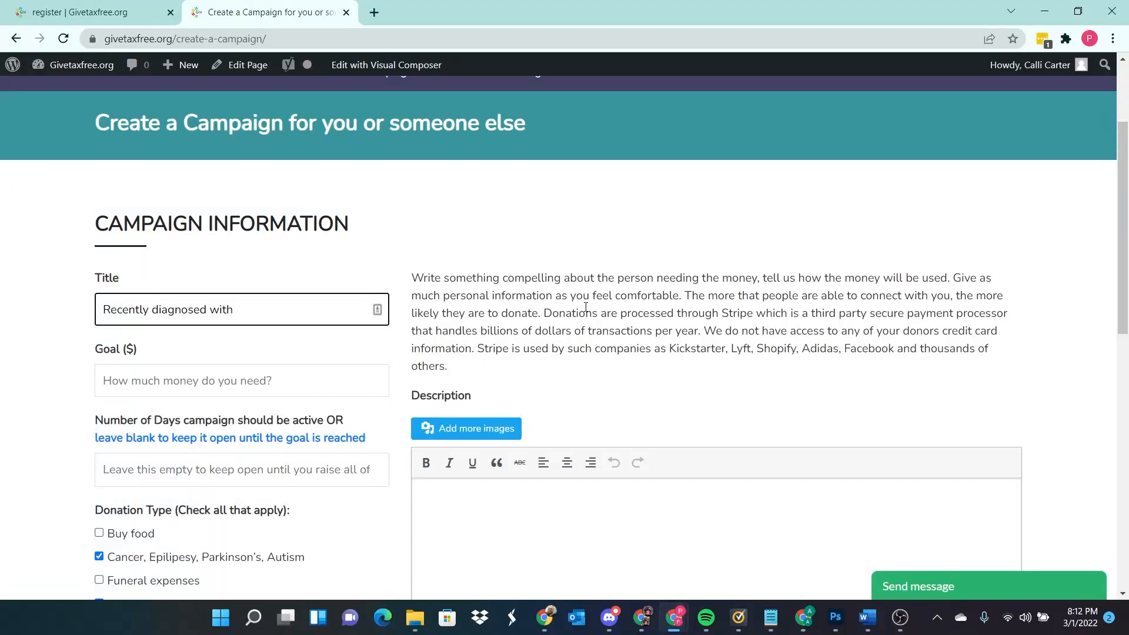
{"action": "type", "text": "ovarian"}
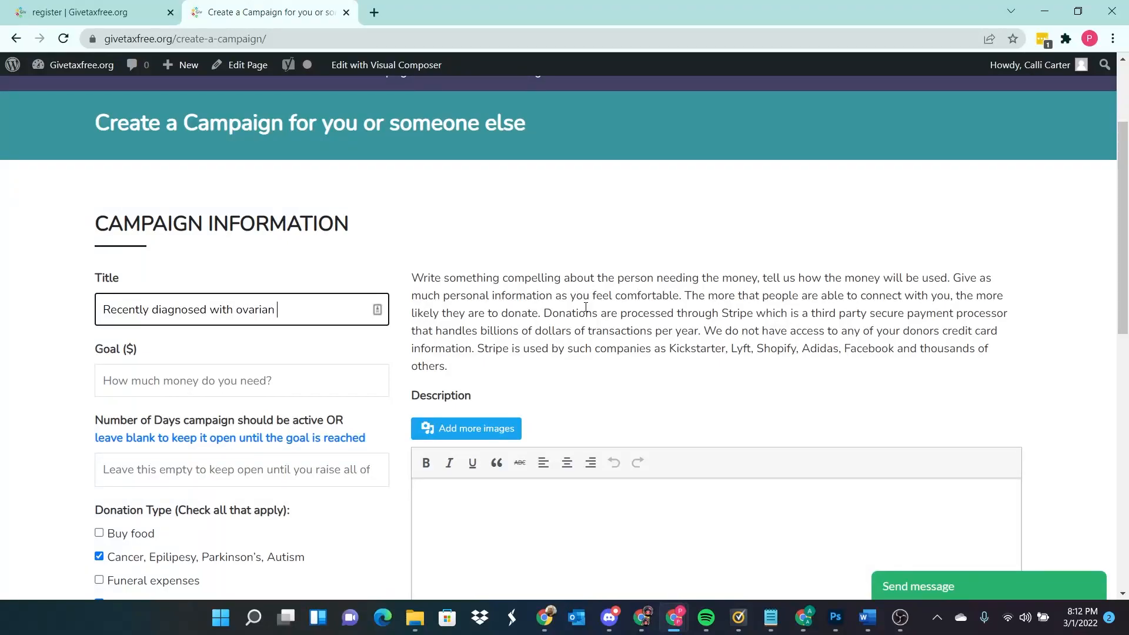
{"action": "type", "text": "cancer need funds f"}
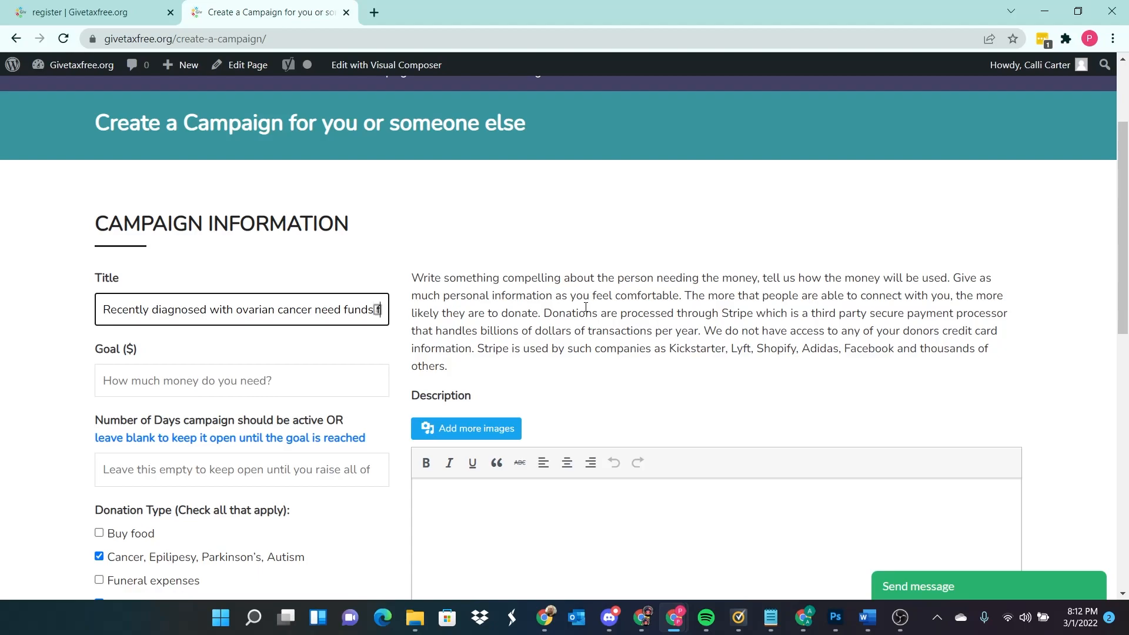
{"action": "left_click", "coordinate": [241, 379]}
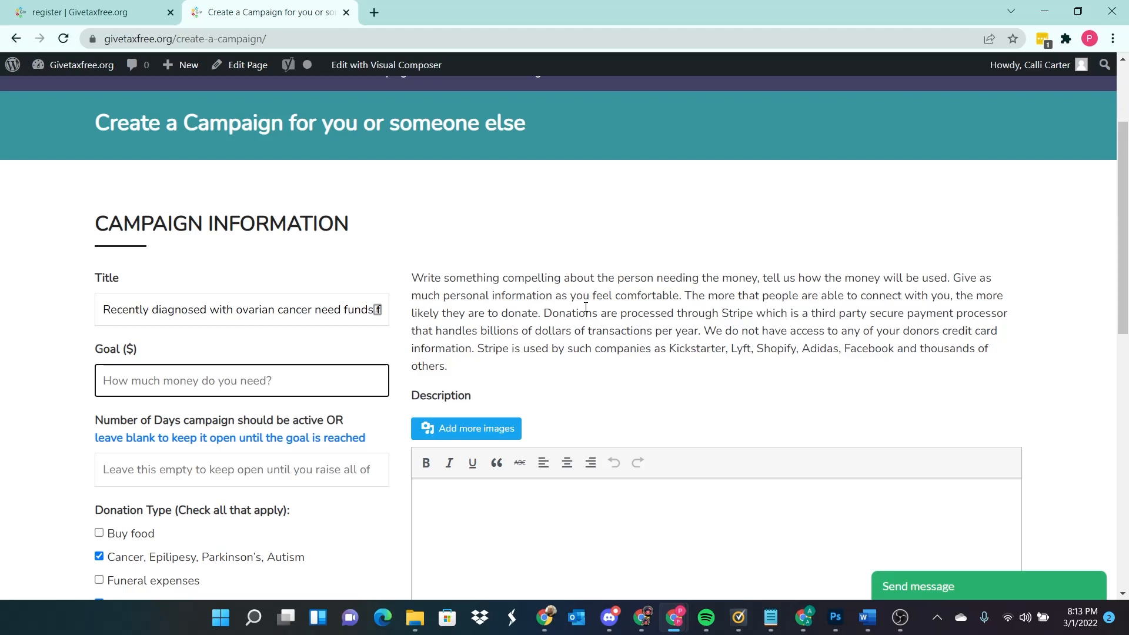
{"action": "type", "text": "10,000"}
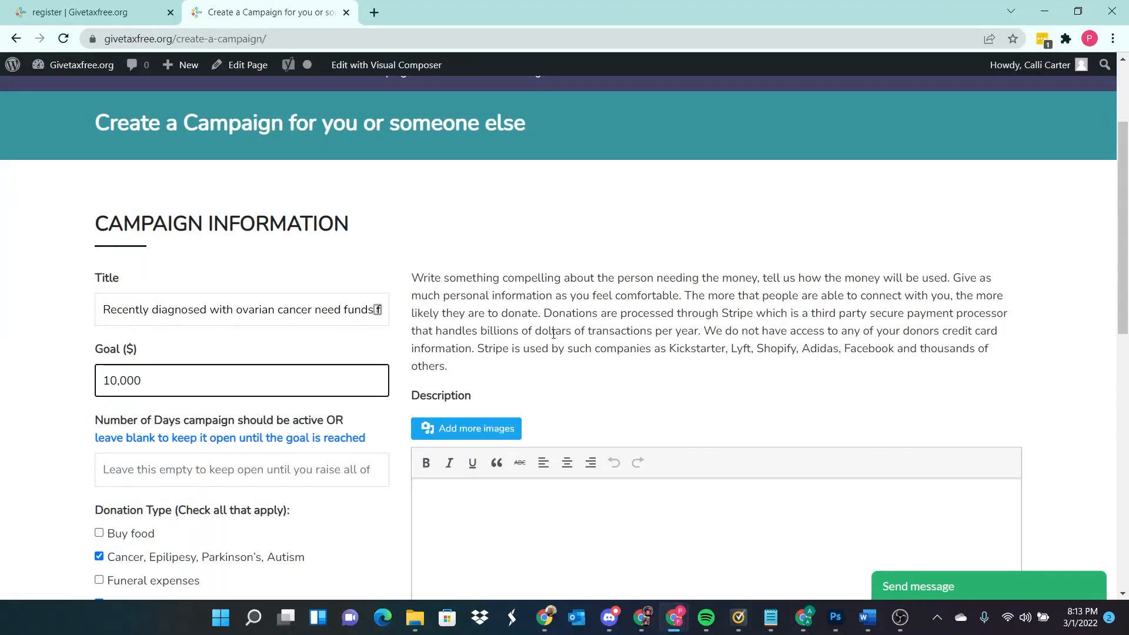
{"action": "mouse_move", "coordinate": [479, 480]}
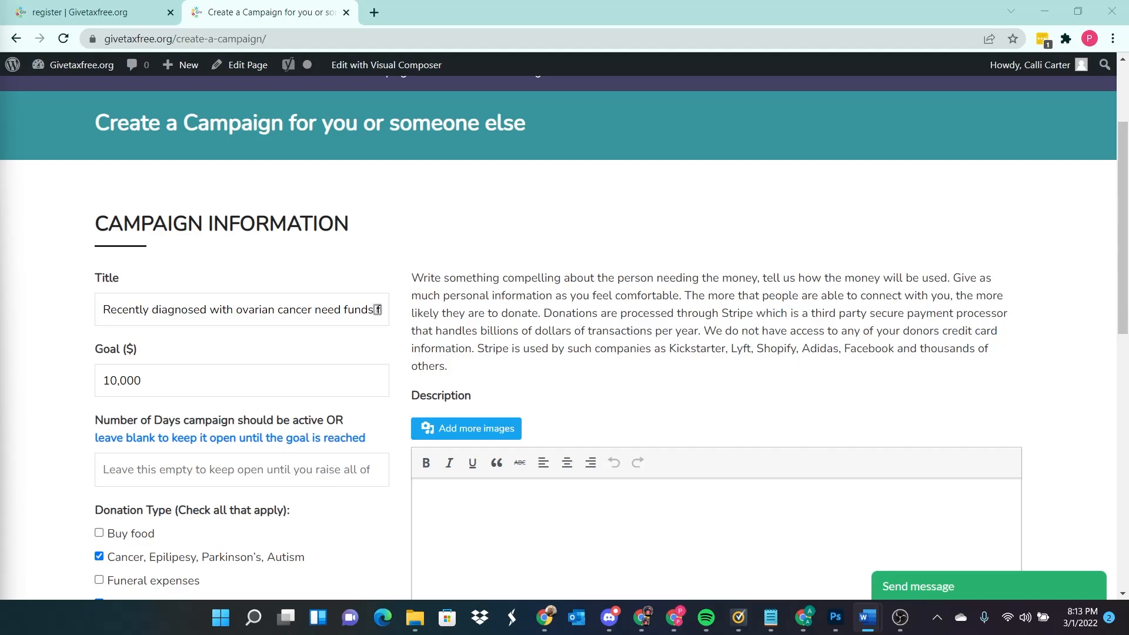
Step: Move down to the Description editor holding the pasted campaign story
{"action": "scroll", "scroll_direction": "down", "scroll_amount": 3}
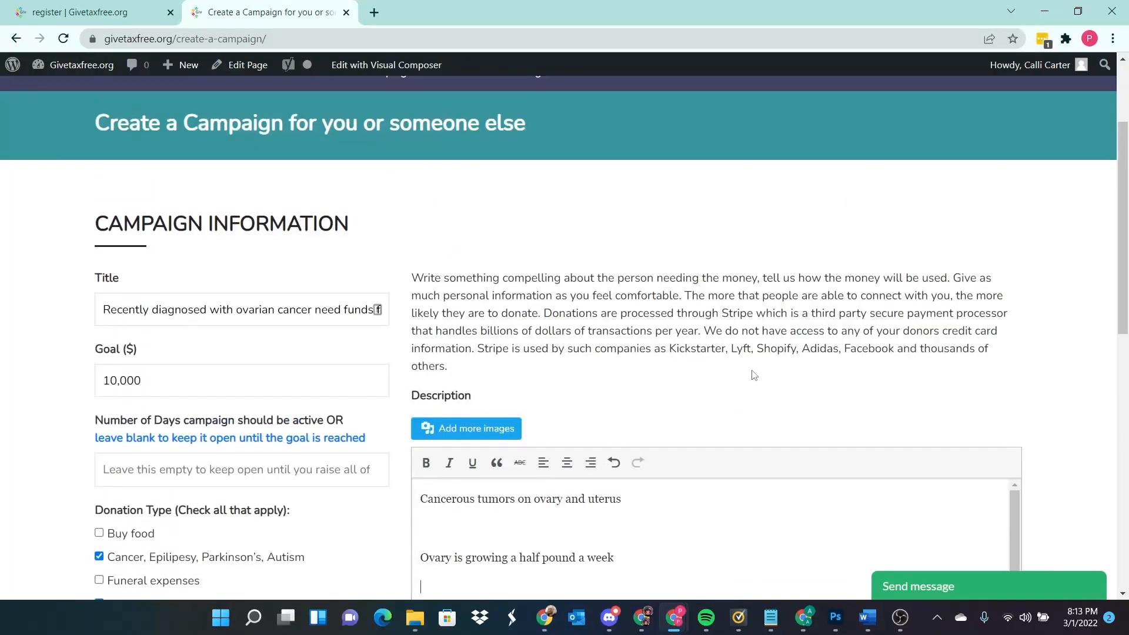
{"action": "scroll", "scroll_direction": "down", "scroll_amount": 3}
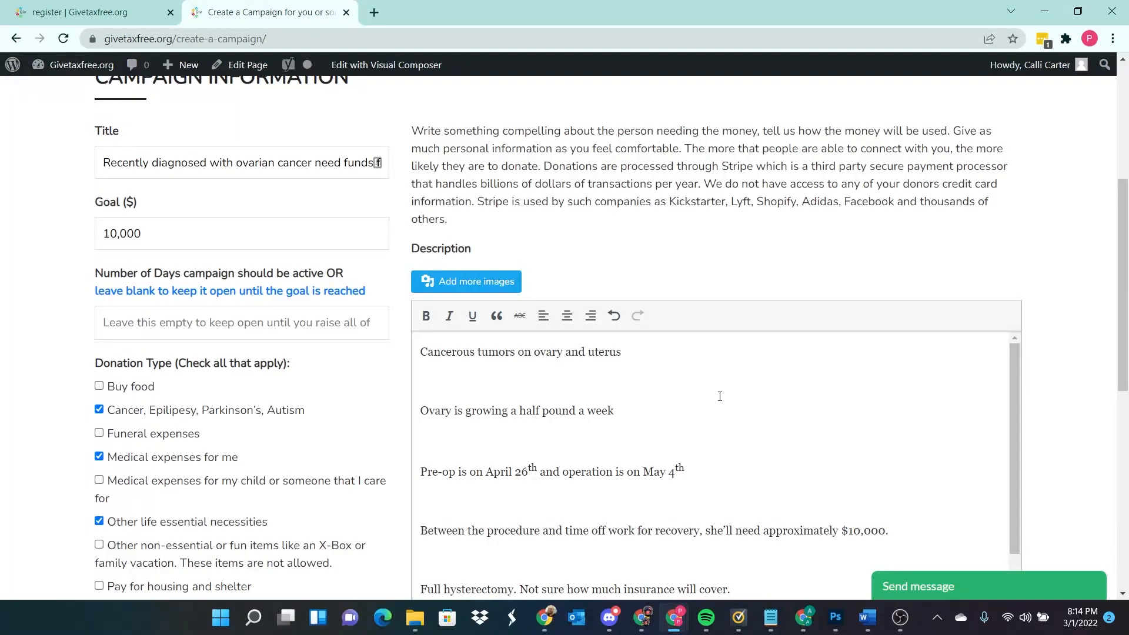
{"action": "mouse_move", "coordinate": [655, 254]}
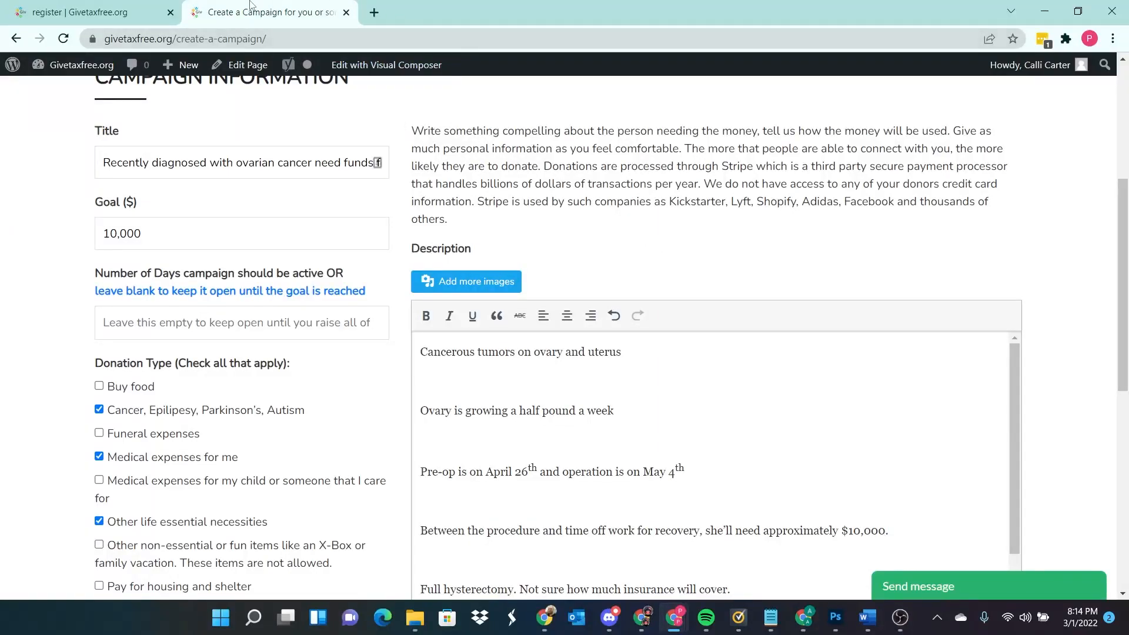
{"action": "mouse_move", "coordinate": [270, 12]}
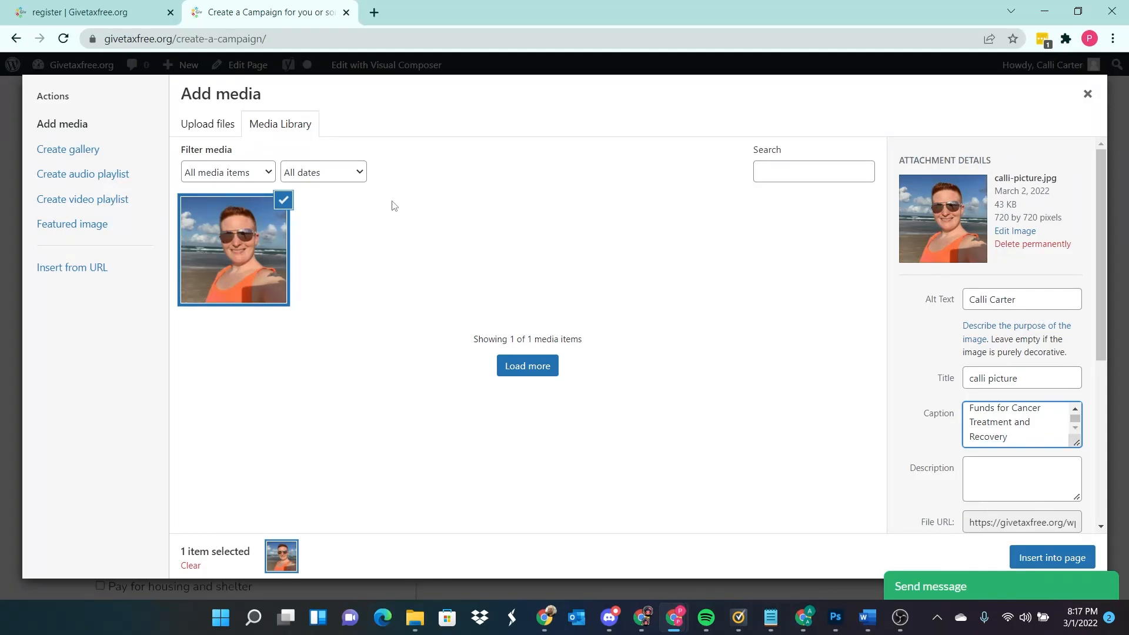
{"action": "mouse_move", "coordinate": [394, 117]}
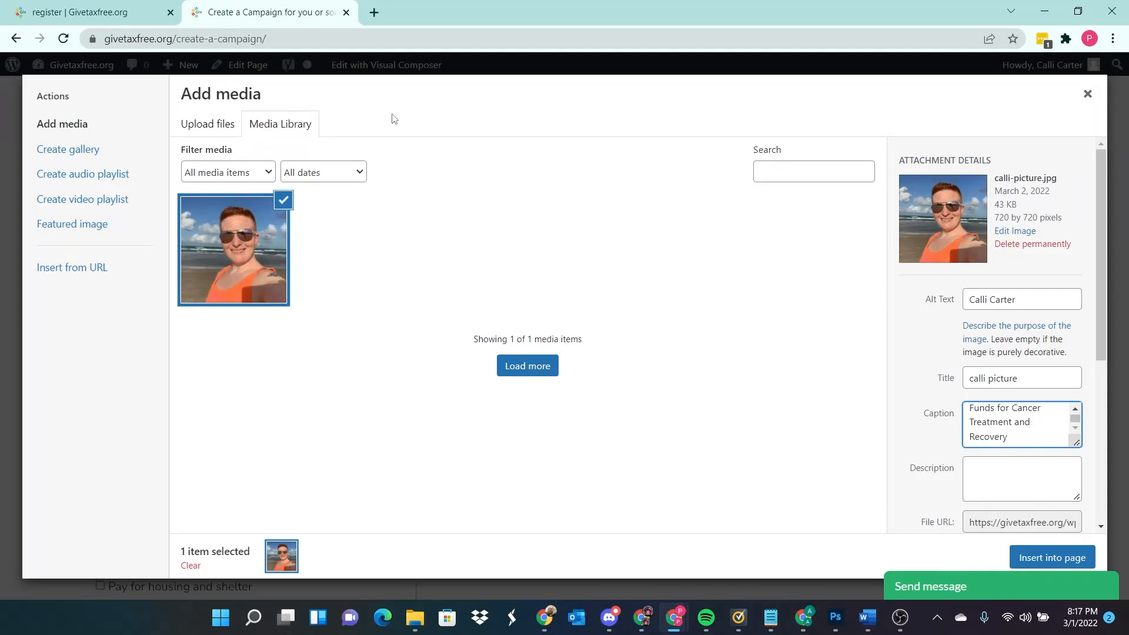
{"action": "mouse_move", "coordinate": [13, 75]}
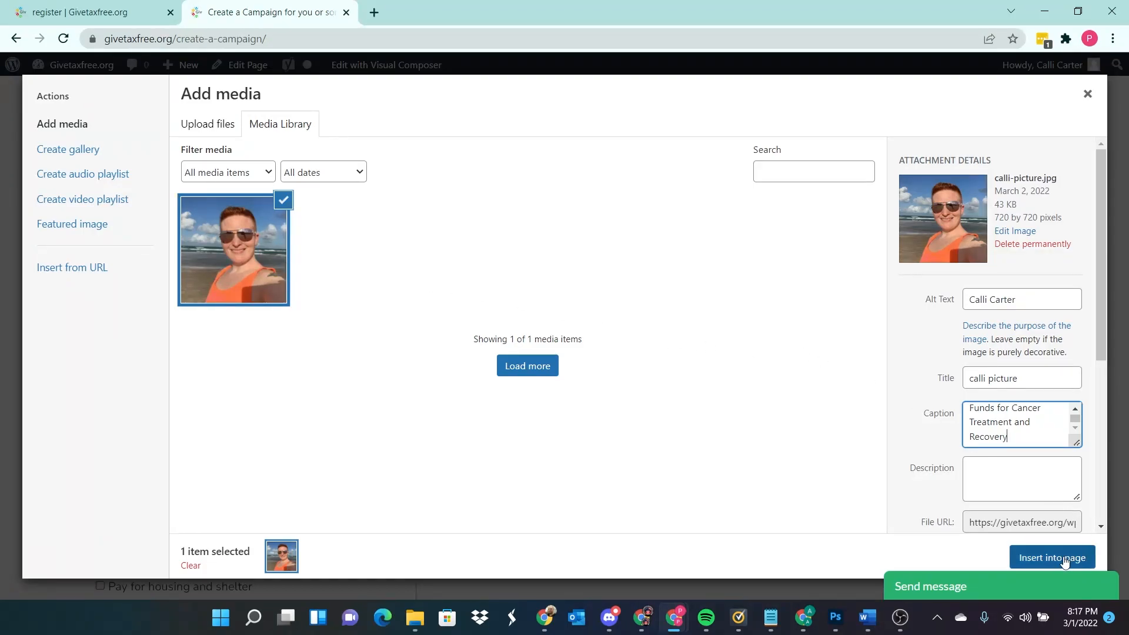
Step: Insert the chosen beach photo with its caption into the campaign description
{"action": "left_click", "coordinate": [1051, 558]}
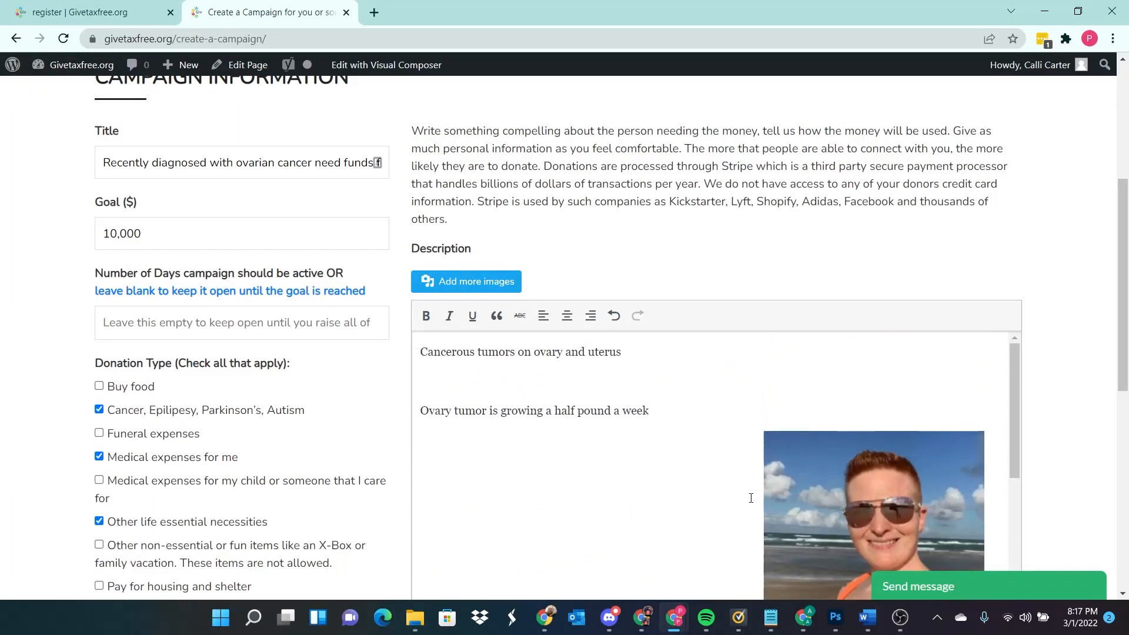
Step: Move down from the inserted photo toward the Featured Image section
{"action": "scroll", "scroll_direction": "down", "scroll_amount": 3}
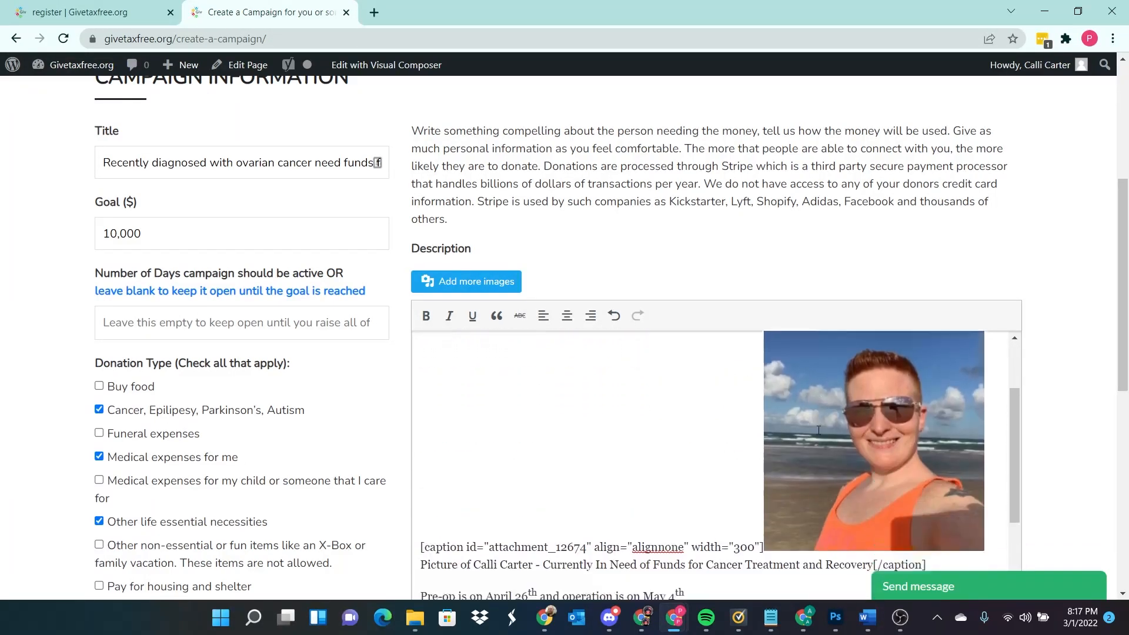
{"action": "scroll", "scroll_direction": "down", "scroll_amount": 3}
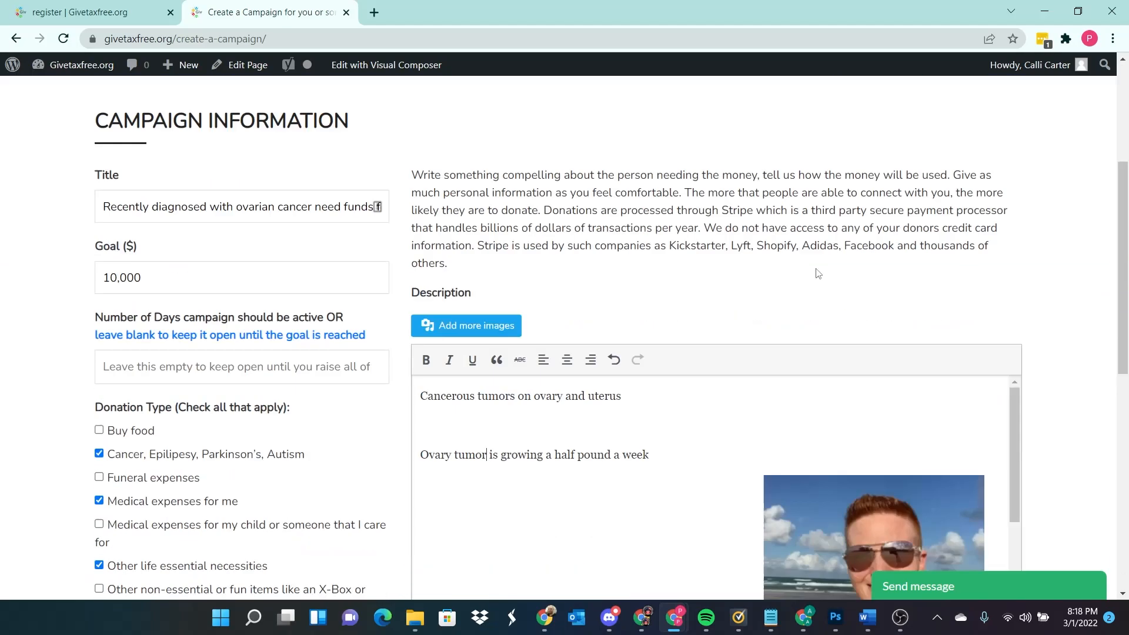
{"action": "scroll", "scroll_direction": "down", "scroll_amount": 3}
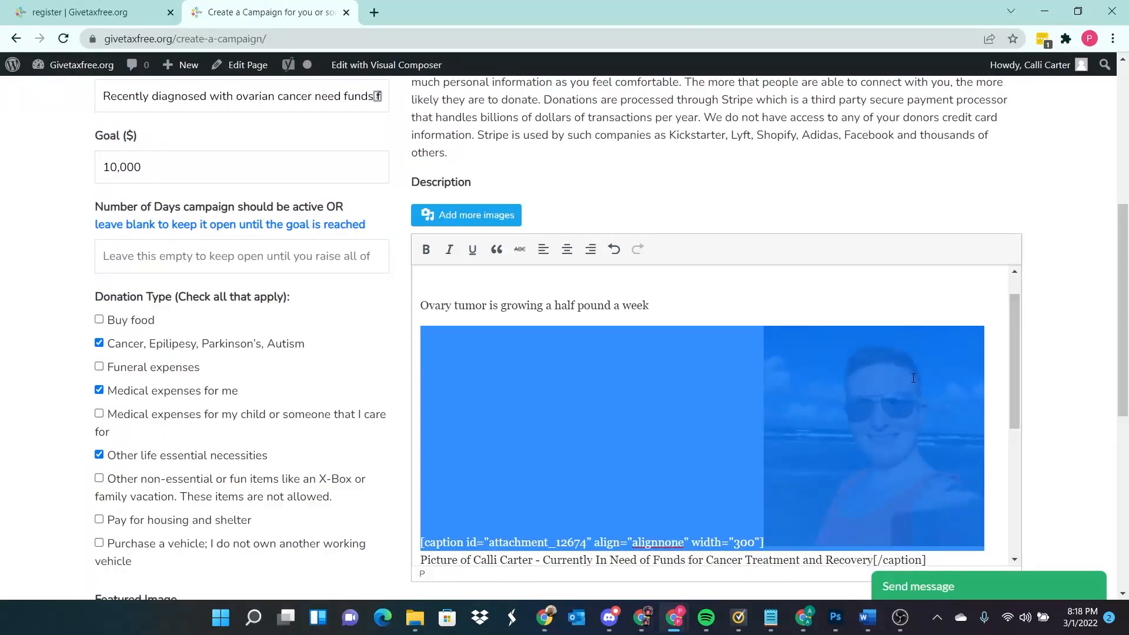
{"action": "mouse_move", "coordinate": [923, 346]}
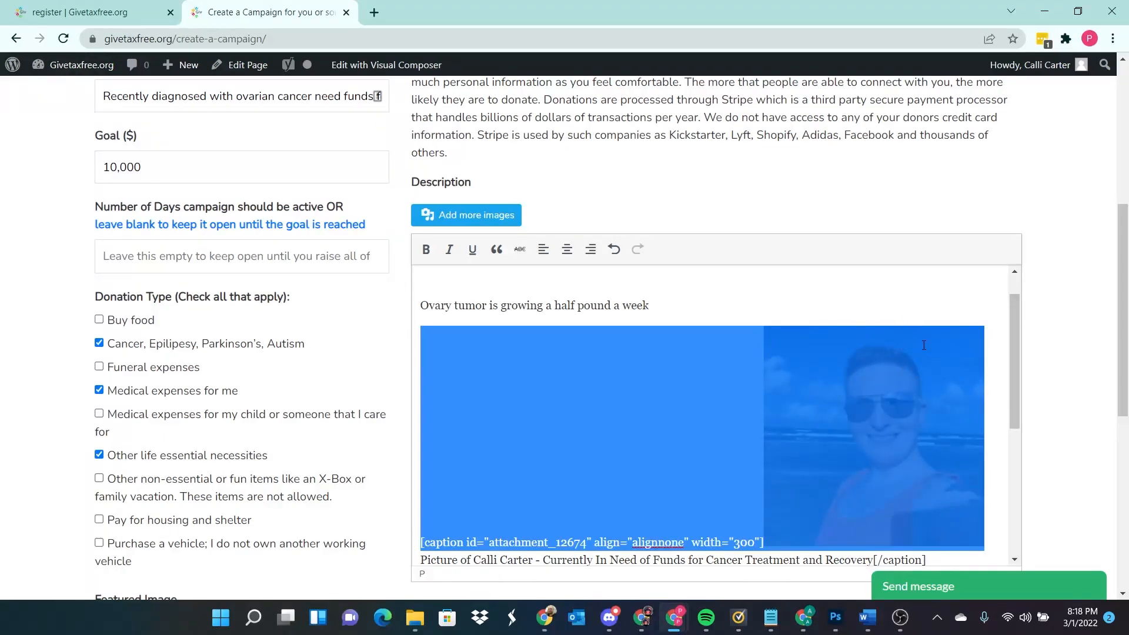
{"action": "mouse_move", "coordinate": [867, 338]}
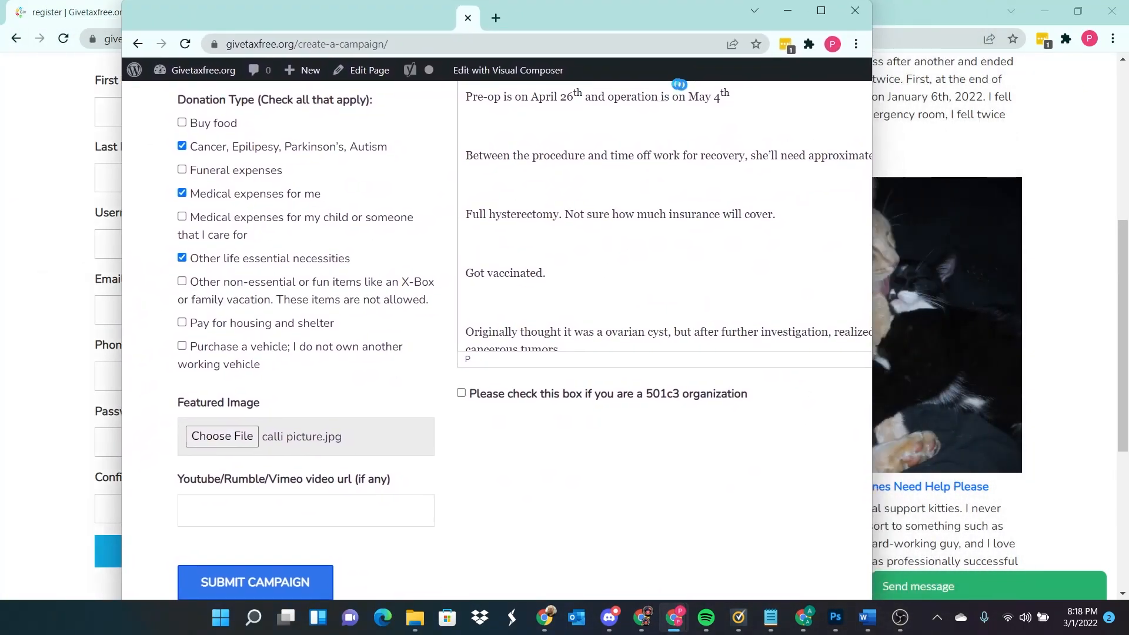
{"action": "left_click", "coordinate": [820, 10]}
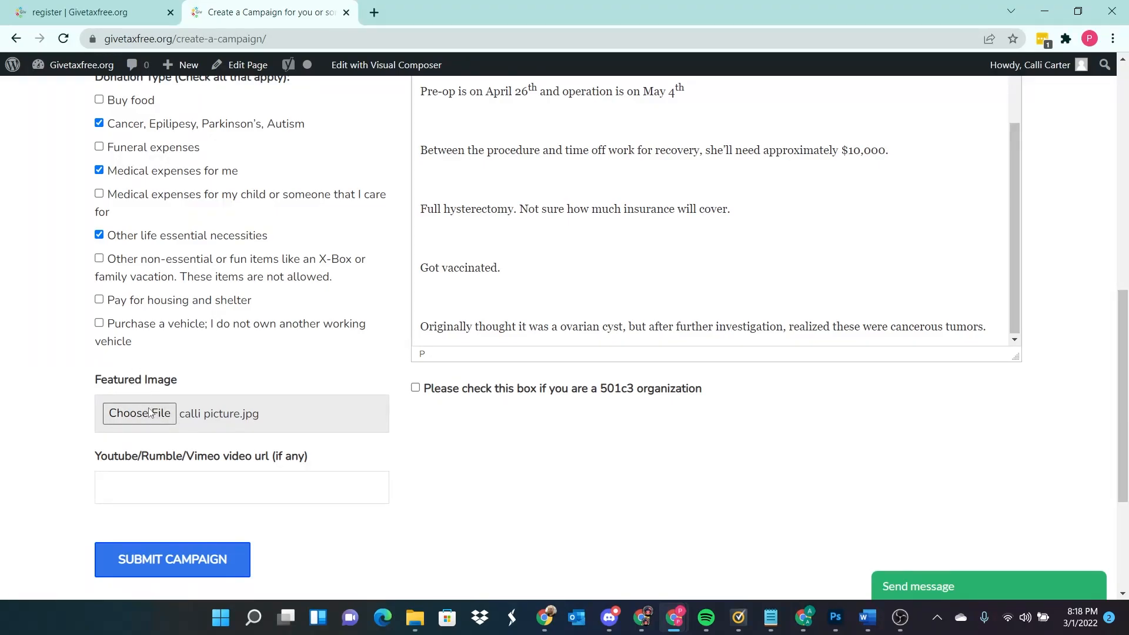
{"action": "mouse_move", "coordinate": [355, 454]}
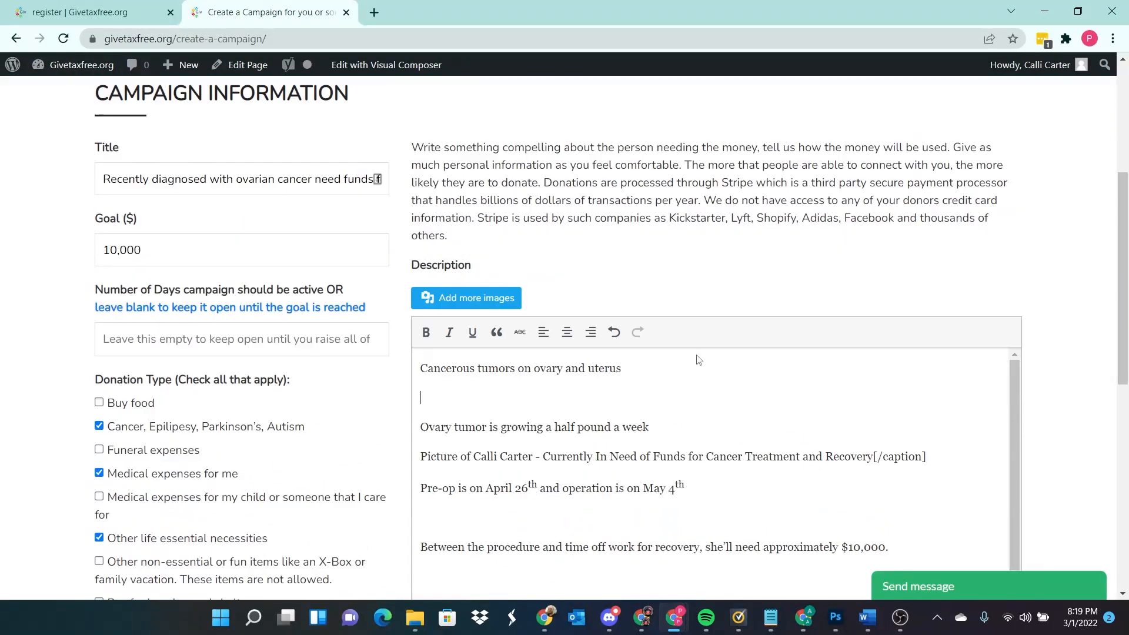
Step: Delete the leftover [/caption] text and join the opening tumor sentences in the description
{"action": "scroll", "scroll_direction": "down", "scroll_amount": 3}
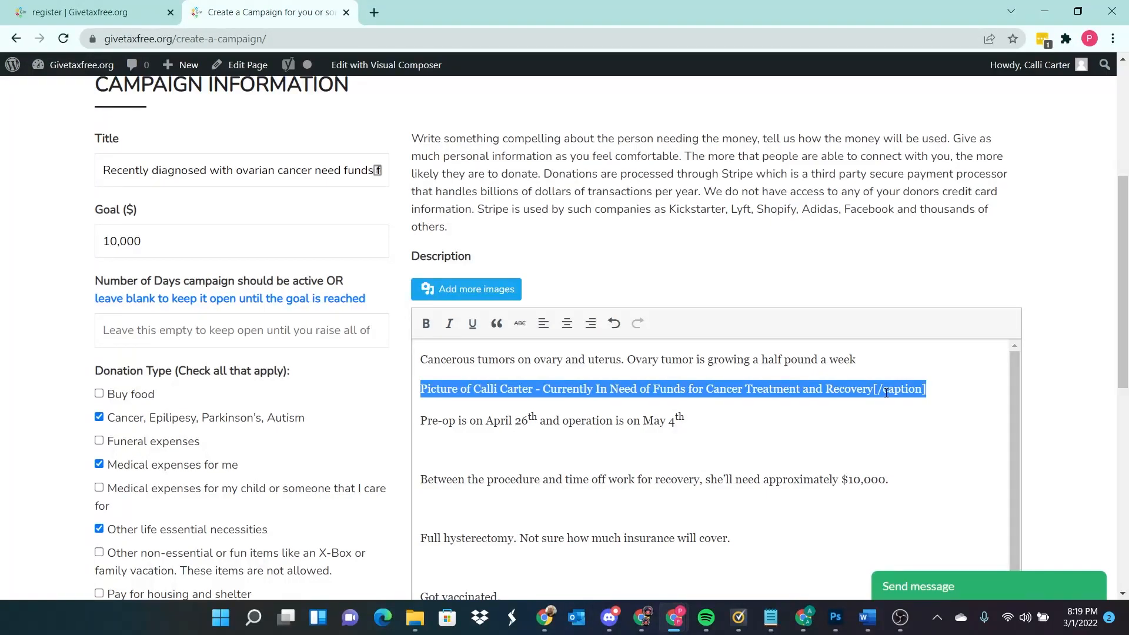
{"action": "key", "text": "Delete"}
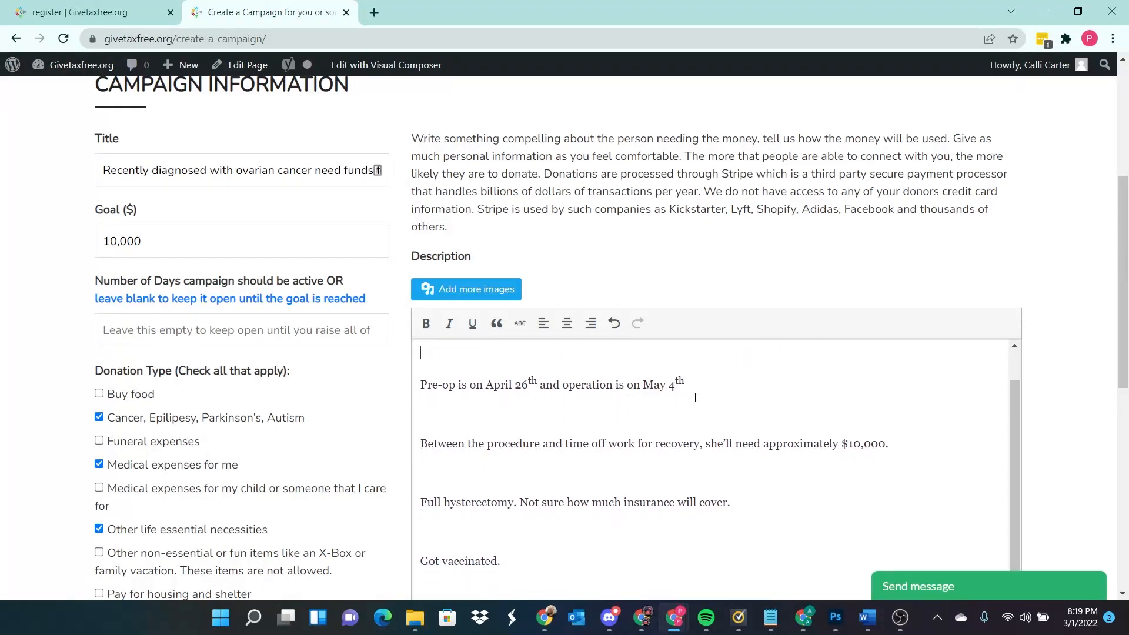
{"action": "scroll", "scroll_direction": "down", "scroll_amount": 3}
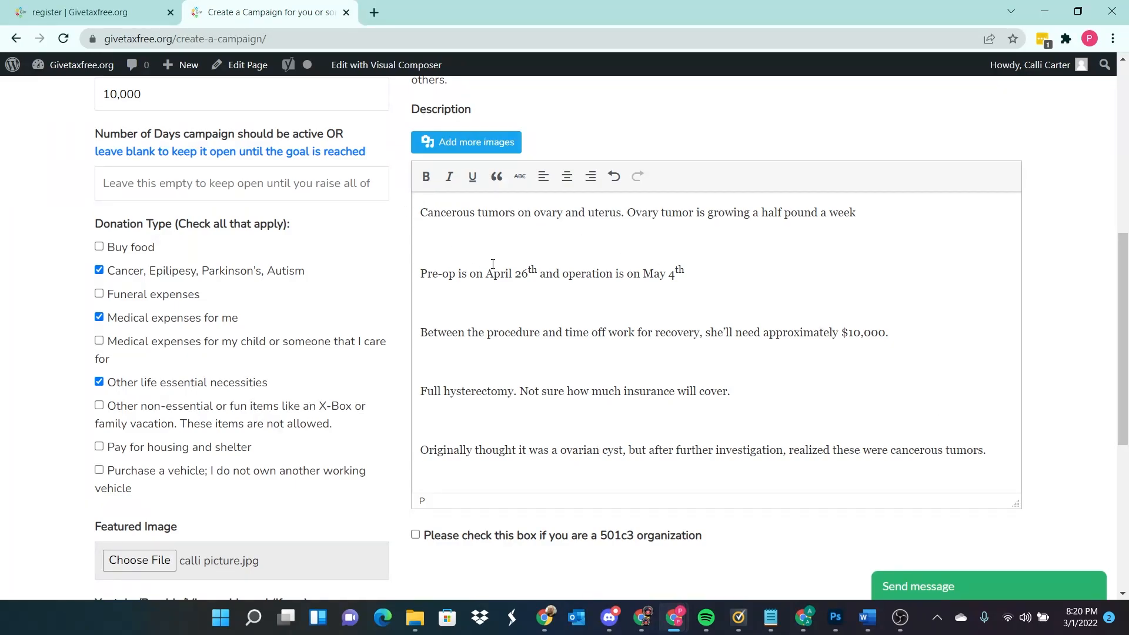
{"action": "mouse_move", "coordinate": [497, 252]}
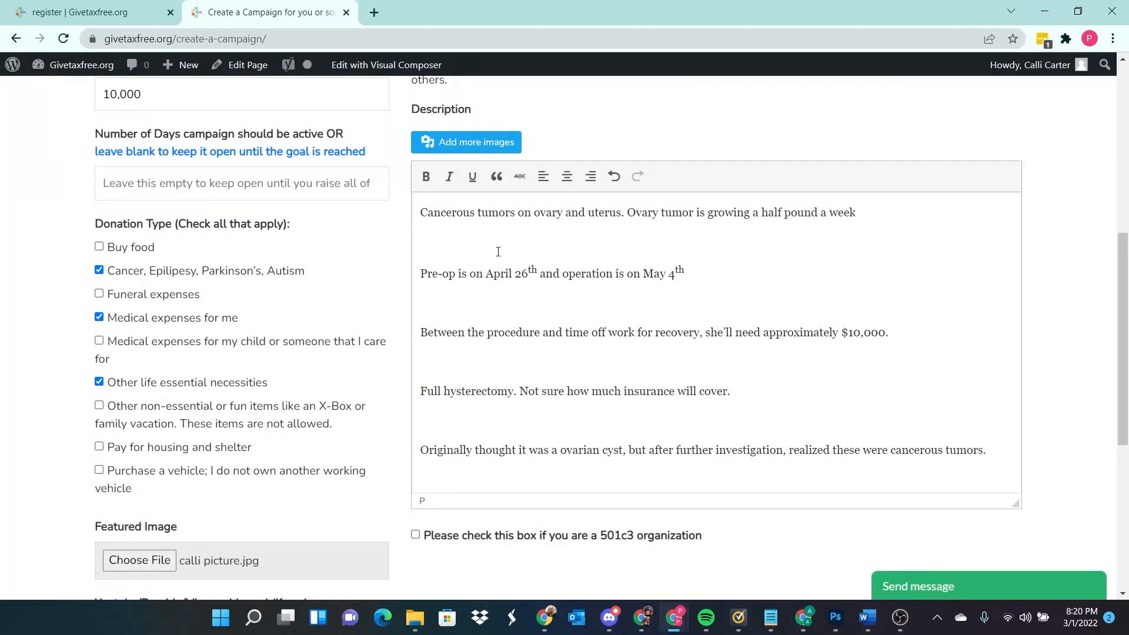
{"action": "left_click", "coordinate": [496, 241]}
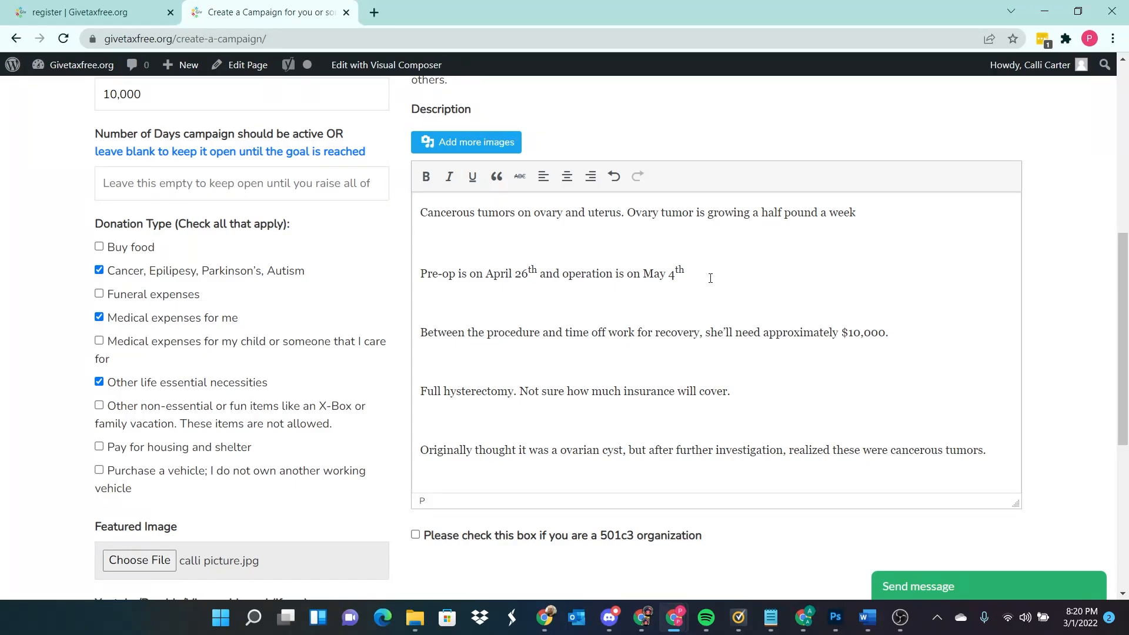
{"action": "mouse_move", "coordinate": [796, 286]}
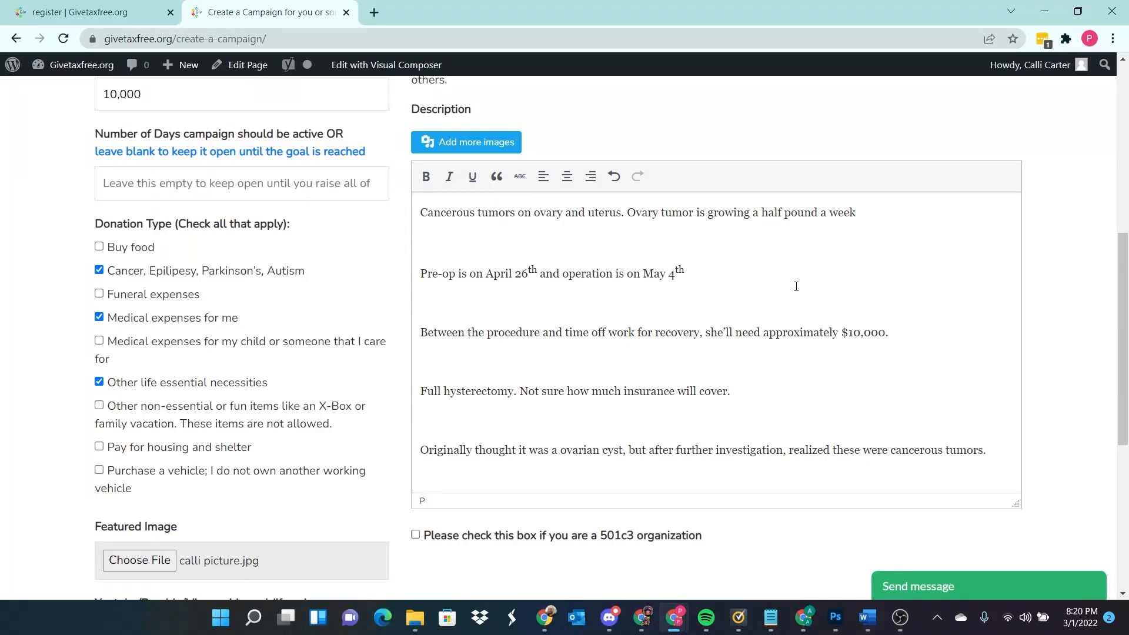
{"action": "mouse_move", "coordinate": [795, 293]}
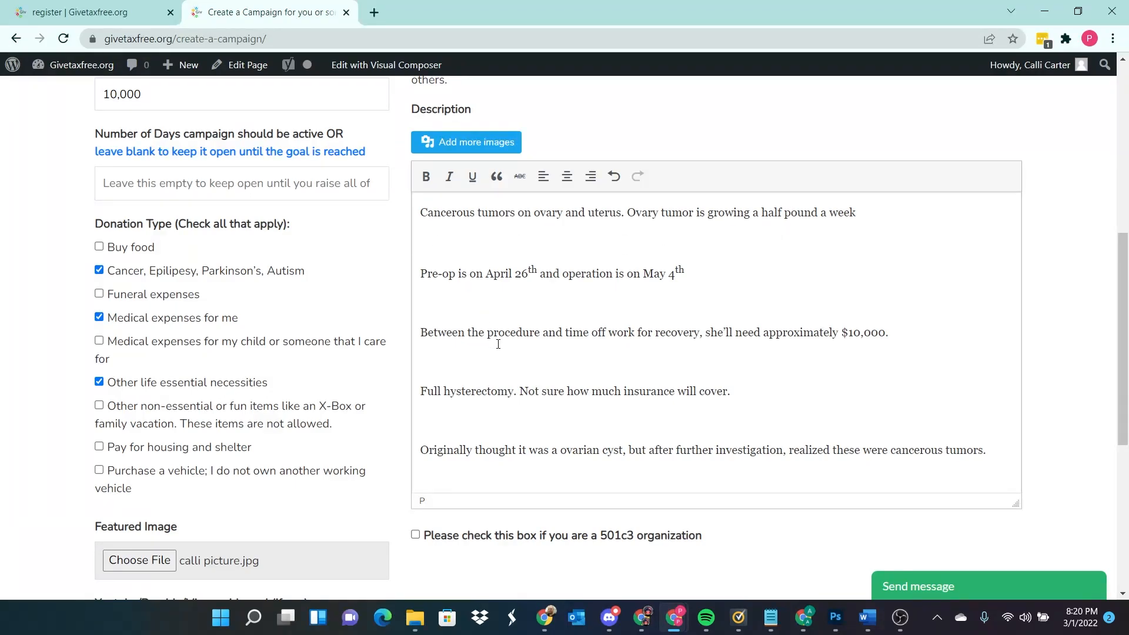
Step: Submit the finished campaign from the bottom of the form
{"action": "scroll", "scroll_direction": "down", "scroll_amount": 3}
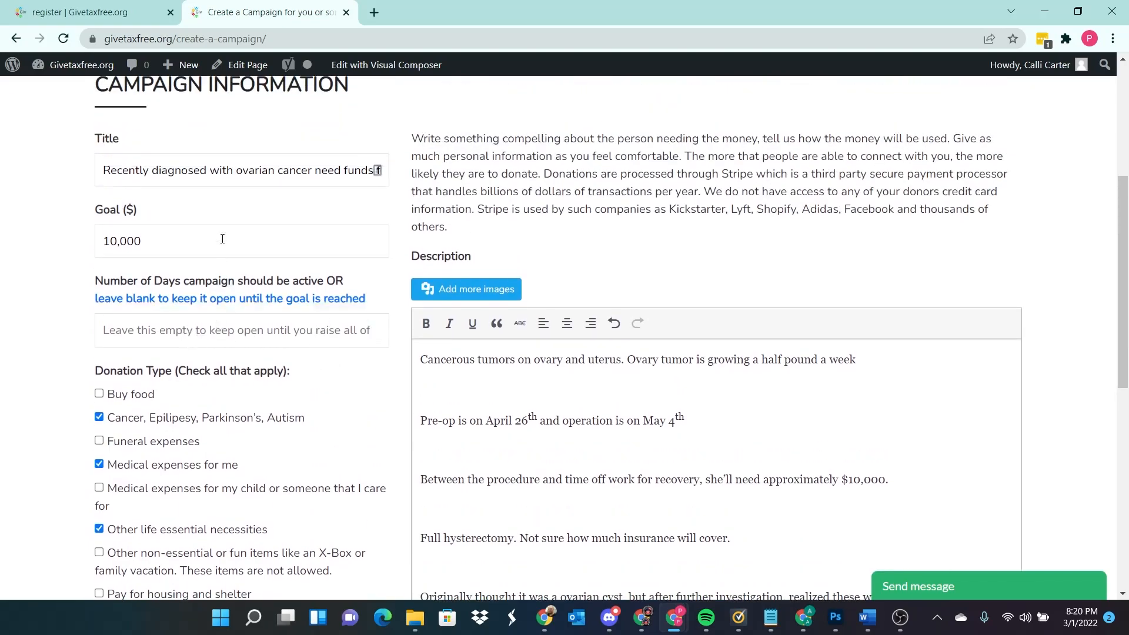
{"action": "scroll", "scroll_direction": "down", "scroll_amount": 3}
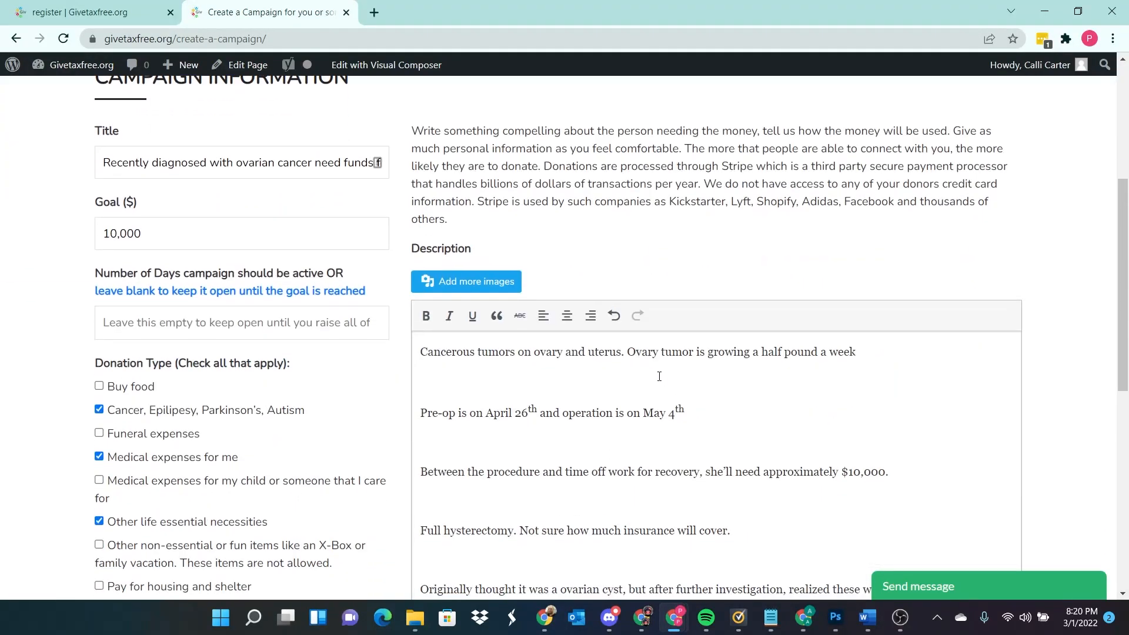
{"action": "scroll", "scroll_direction": "down", "scroll_amount": 3}
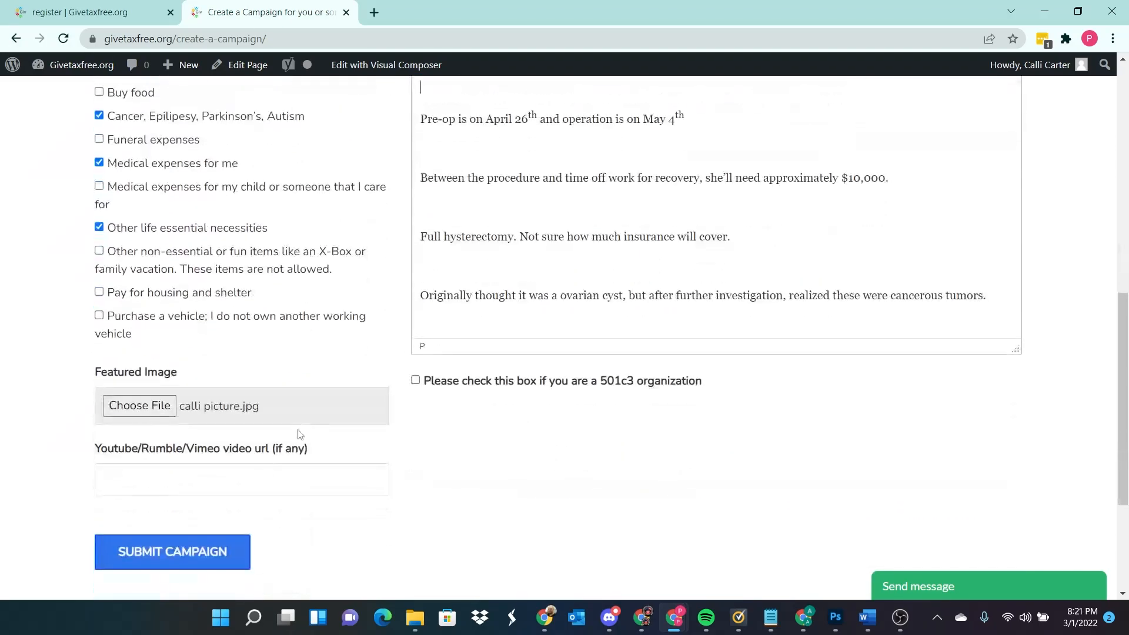
{"action": "mouse_move", "coordinate": [332, 549]}
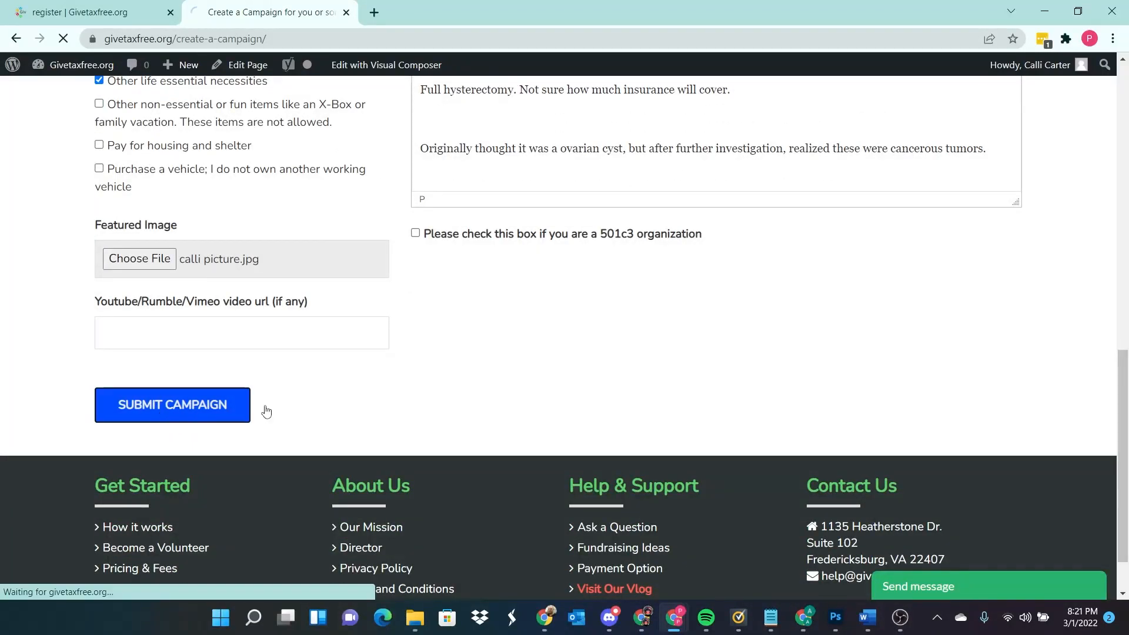
{"action": "left_click", "coordinate": [171, 403]}
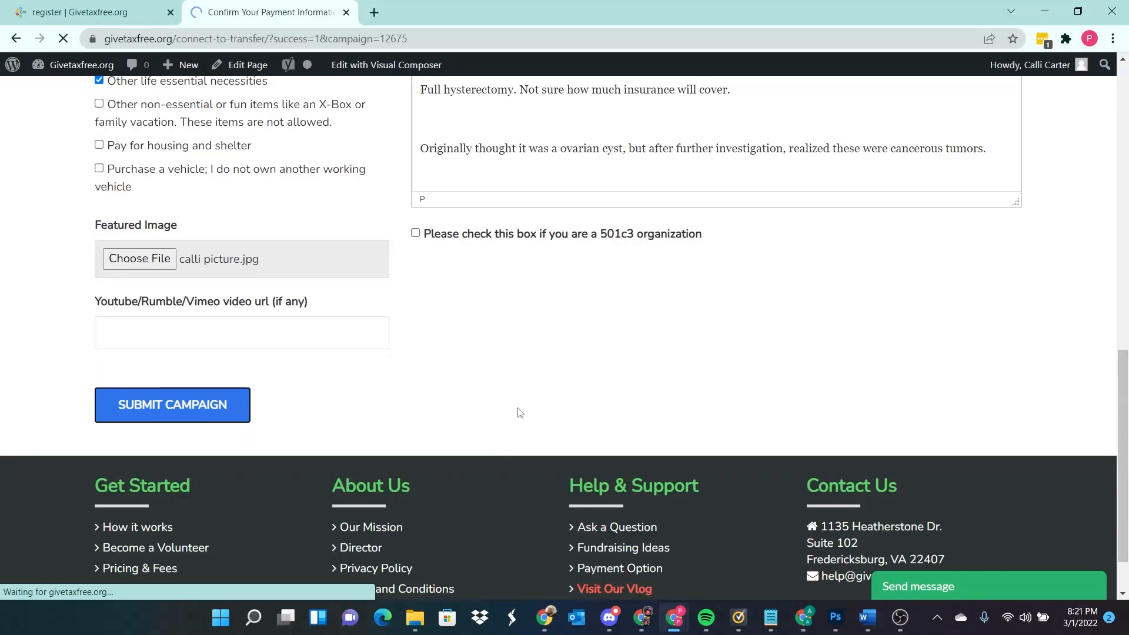
Step: Follow the link to the guide on choosing the best payment option
{"action": "left_click", "coordinate": [172, 403]}
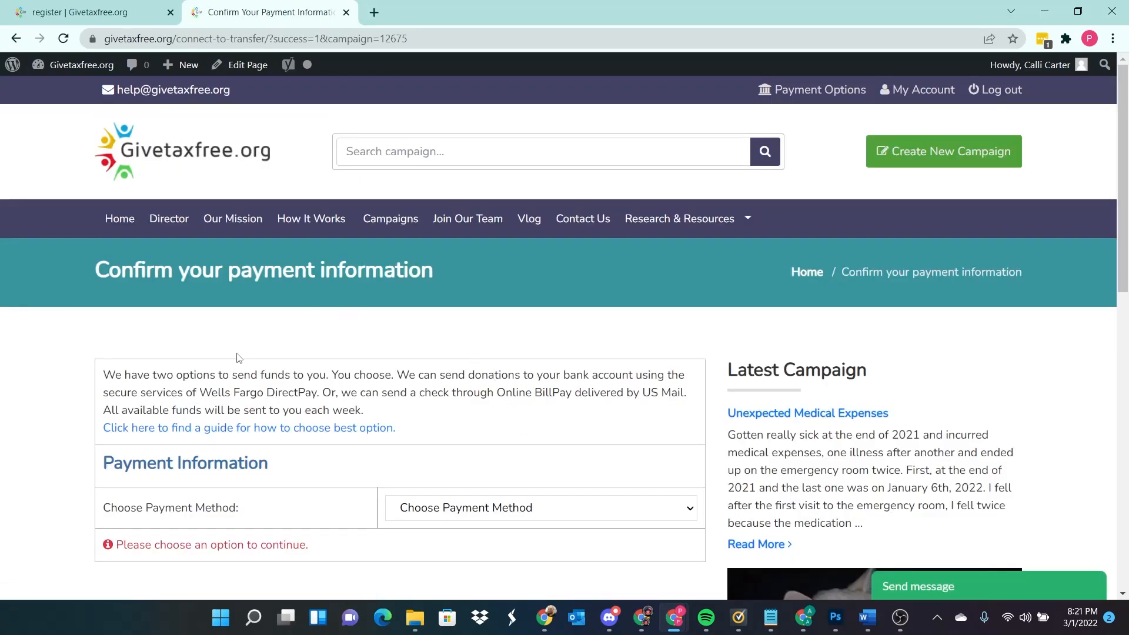
{"action": "scroll", "scroll_direction": "down", "scroll_amount": 3}
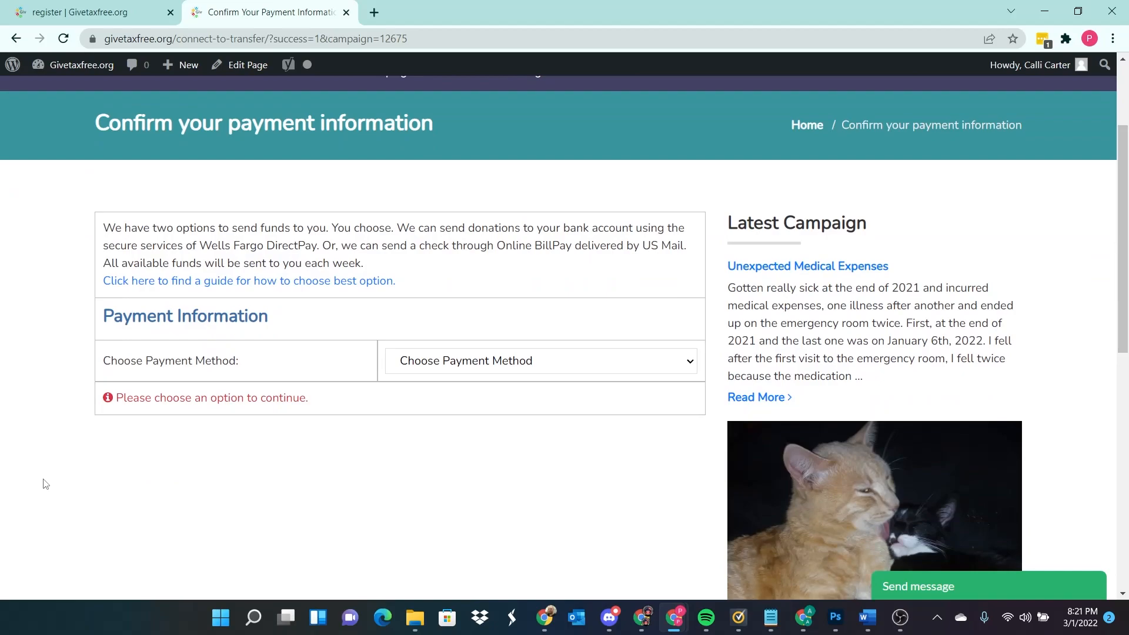
{"action": "mouse_move", "coordinate": [207, 238]}
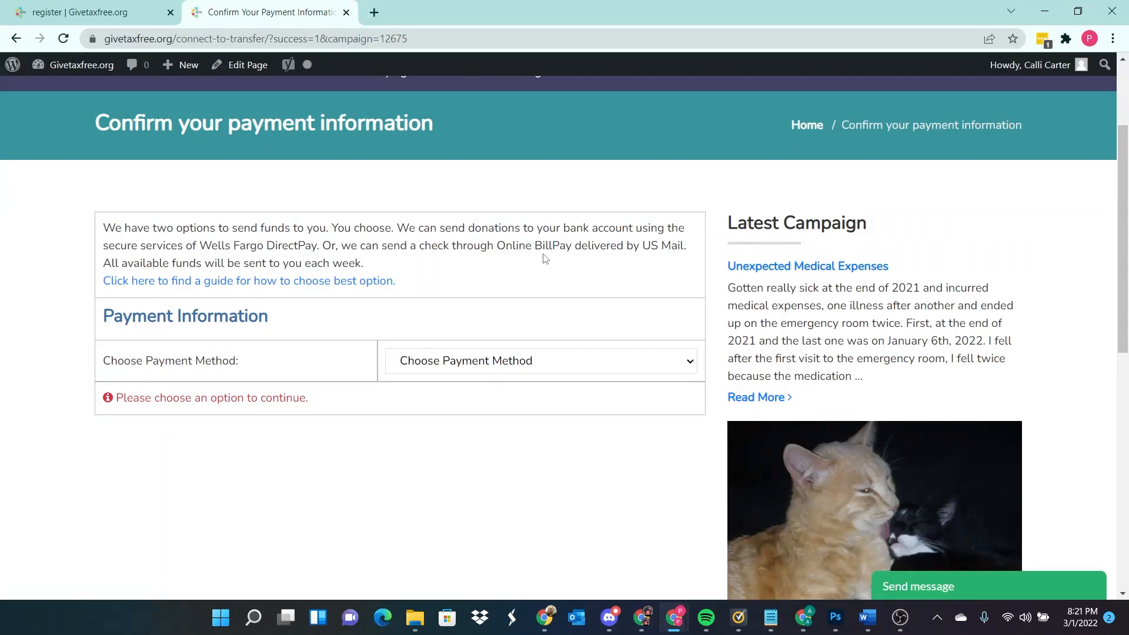
{"action": "mouse_move", "coordinate": [663, 248]}
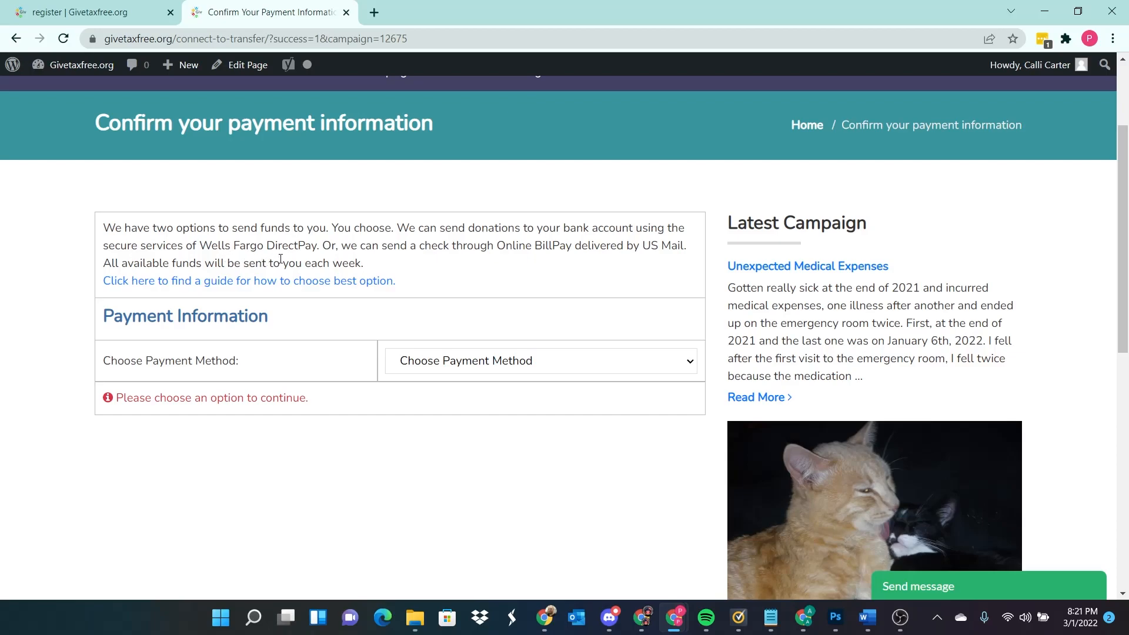
{"action": "mouse_move", "coordinate": [248, 279]}
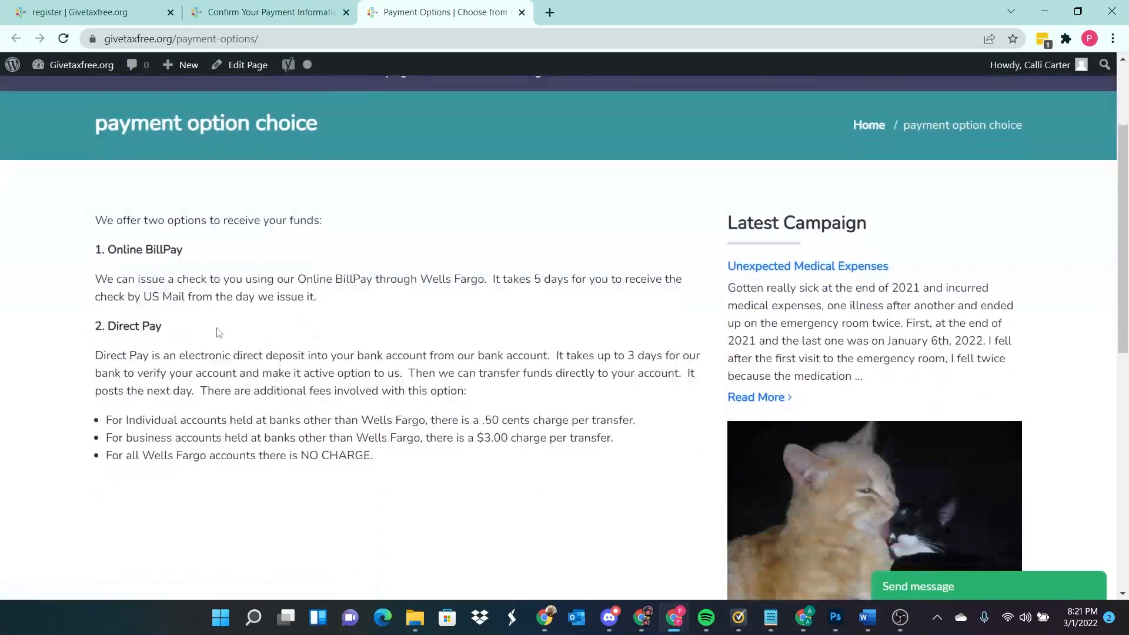
Step: Read the Online BillPay versus Direct Pay descriptions, then return to the payment confirmation page
{"action": "left_click_drag", "start_coordinate": [105, 280], "coordinate": [352, 280]}
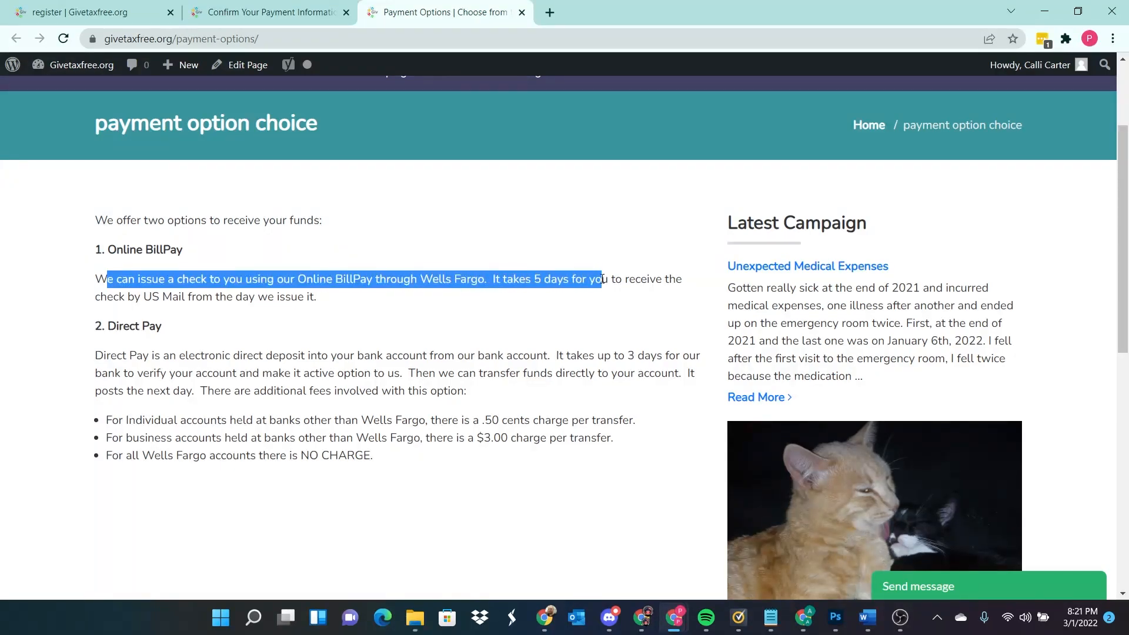
{"action": "left_click", "coordinate": [140, 374]}
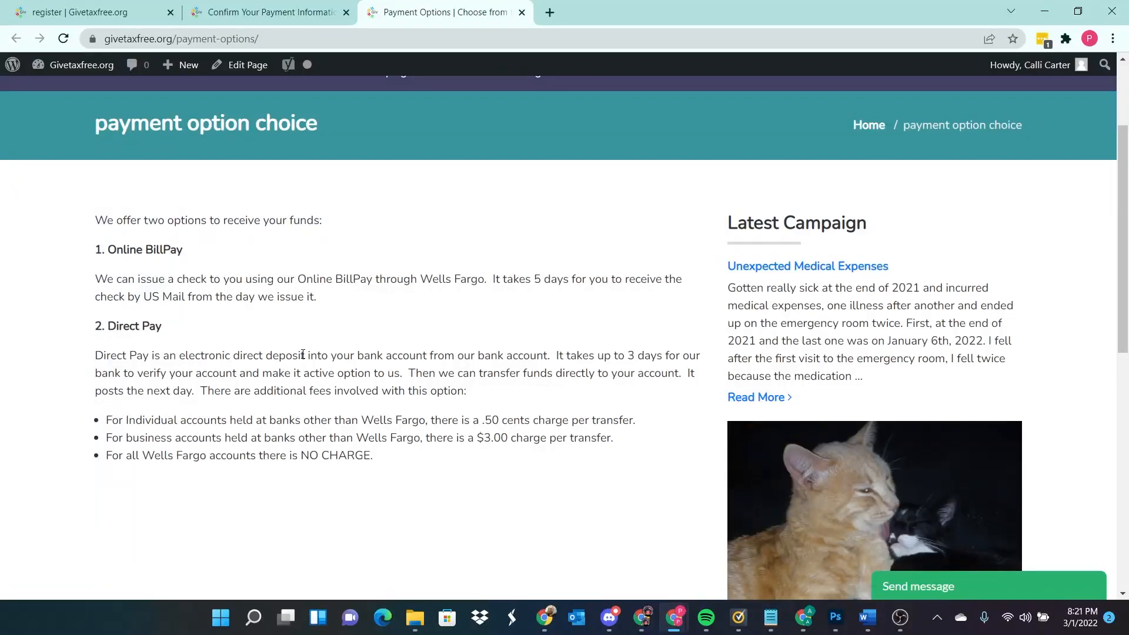
{"action": "mouse_move", "coordinate": [159, 287]}
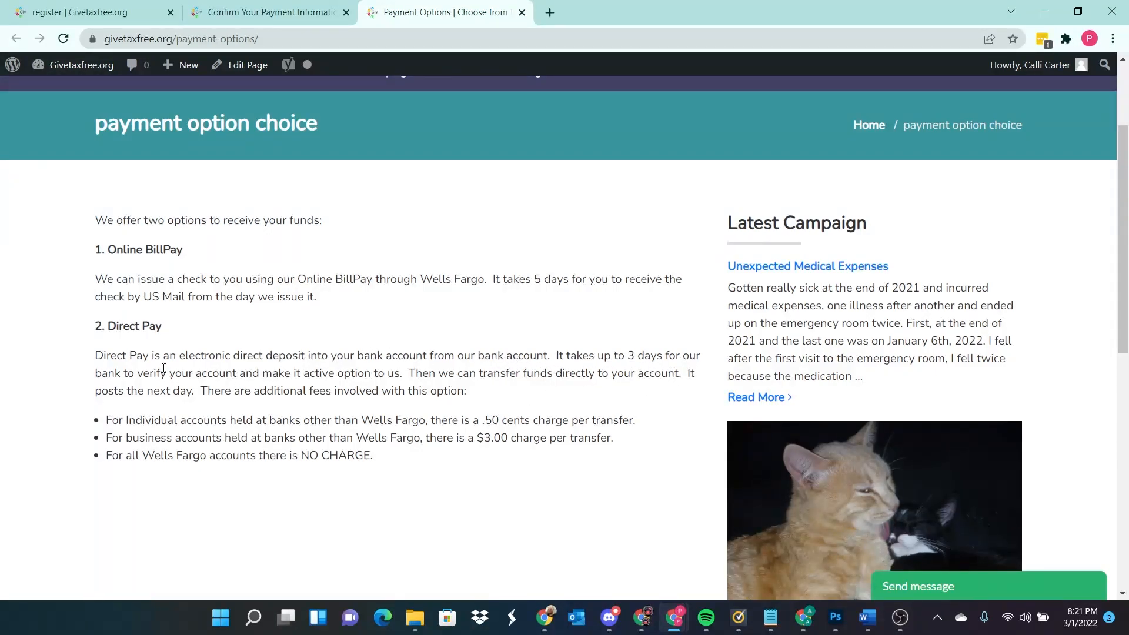
{"action": "mouse_move", "coordinate": [439, 384]}
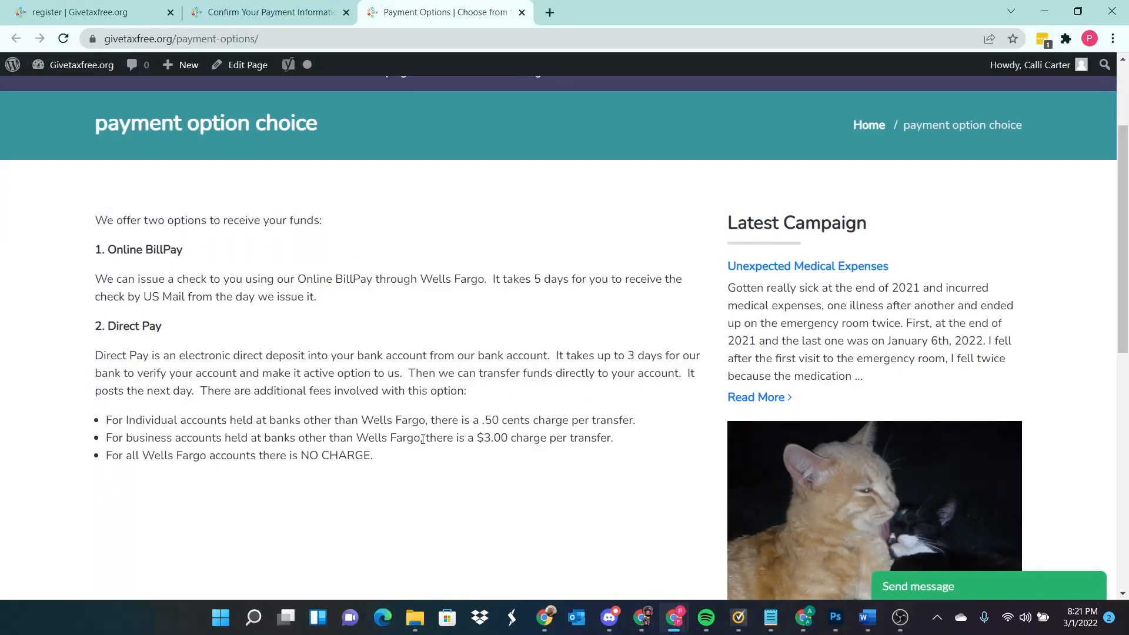
{"action": "left_click", "coordinate": [267, 12]}
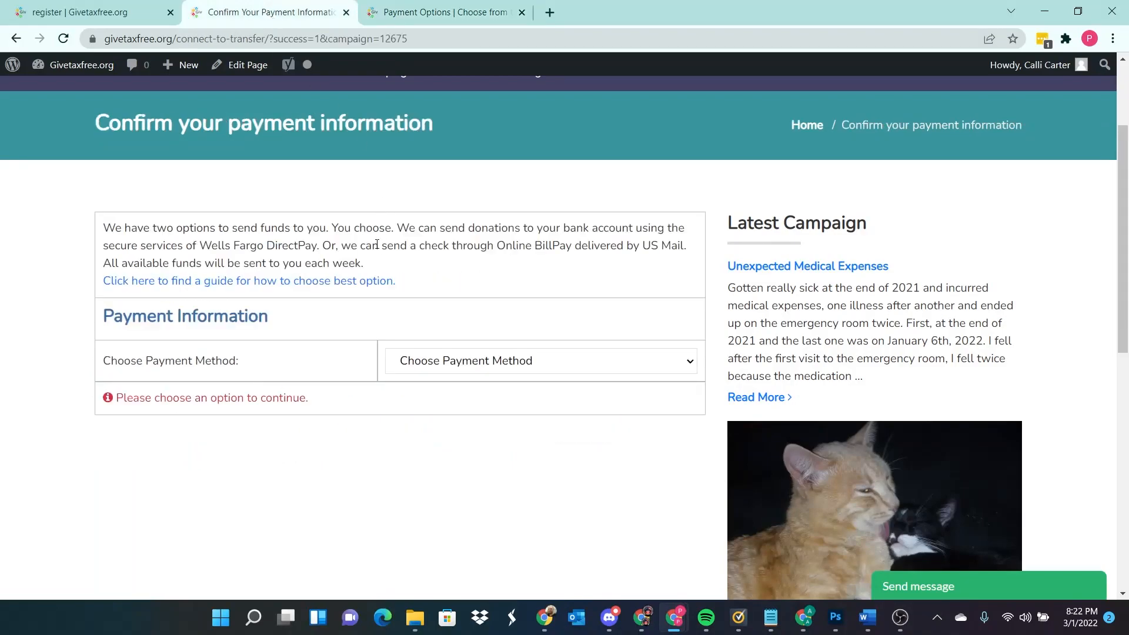
Step: Choose Online BillPay from the payment method list, revealing the BillPay Payee Information form
{"action": "left_click", "coordinate": [540, 361]}
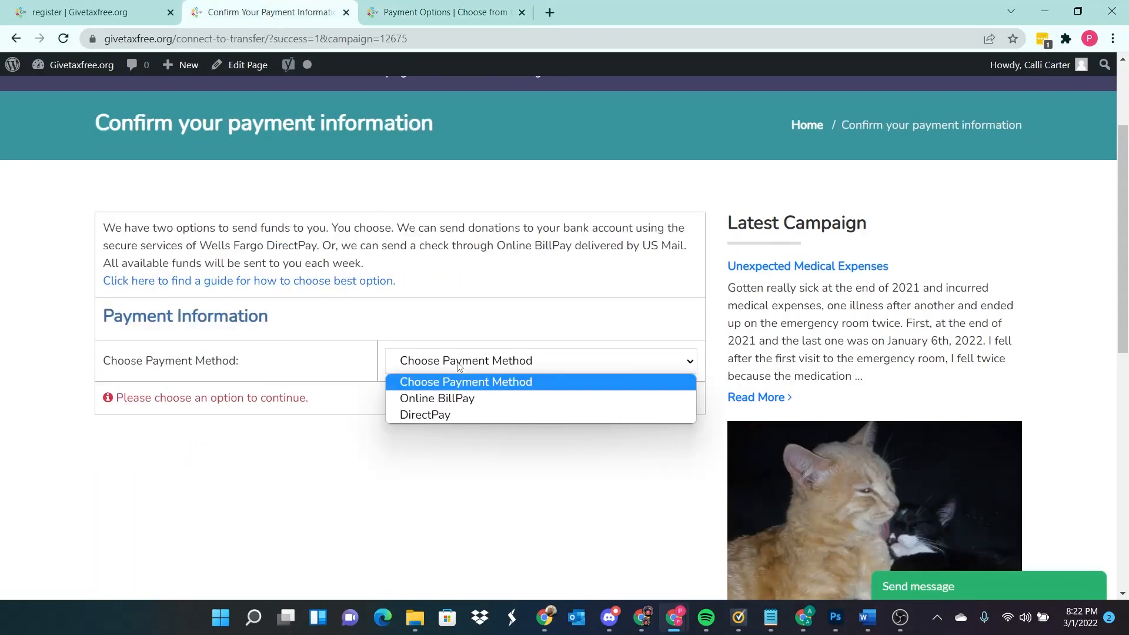
{"action": "mouse_move", "coordinate": [426, 416]}
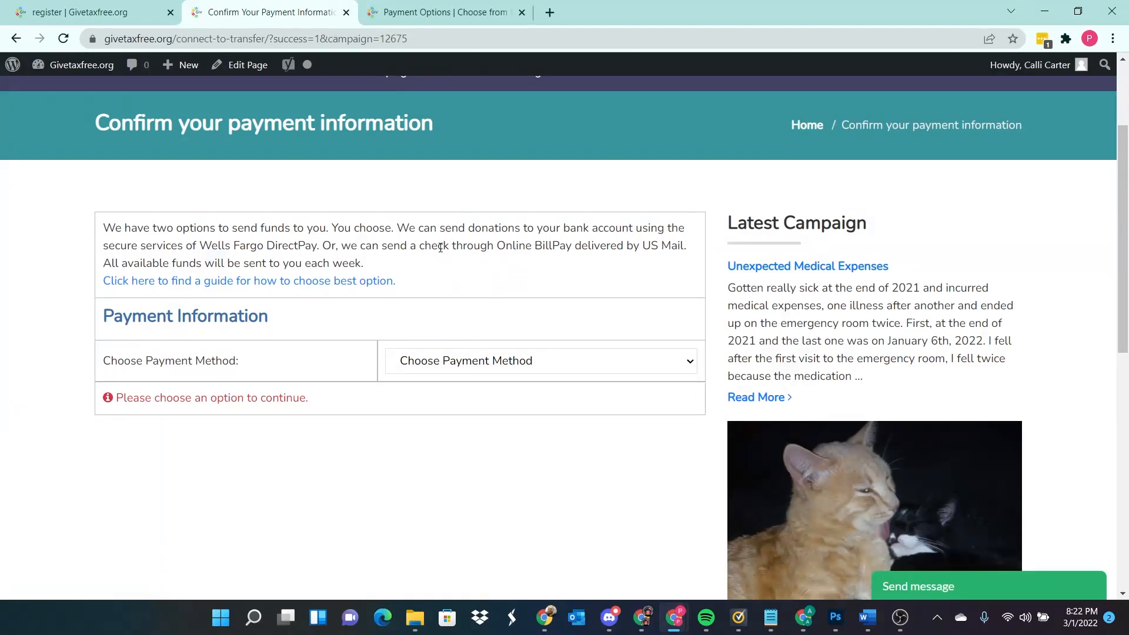
{"action": "left_click_drag", "start_coordinate": [432, 245], "coordinate": [594, 244]}
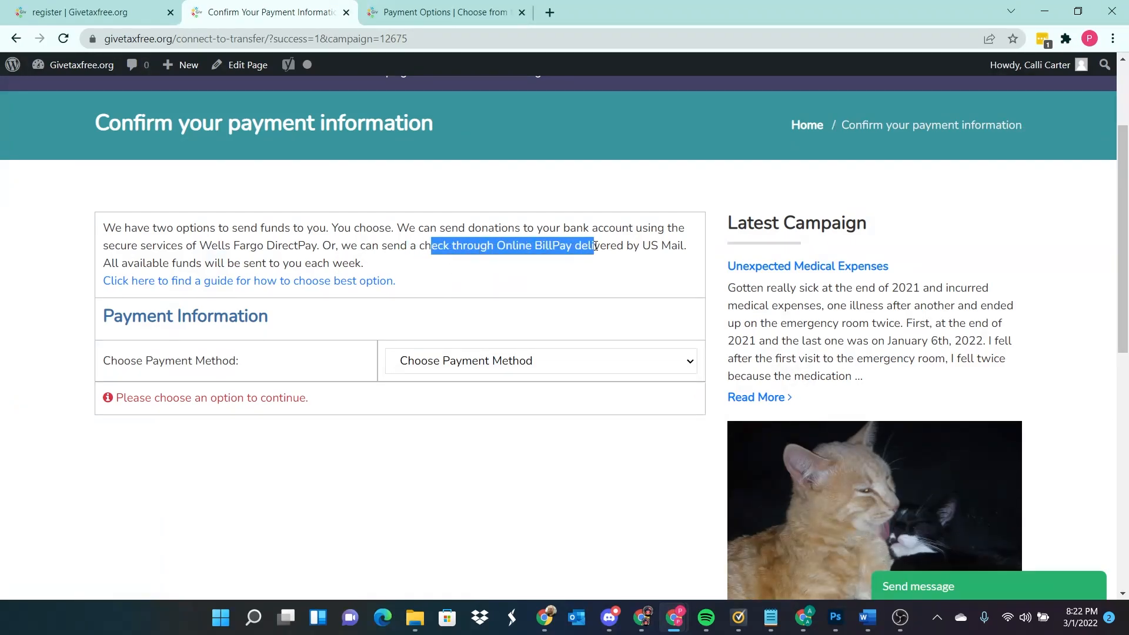
{"action": "left_click", "coordinate": [389, 393]}
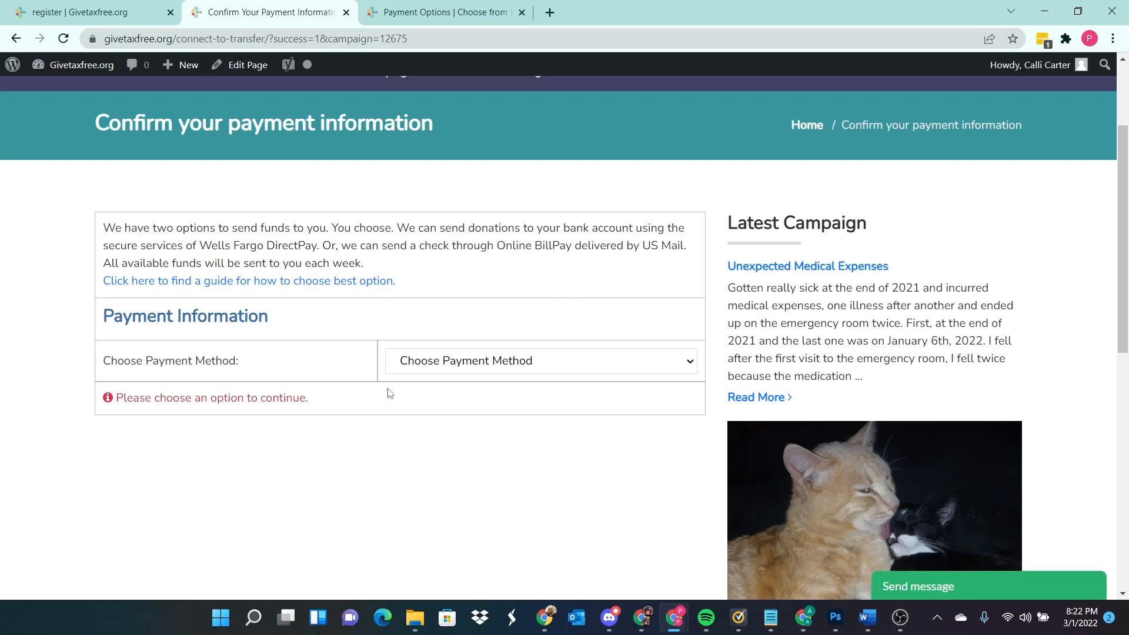
{"action": "left_click", "coordinate": [539, 361]}
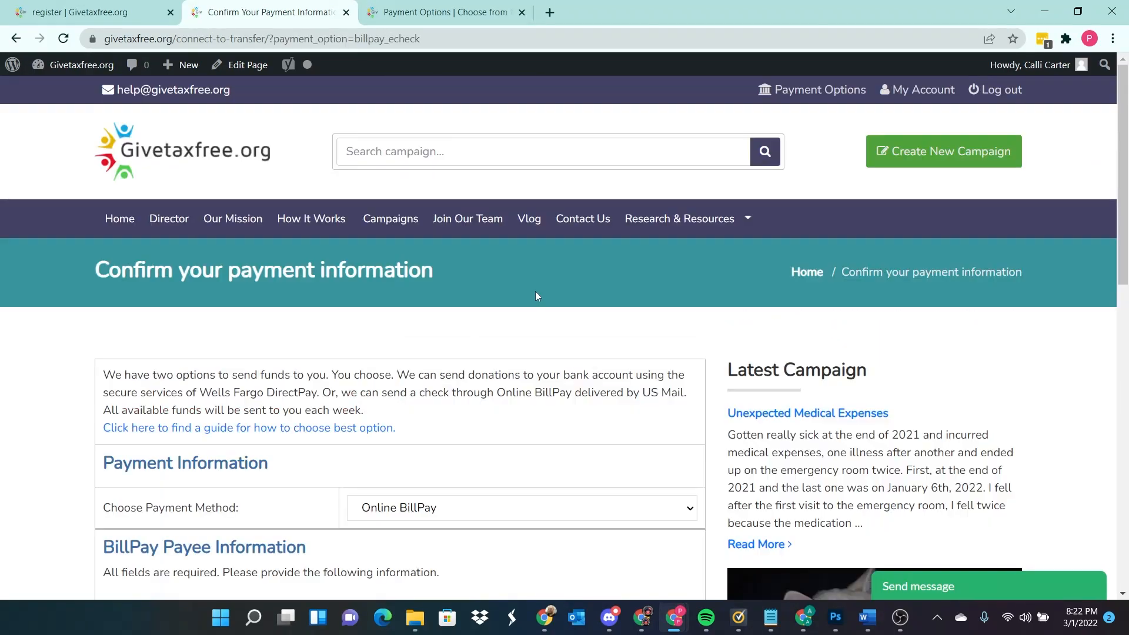
{"action": "scroll", "scroll_direction": "down", "scroll_amount": 3}
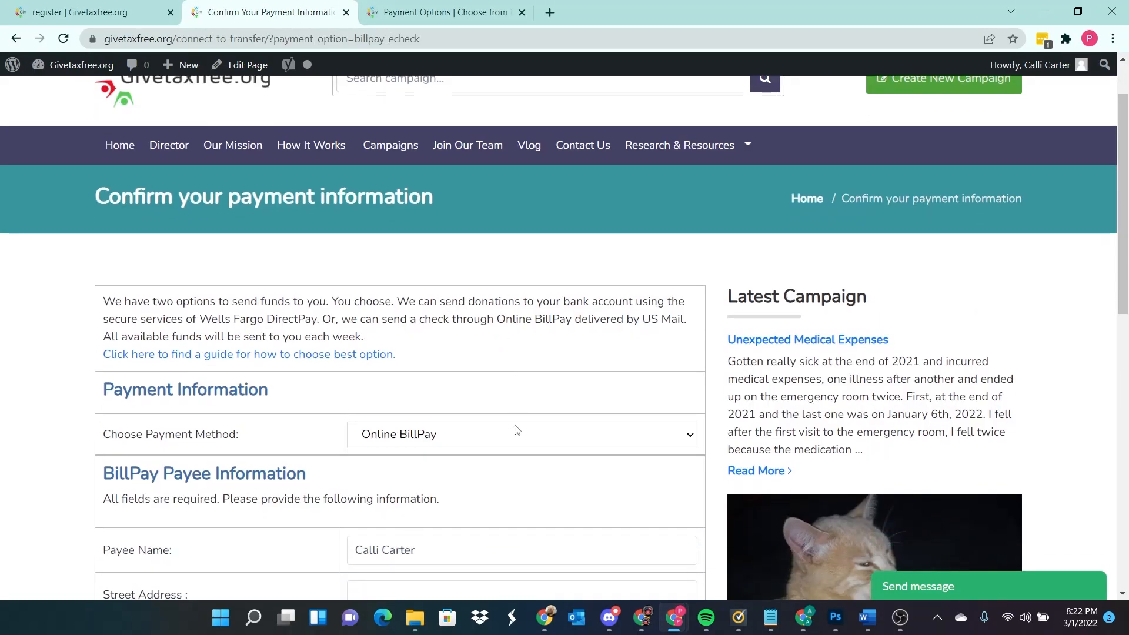
{"action": "mouse_move", "coordinate": [490, 518]}
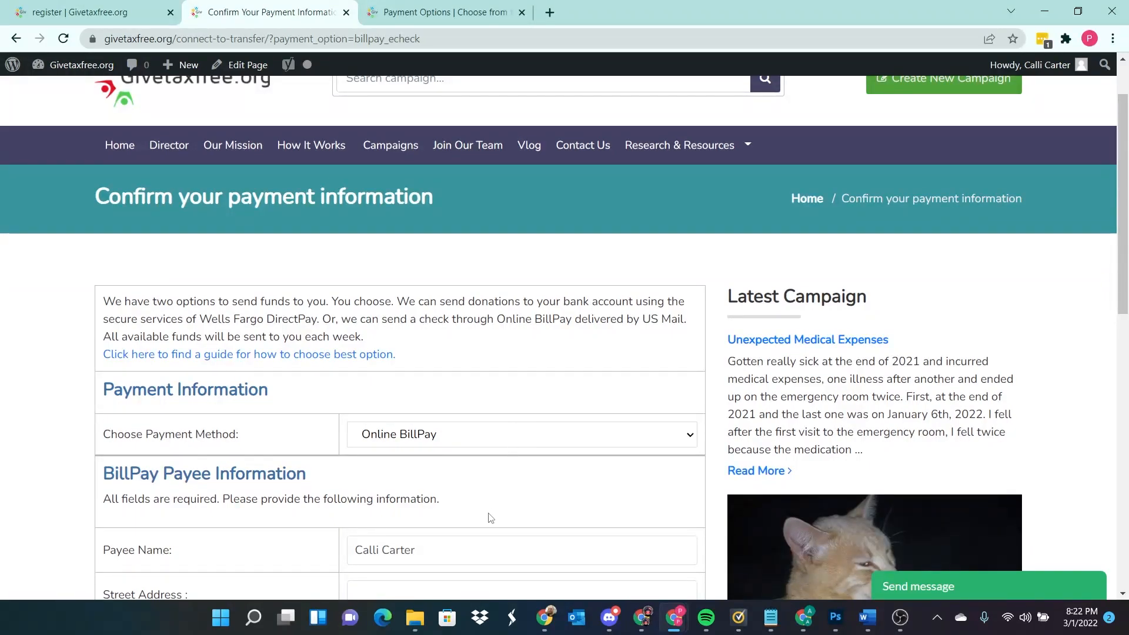
{"action": "mouse_move", "coordinate": [467, 526]}
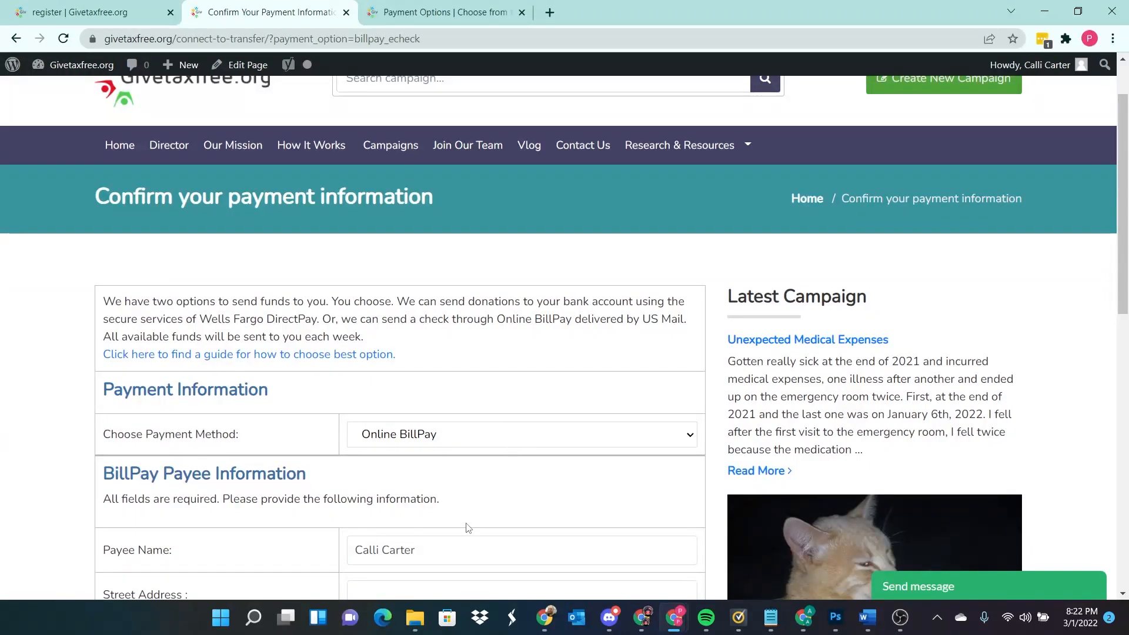
{"action": "mouse_move", "coordinate": [474, 519]}
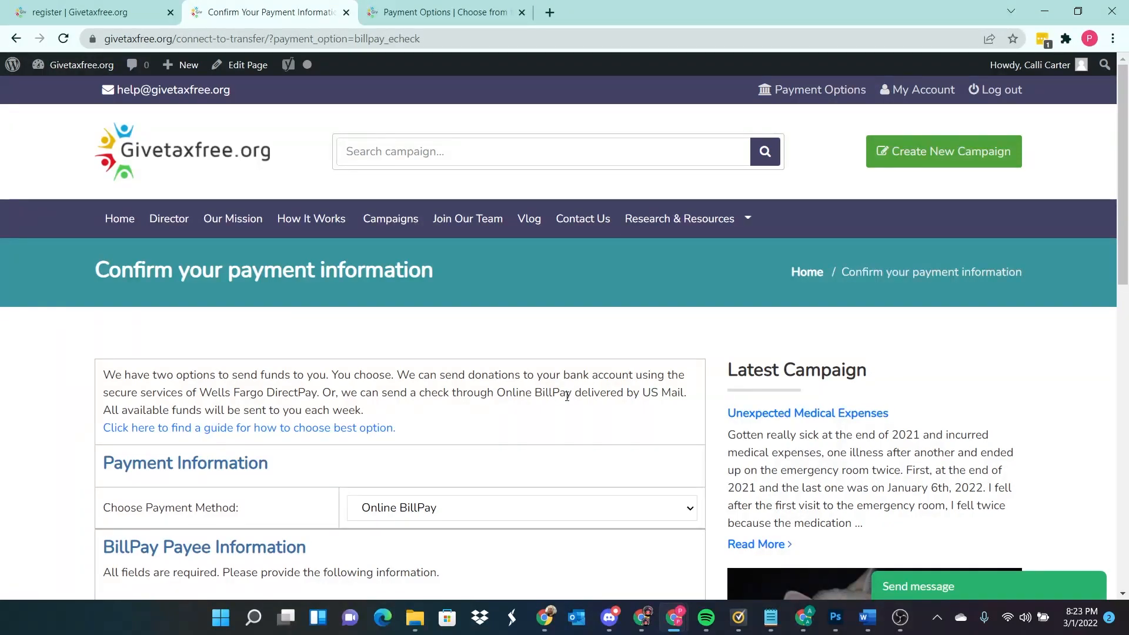
{"action": "mouse_move", "coordinate": [669, 399]}
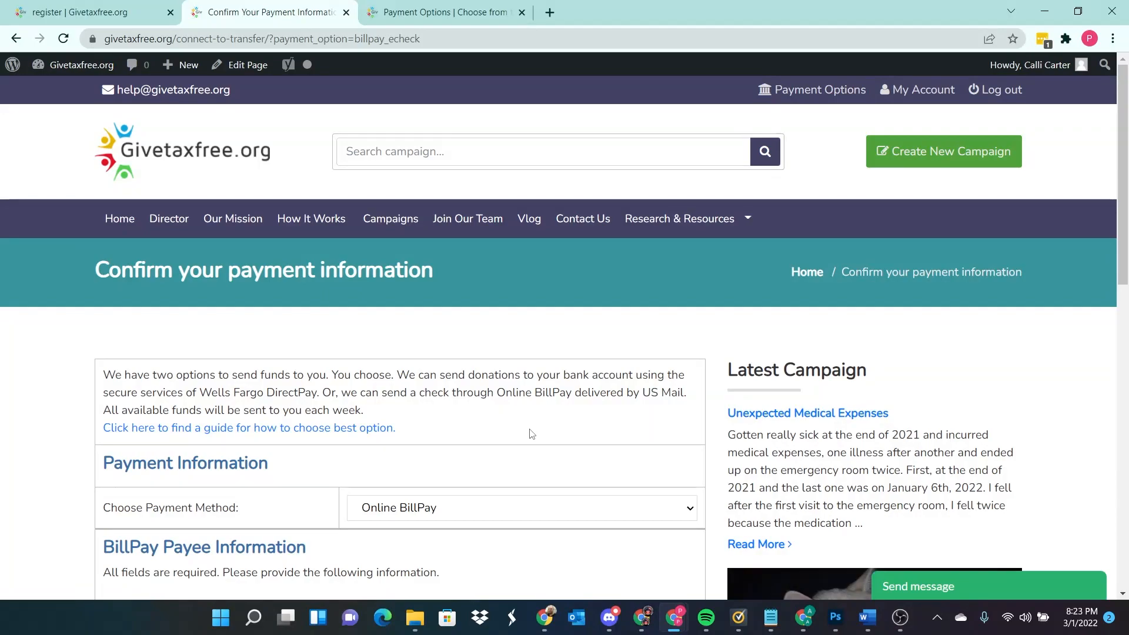
{"action": "scroll", "scroll_direction": "down", "scroll_amount": 3}
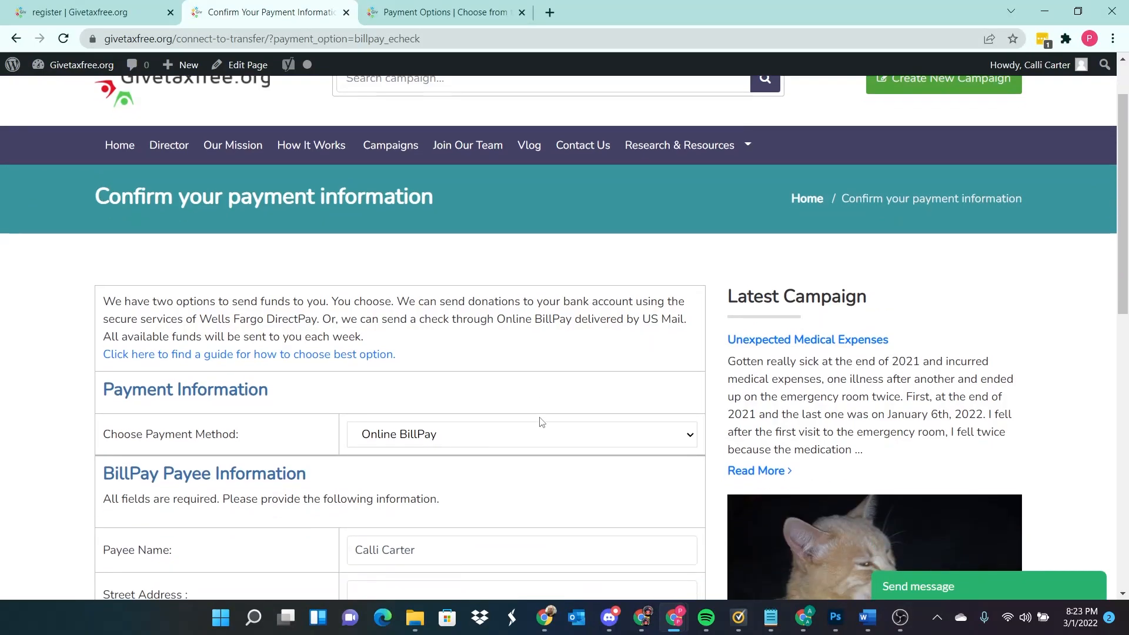
{"action": "mouse_move", "coordinate": [501, 380]}
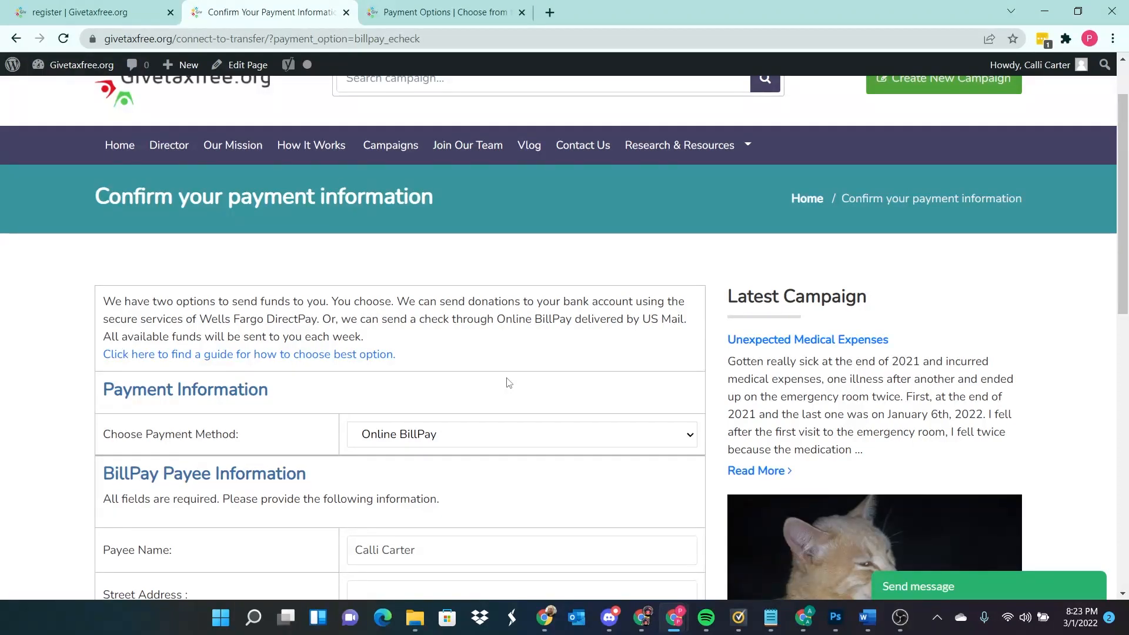
{"action": "scroll", "scroll_direction": "down", "scroll_amount": 3}
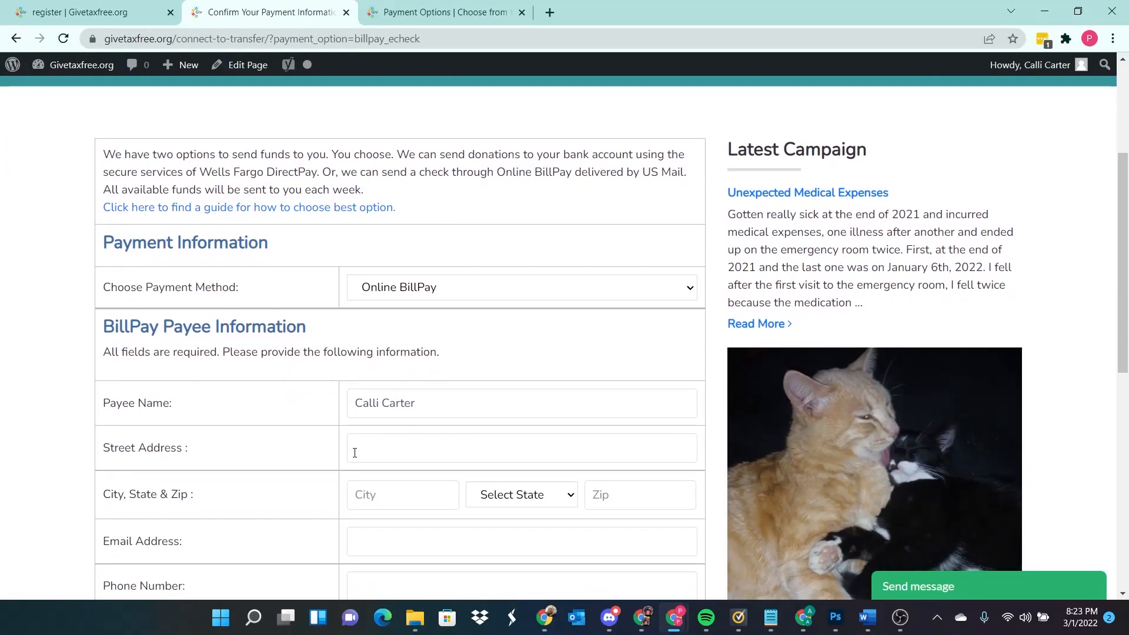
{"action": "scroll", "scroll_direction": "down", "scroll_amount": 3}
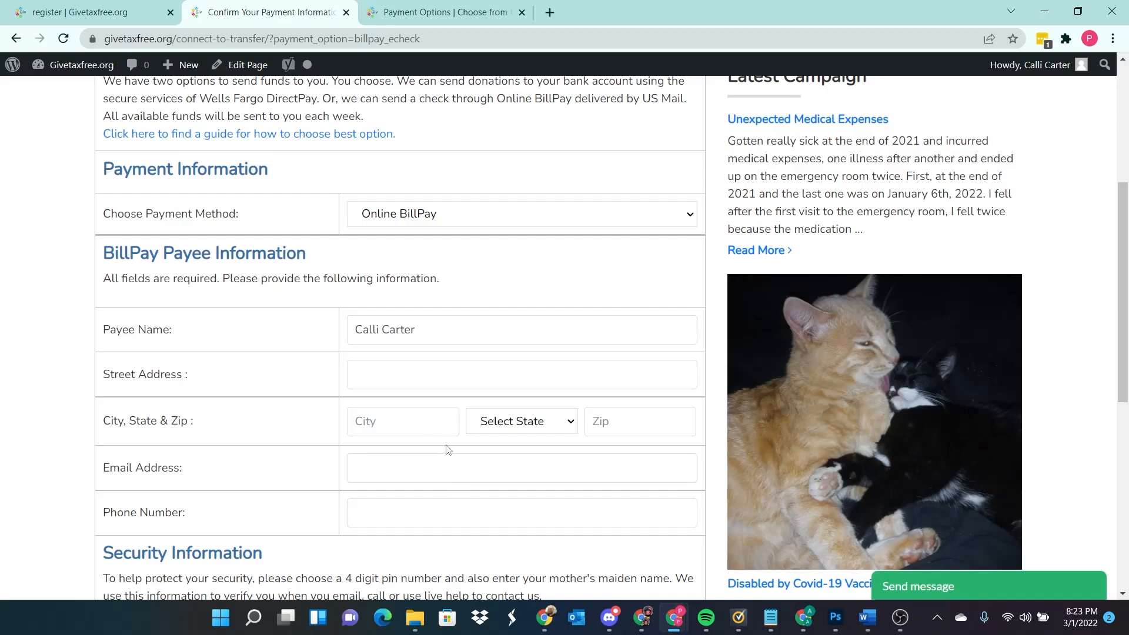
{"action": "scroll", "scroll_direction": "down", "scroll_amount": 3}
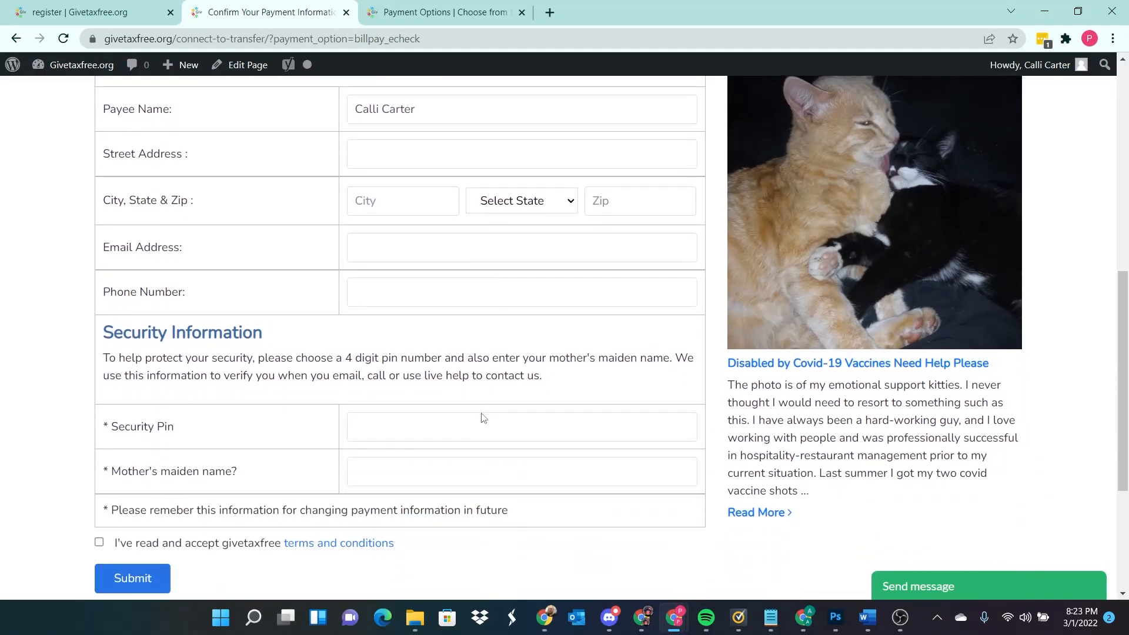